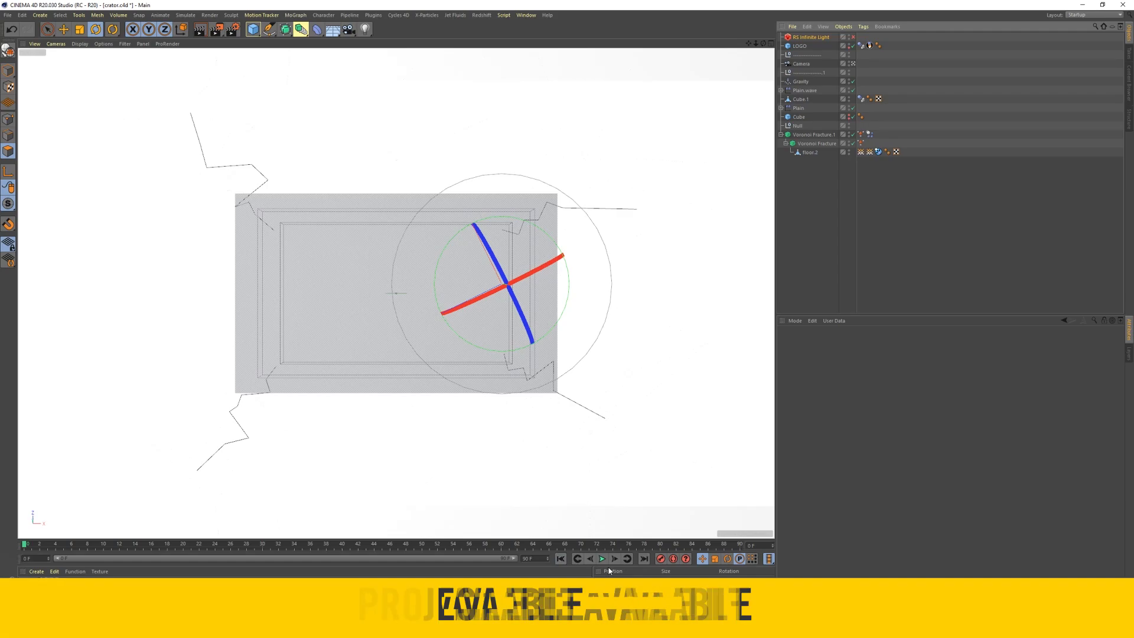
Step: Select the LOGO box and scrub the timeline until it lands on the cracked ground
{"action": "left_click", "coordinate": [800, 46]}
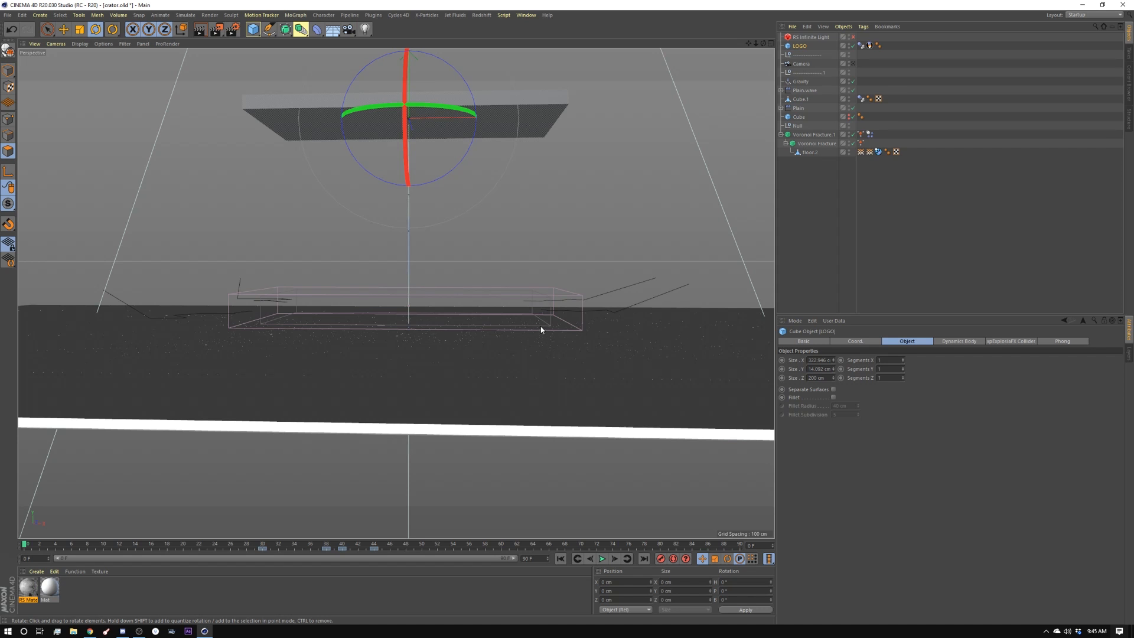
{"action": "mouse_move", "coordinate": [539, 333]}
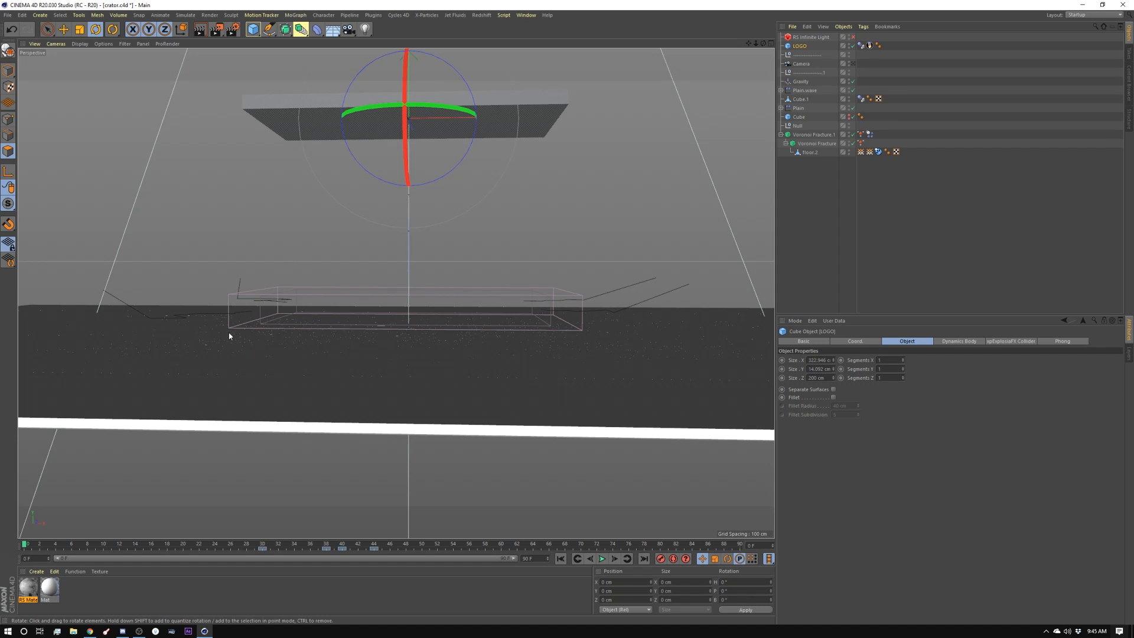
{"action": "mouse_move", "coordinate": [524, 263]}
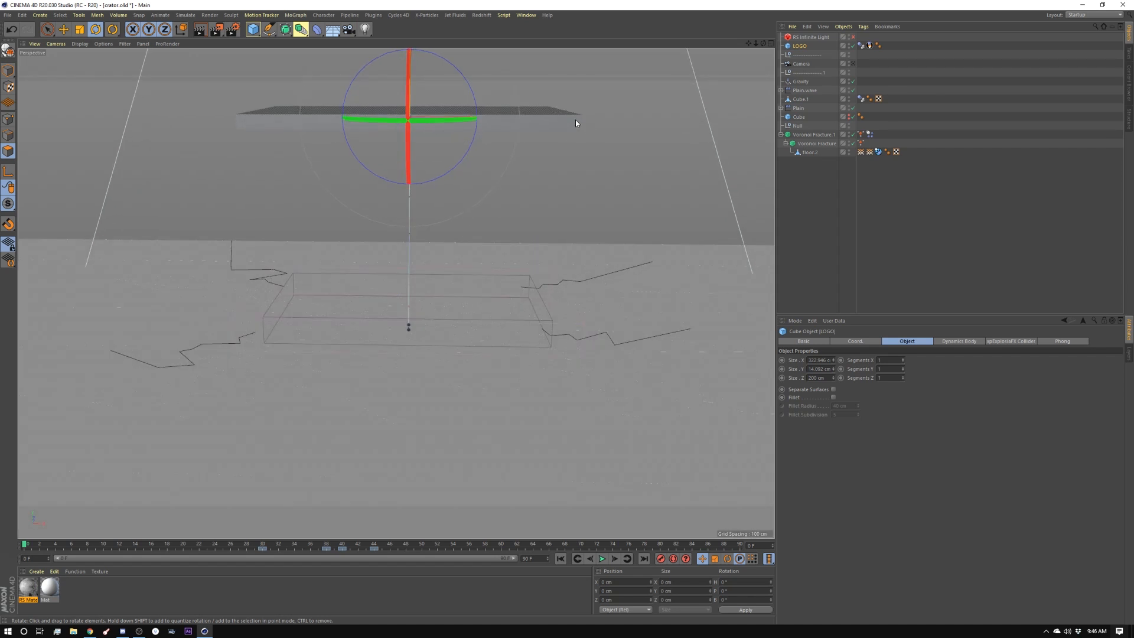
{"action": "mouse_move", "coordinate": [430, 220]}
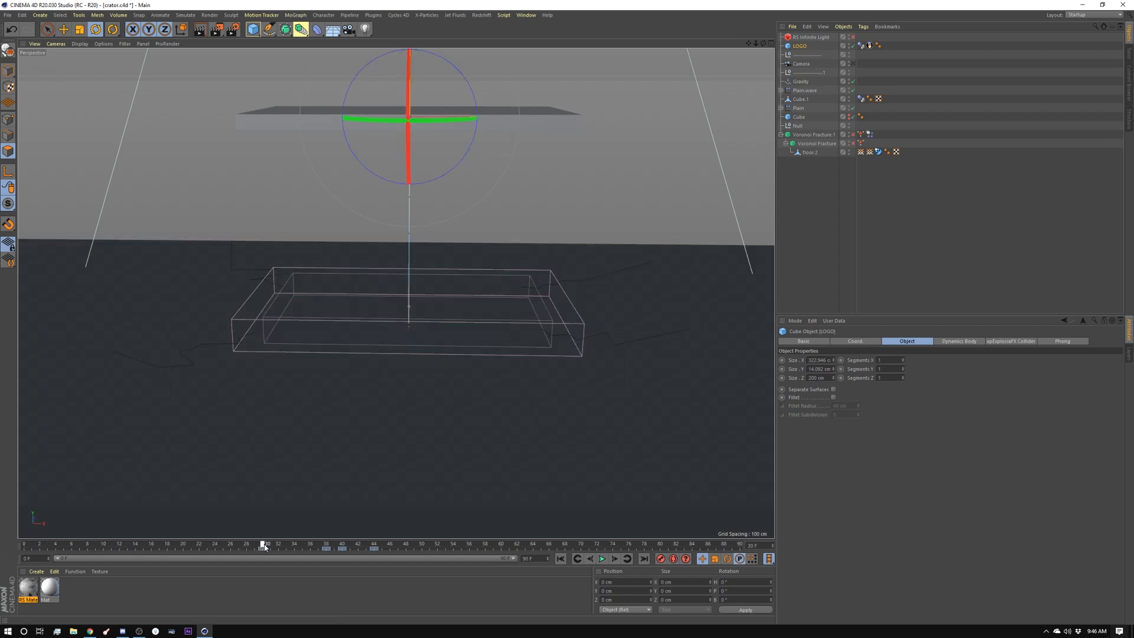
{"action": "left_click_drag", "start_coordinate": [264, 543], "coordinate": [304, 544]}
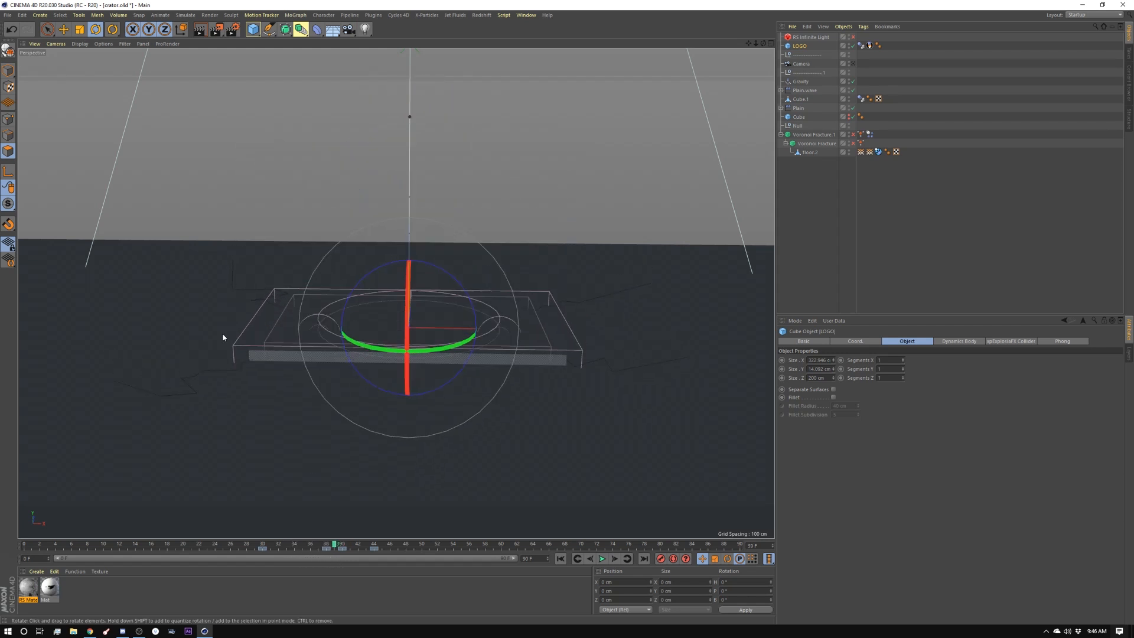
{"action": "left_click_drag", "start_coordinate": [223, 337], "coordinate": [304, 357]}
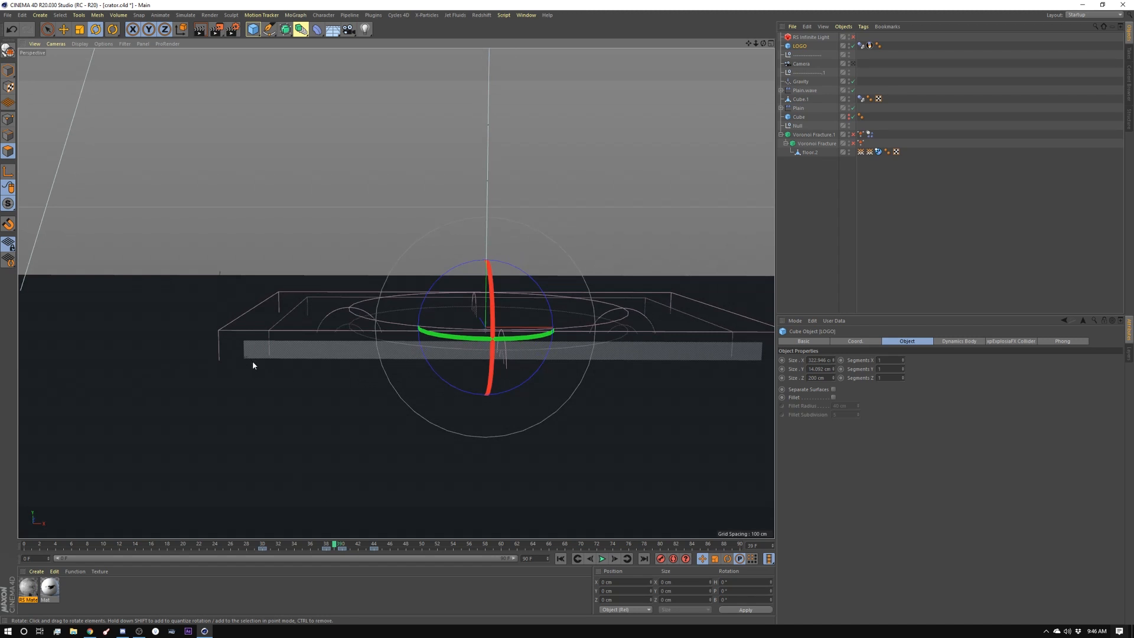
{"action": "mouse_move", "coordinate": [255, 369]}
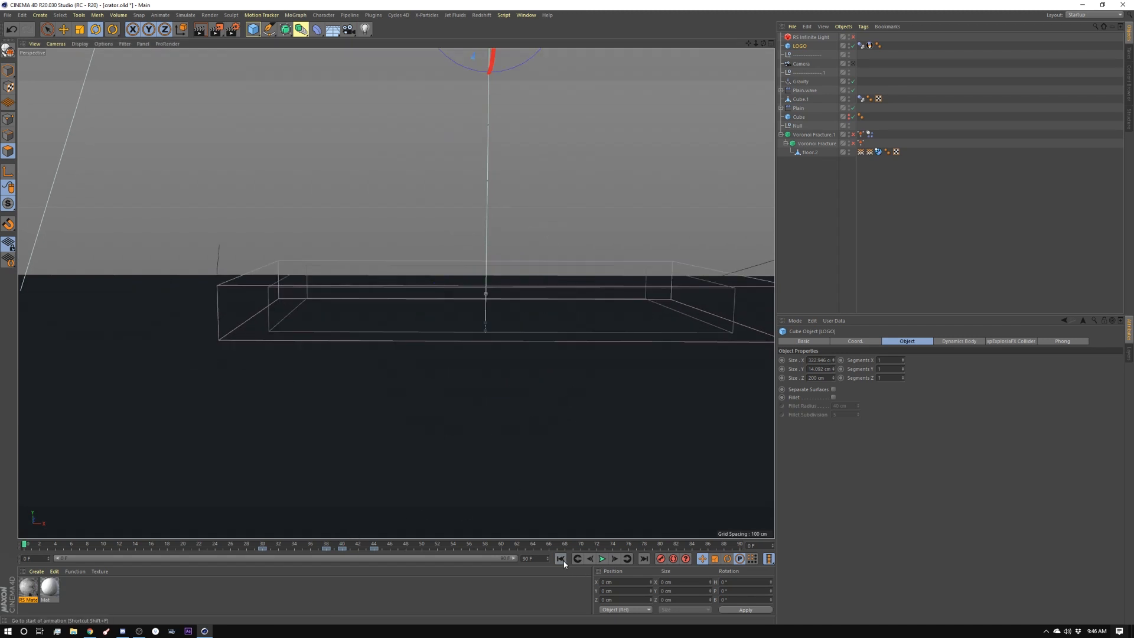
Step: Rewind the animation to its first frame
{"action": "left_click", "coordinate": [601, 559]}
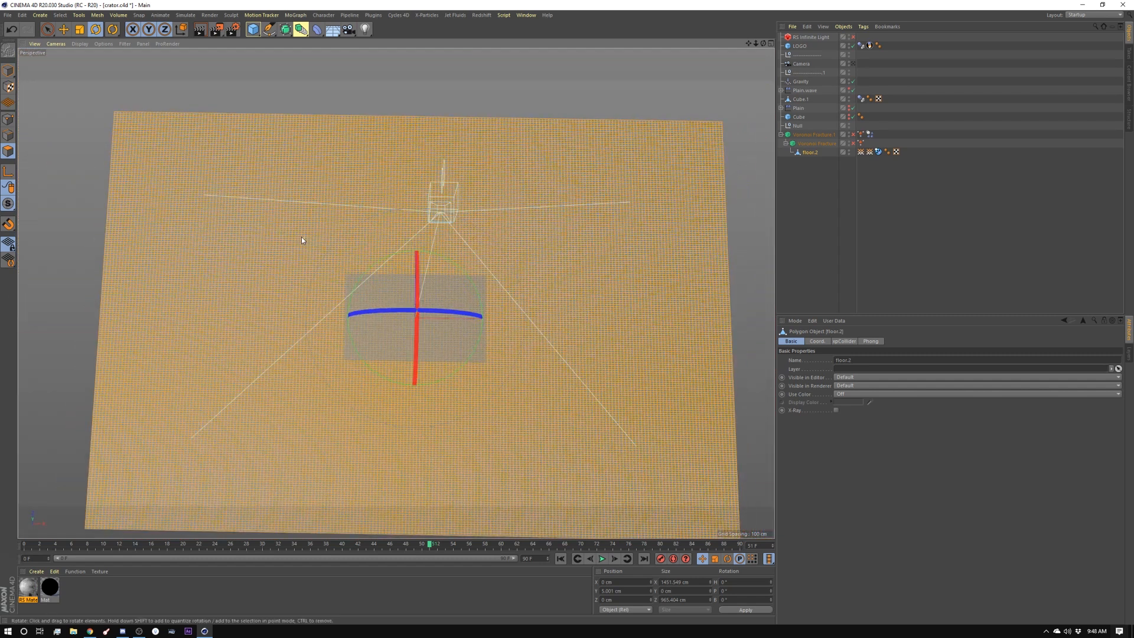
{"action": "mouse_move", "coordinate": [381, 206]}
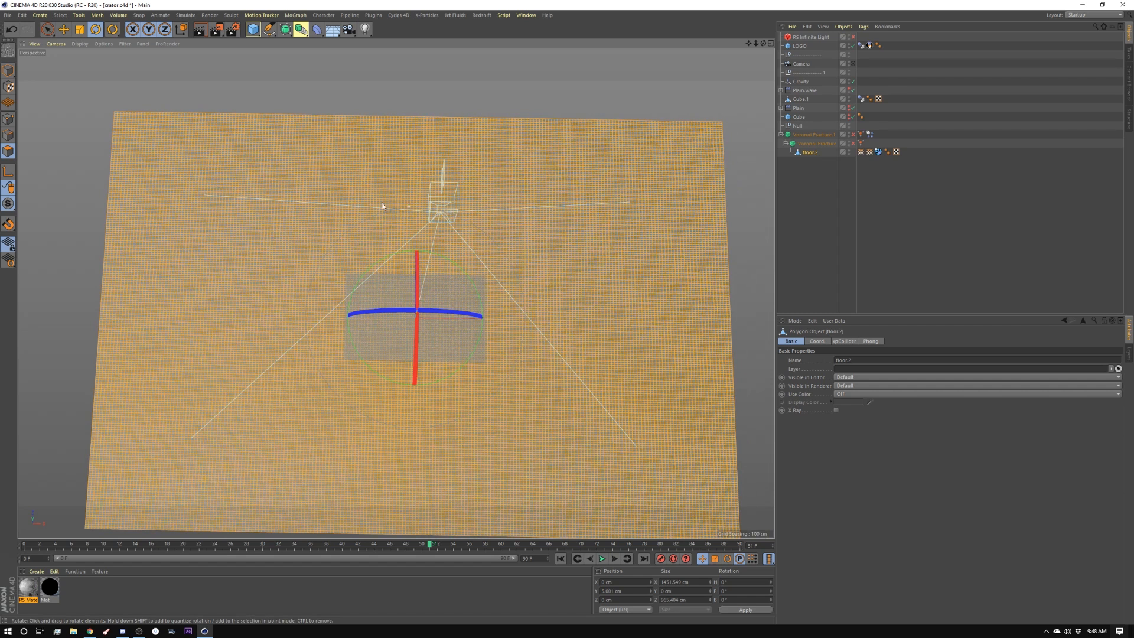
{"action": "mouse_move", "coordinate": [146, 133]}
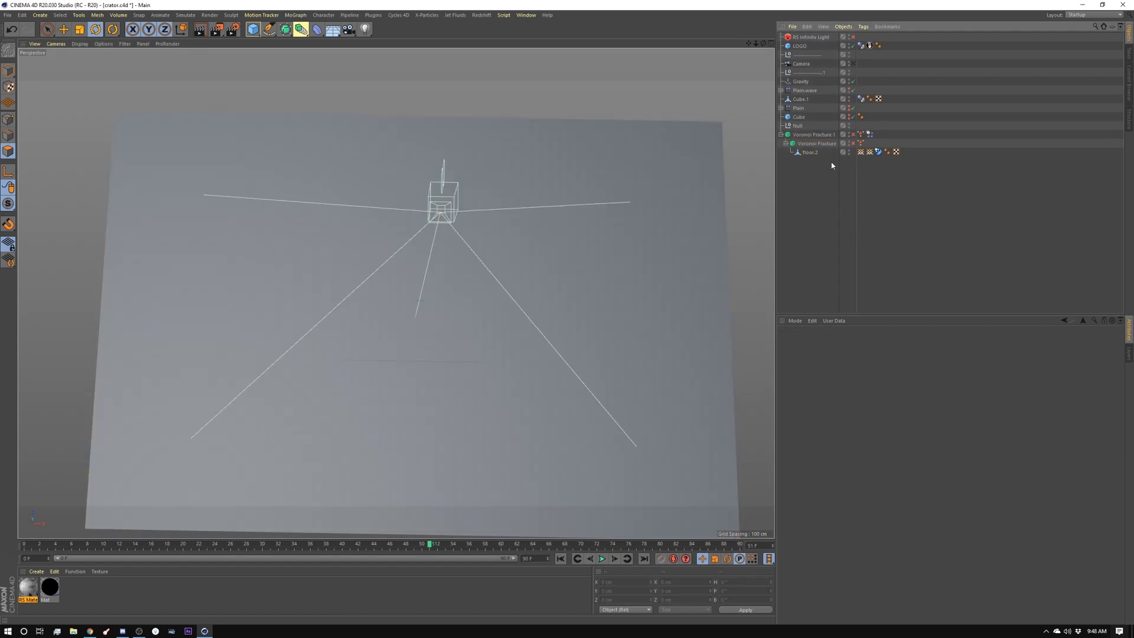
Step: Inspect the Voronoi Fracture, its Cube source and MoGraph Selection tag, closer around the landing spot
{"action": "left_click", "coordinate": [816, 143]}
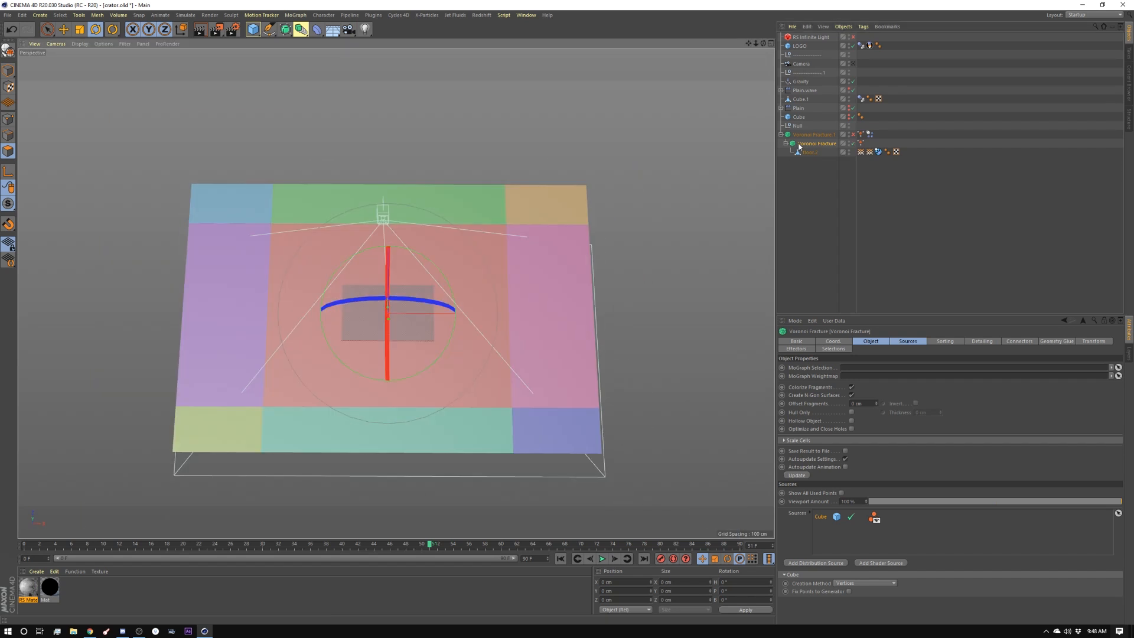
{"action": "mouse_move", "coordinate": [798, 117]}
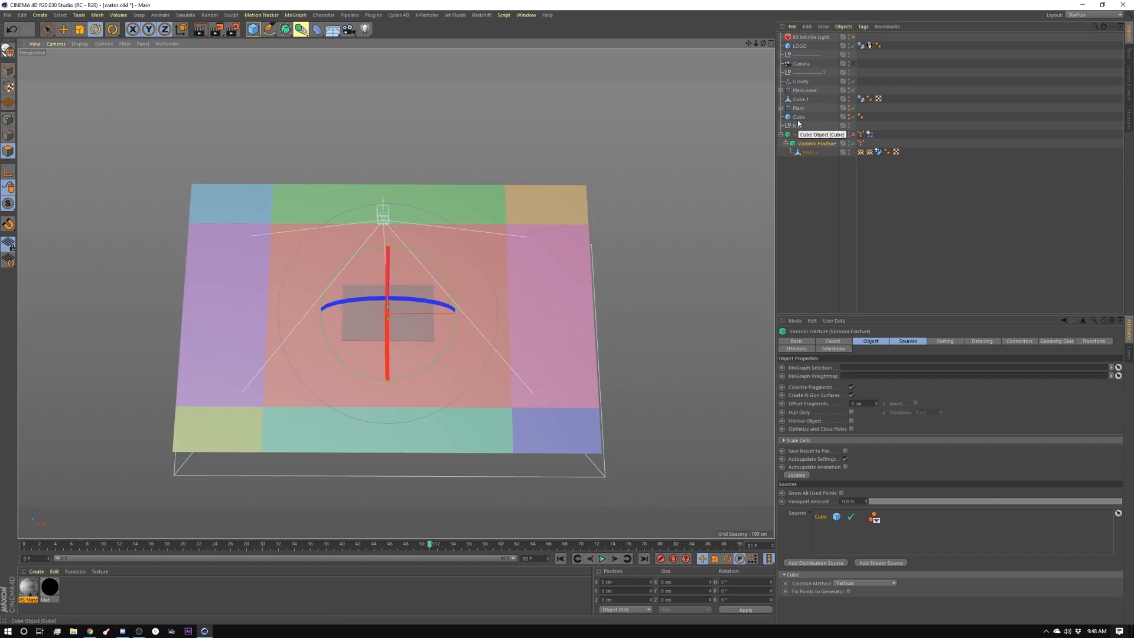
{"action": "left_click", "coordinate": [799, 117]}
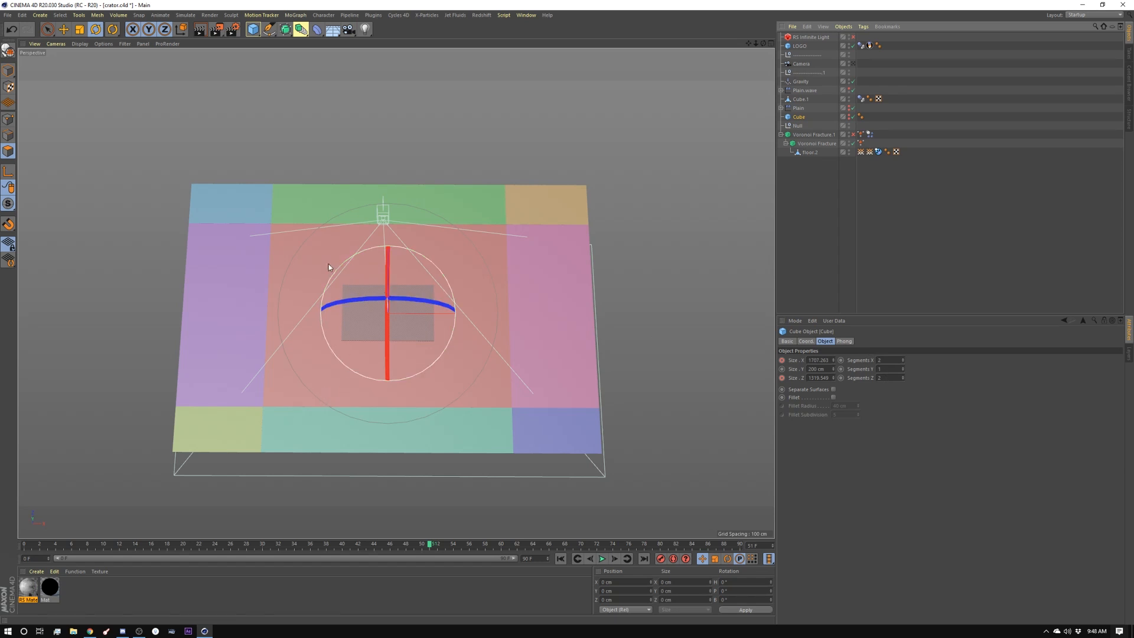
{"action": "left_click", "coordinate": [806, 152]}
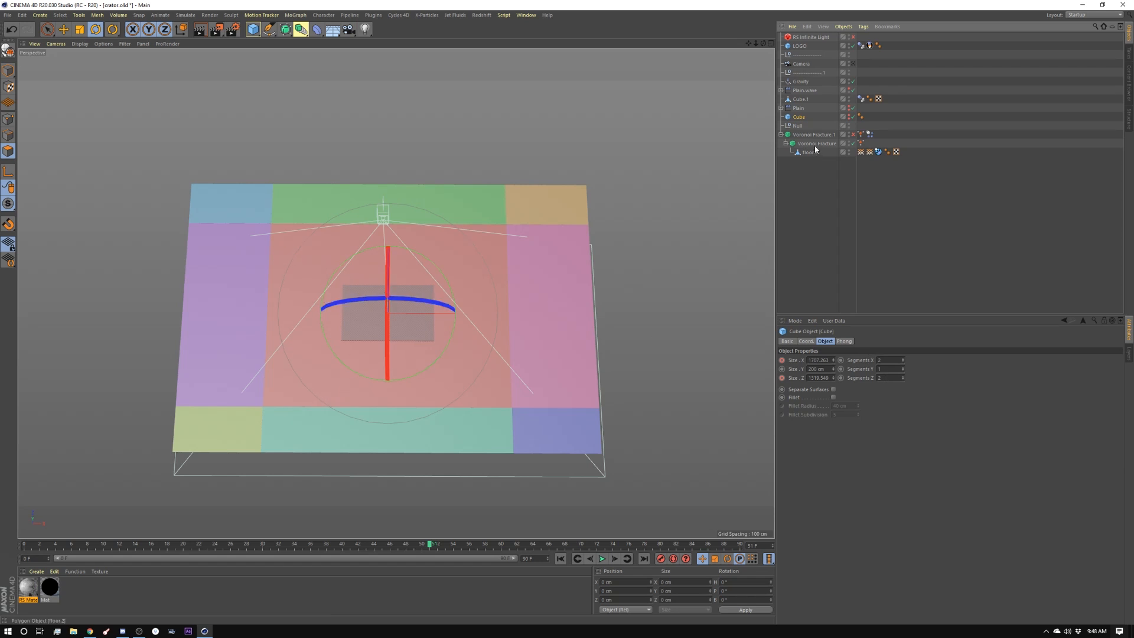
{"action": "left_click", "coordinate": [816, 143]}
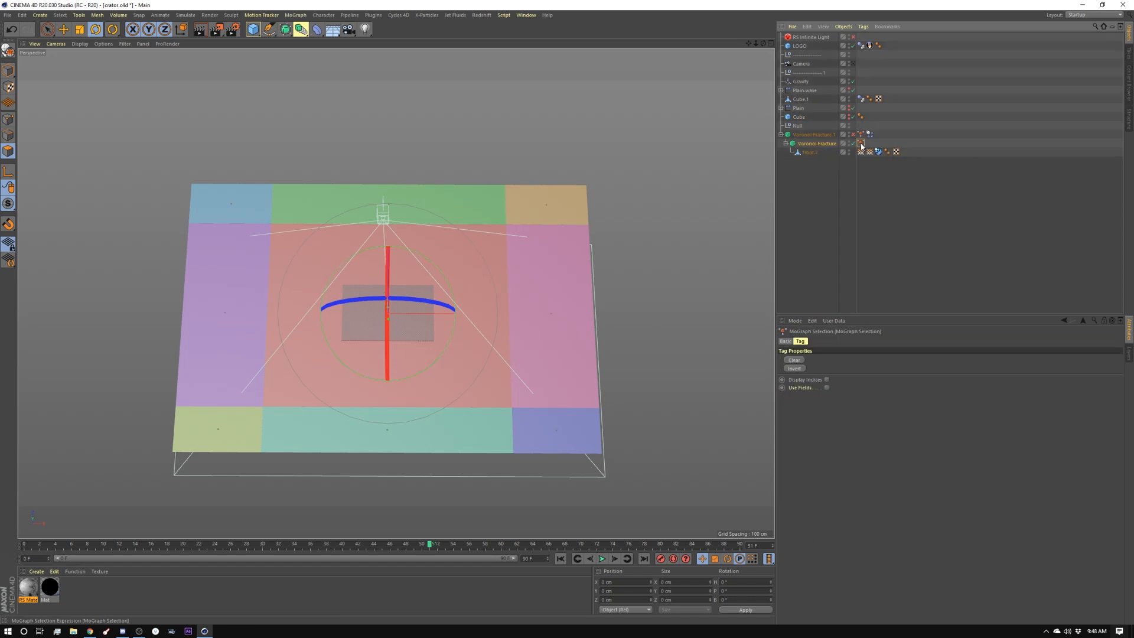
{"action": "left_click_drag", "start_coordinate": [391, 289], "coordinate": [379, 311]}
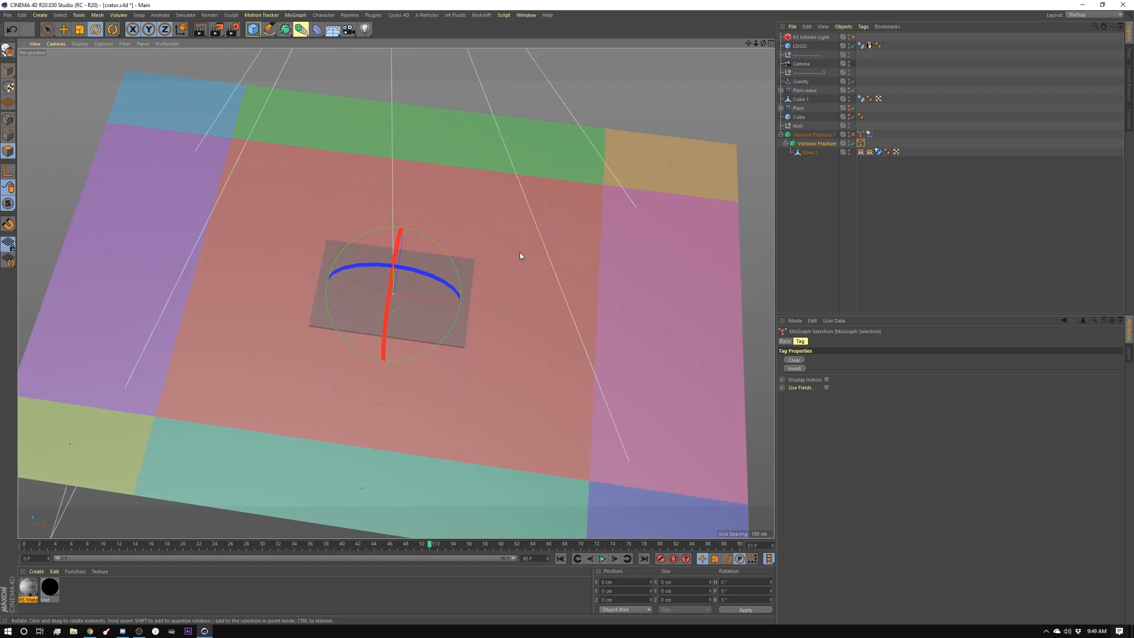
{"action": "mouse_move", "coordinate": [228, 391]}
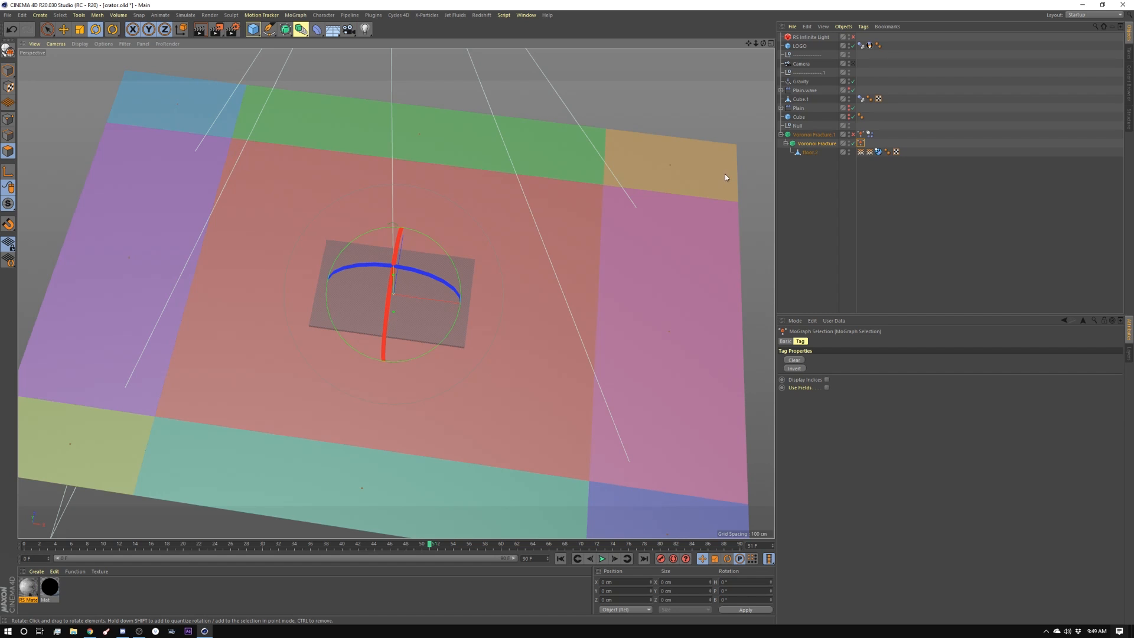
Step: In the Voronoi Fracture's sources, edit the first, uniform point distribution
{"action": "left_click", "coordinate": [814, 134]}
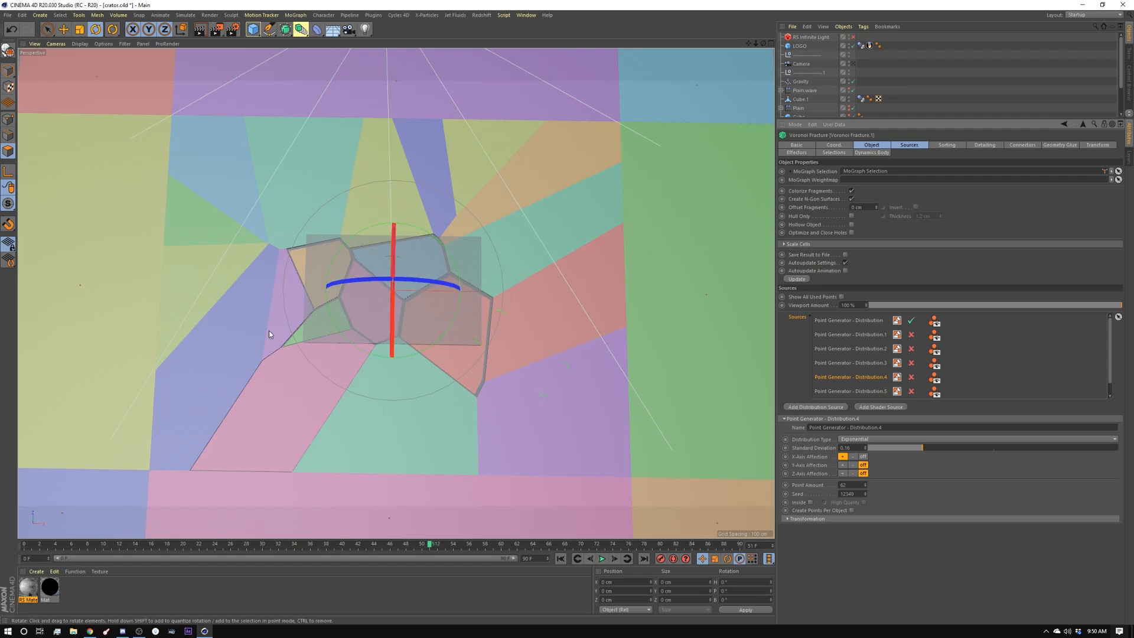
{"action": "mouse_move", "coordinate": [328, 230]}
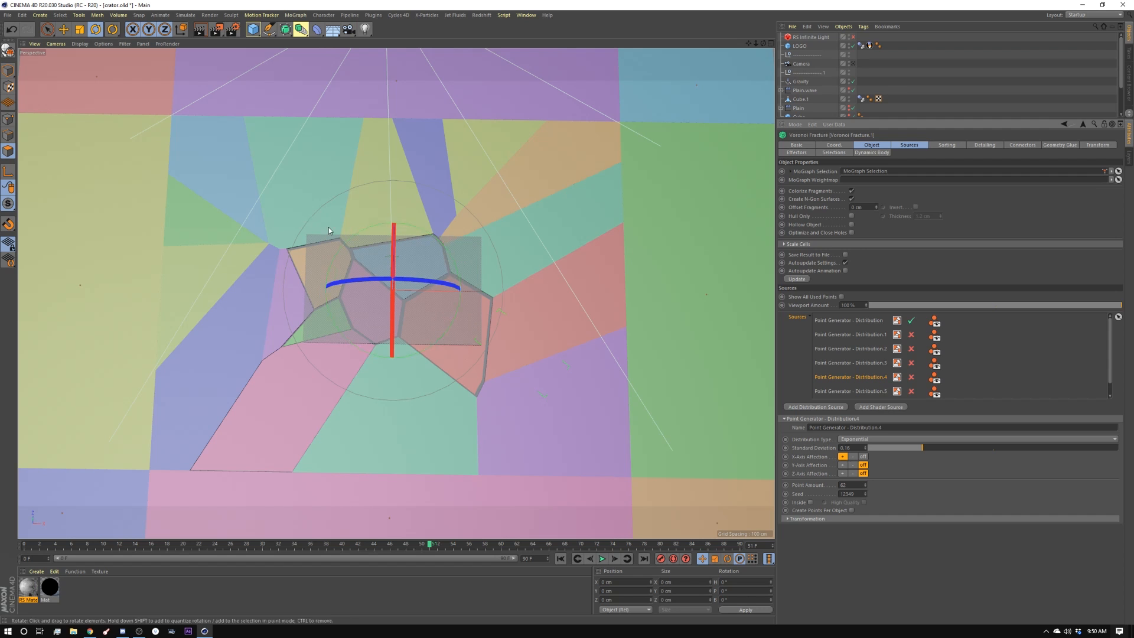
{"action": "left_click", "coordinate": [786, 518]}
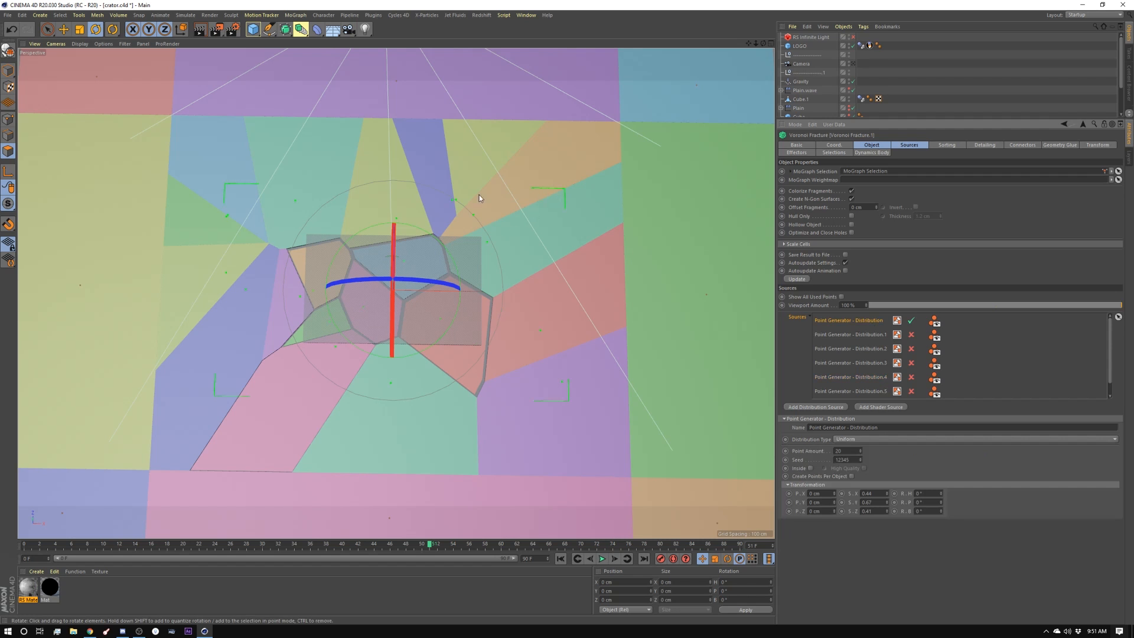
{"action": "mouse_move", "coordinate": [334, 384]}
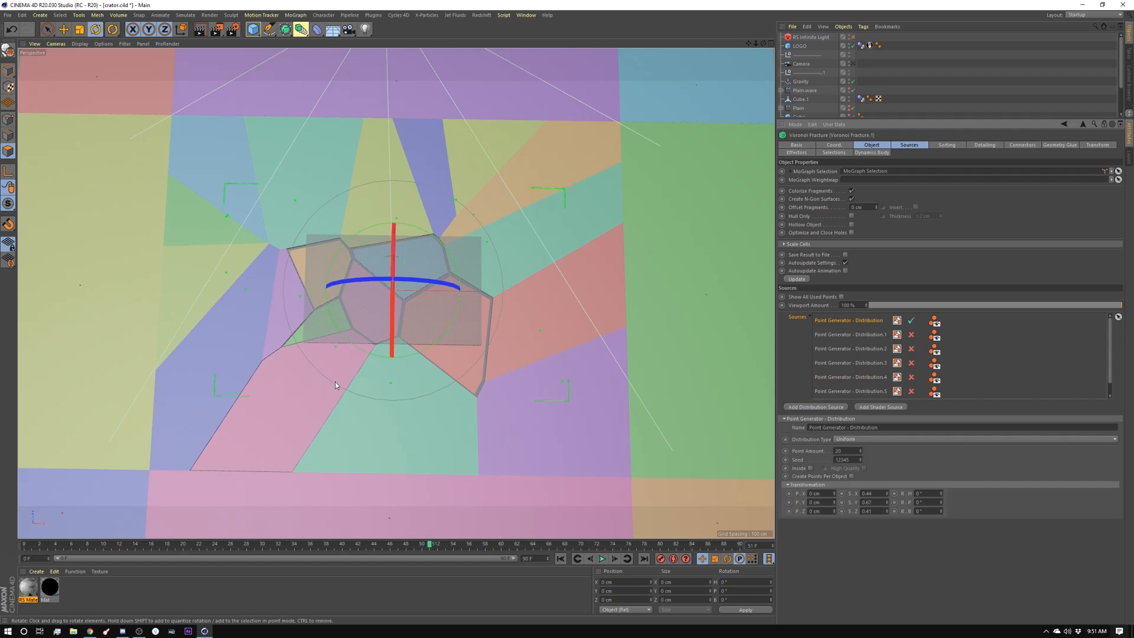
Step: Enable the second and third point distribution sources for dense centre fragments
{"action": "left_click", "coordinate": [851, 334]}
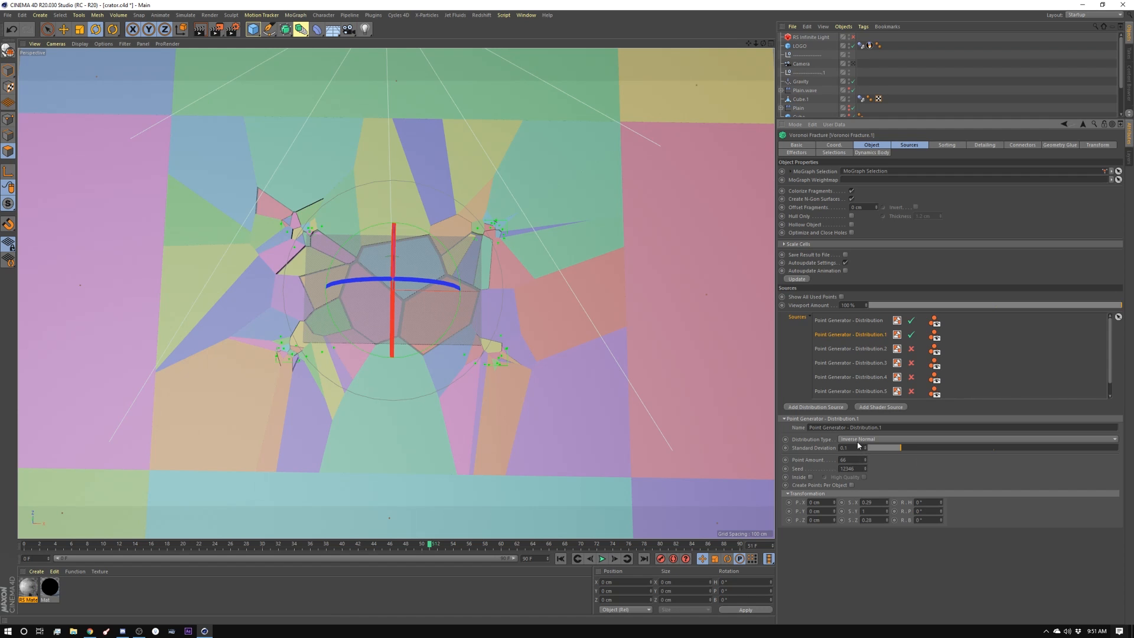
{"action": "mouse_move", "coordinate": [762, 441]}
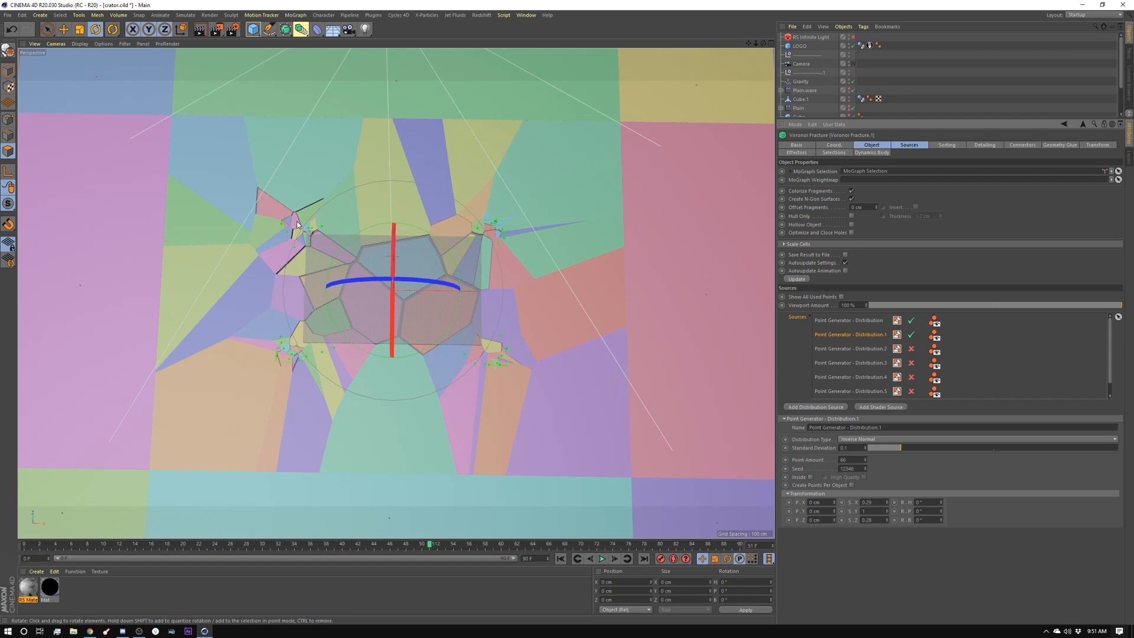
{"action": "mouse_move", "coordinate": [299, 272]}
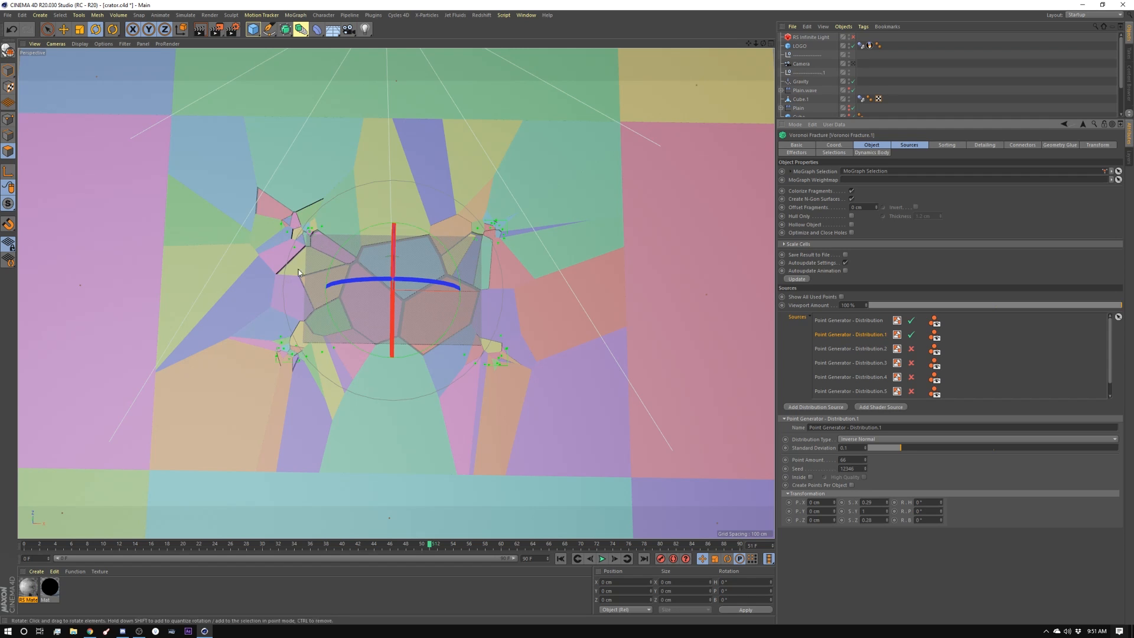
{"action": "left_click", "coordinate": [850, 348]}
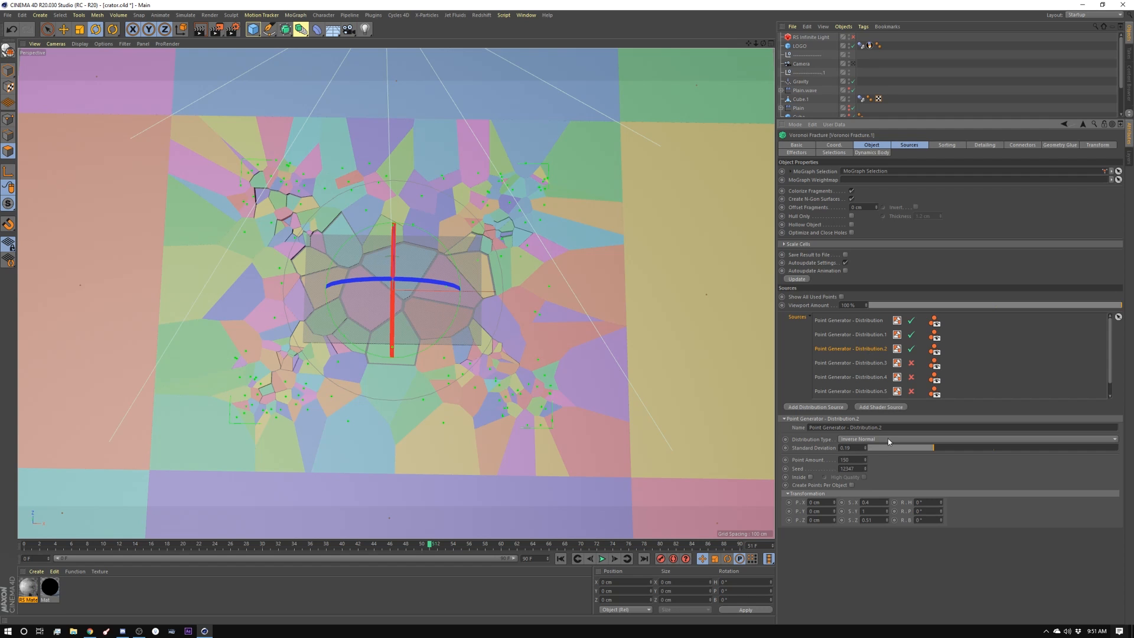
{"action": "mouse_move", "coordinate": [537, 339]}
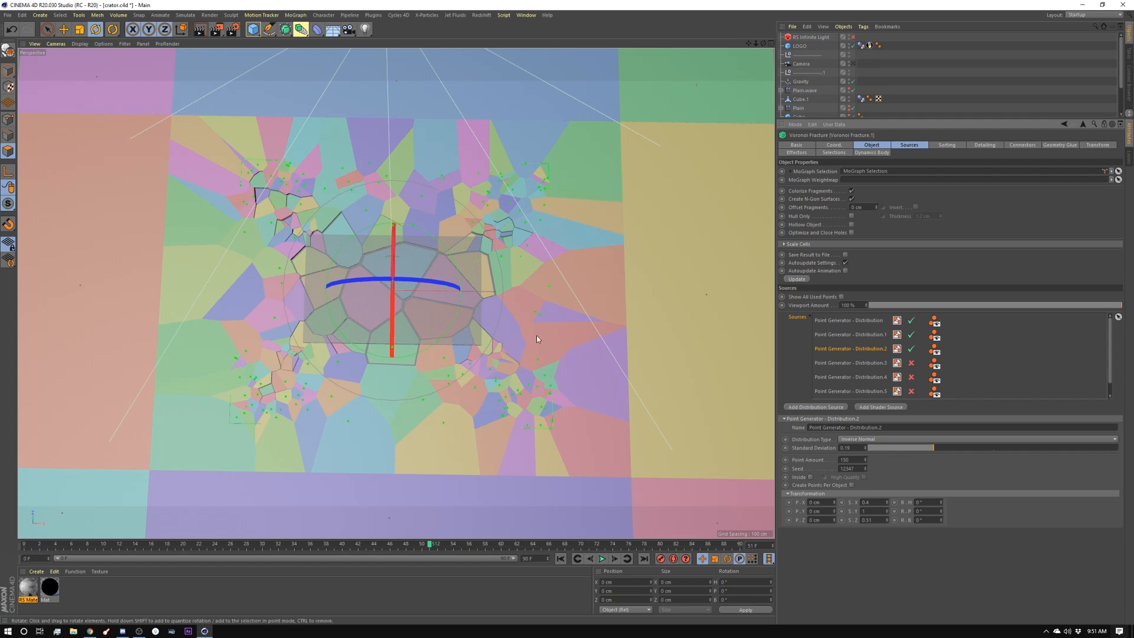
{"action": "mouse_move", "coordinate": [512, 195]}
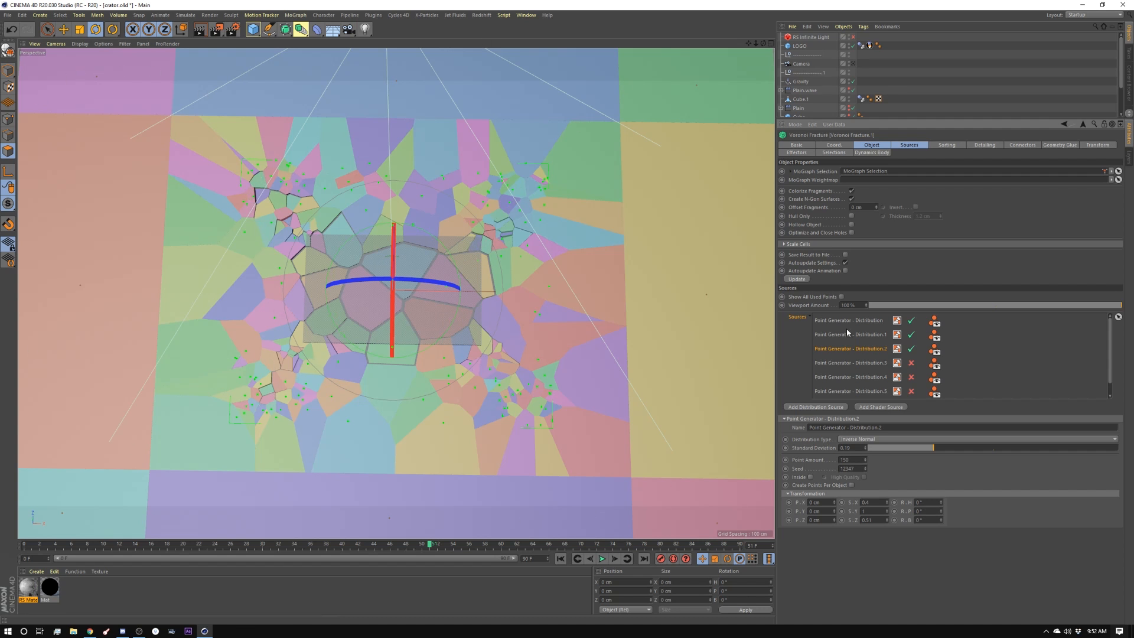
Step: Enable the uniform fourth and exponential fifth distribution sources for outward cracks
{"action": "left_click", "coordinate": [911, 362]}
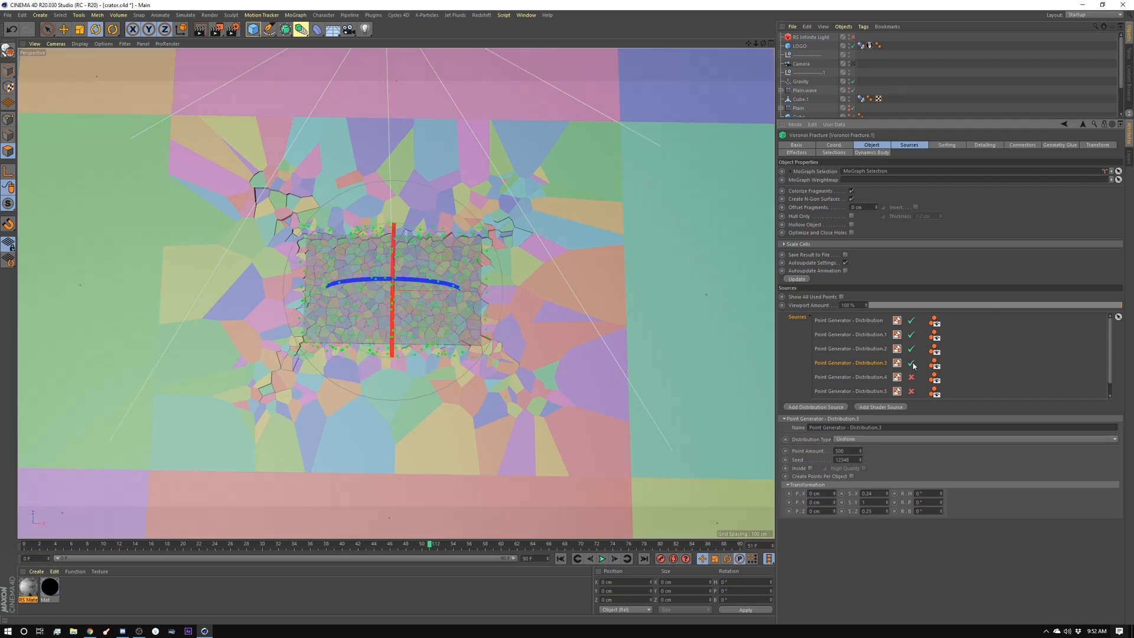
{"action": "mouse_move", "coordinate": [481, 241]}
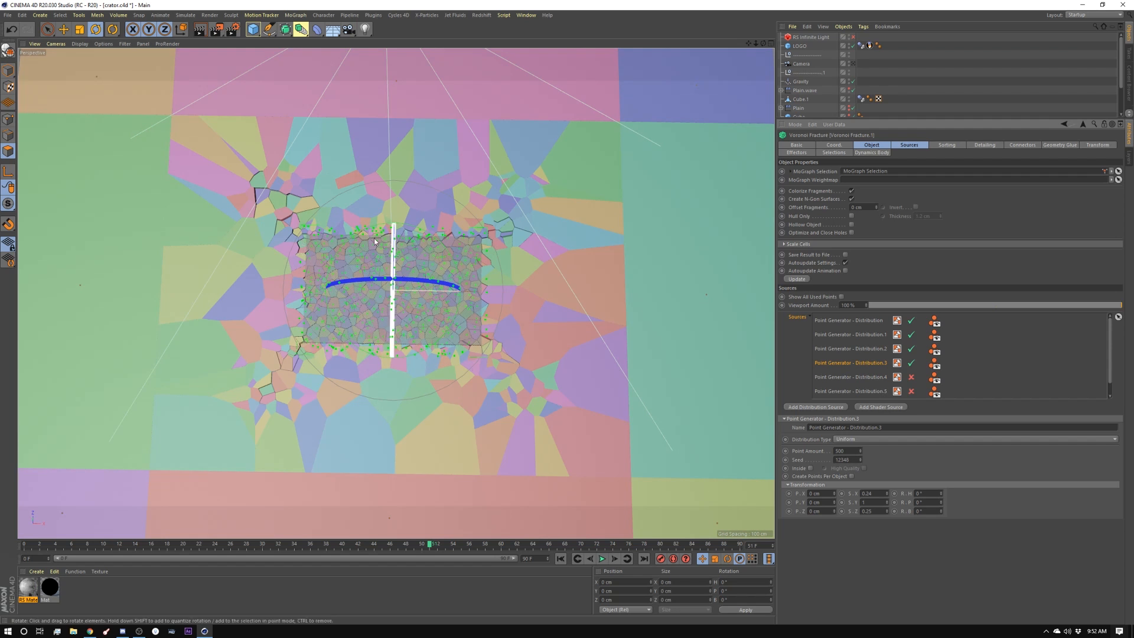
{"action": "left_click", "coordinate": [851, 377]}
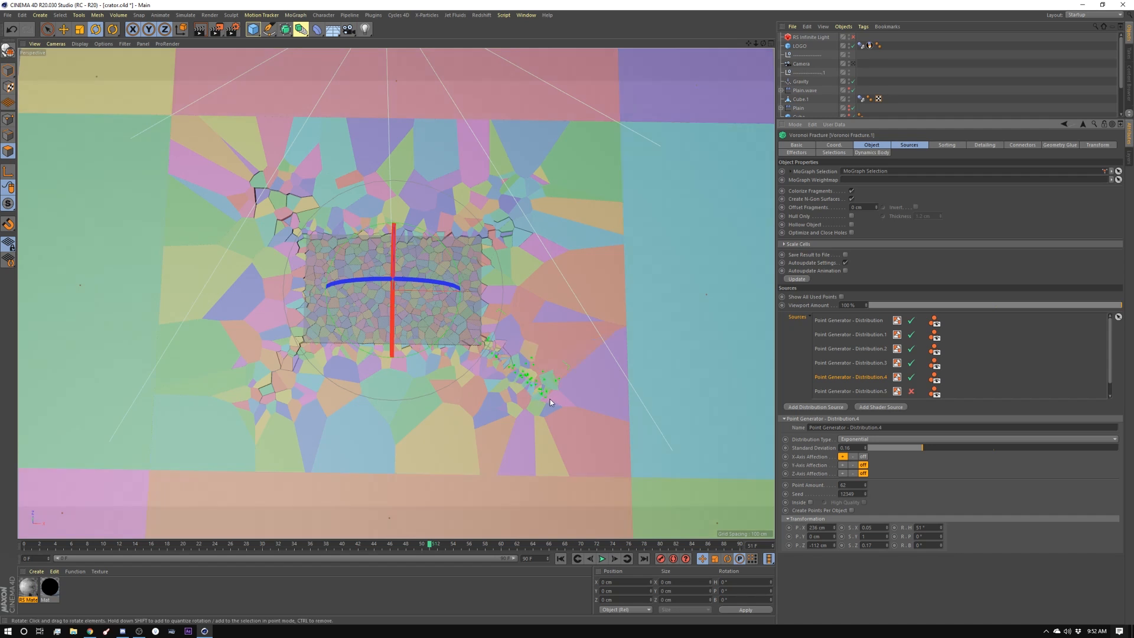
{"action": "mouse_move", "coordinate": [532, 380]}
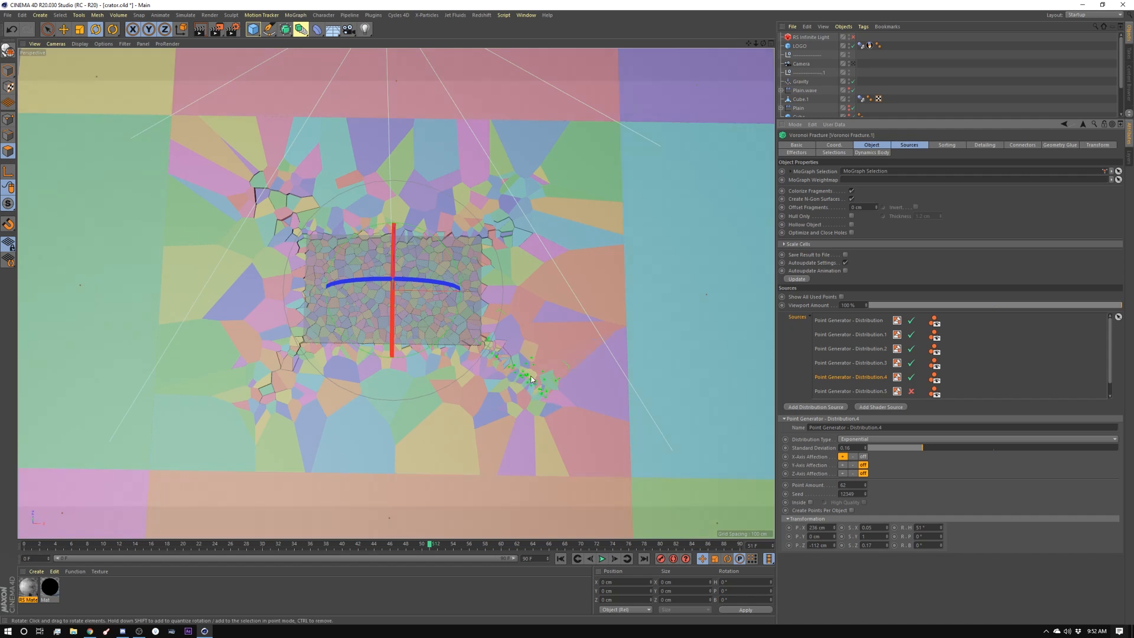
{"action": "mouse_move", "coordinate": [535, 391]}
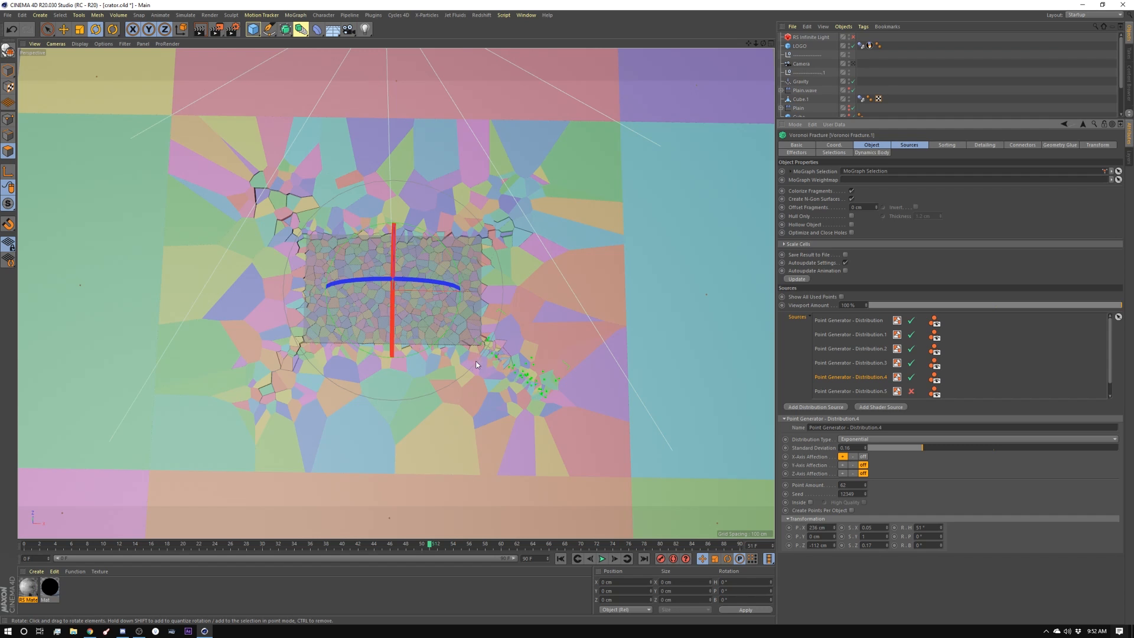
{"action": "mouse_move", "coordinate": [487, 286]}
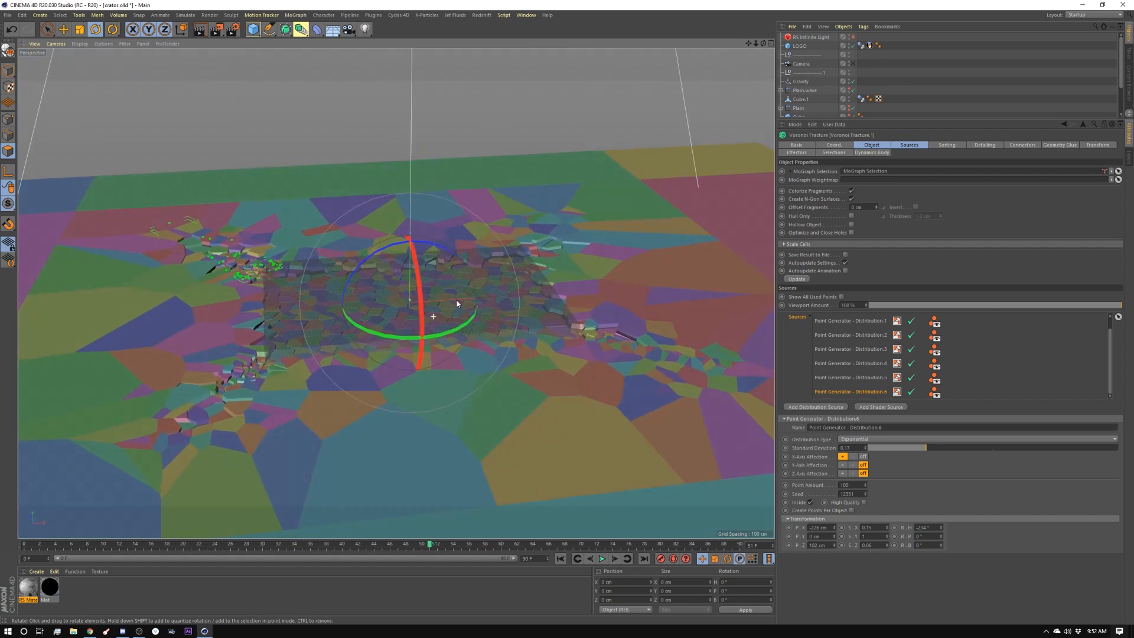
Step: Orbit and zoom to a top-down view of the whole fractured crater
{"action": "left_click_drag", "start_coordinate": [456, 304], "coordinate": [427, 326]}
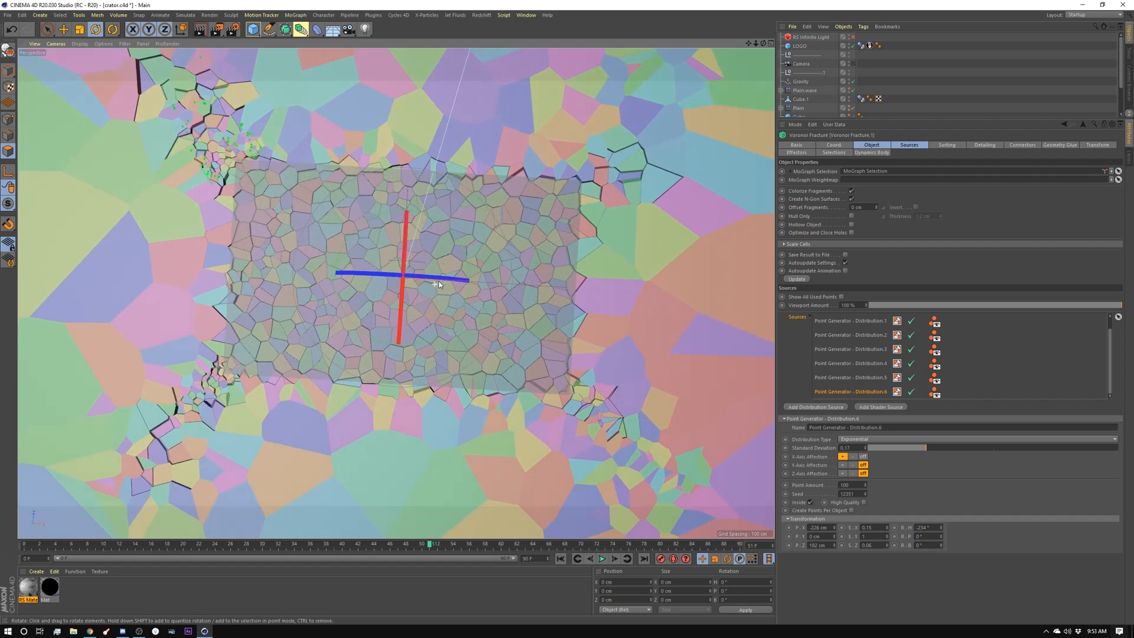
{"action": "left_click_drag", "start_coordinate": [437, 282], "coordinate": [437, 275]}
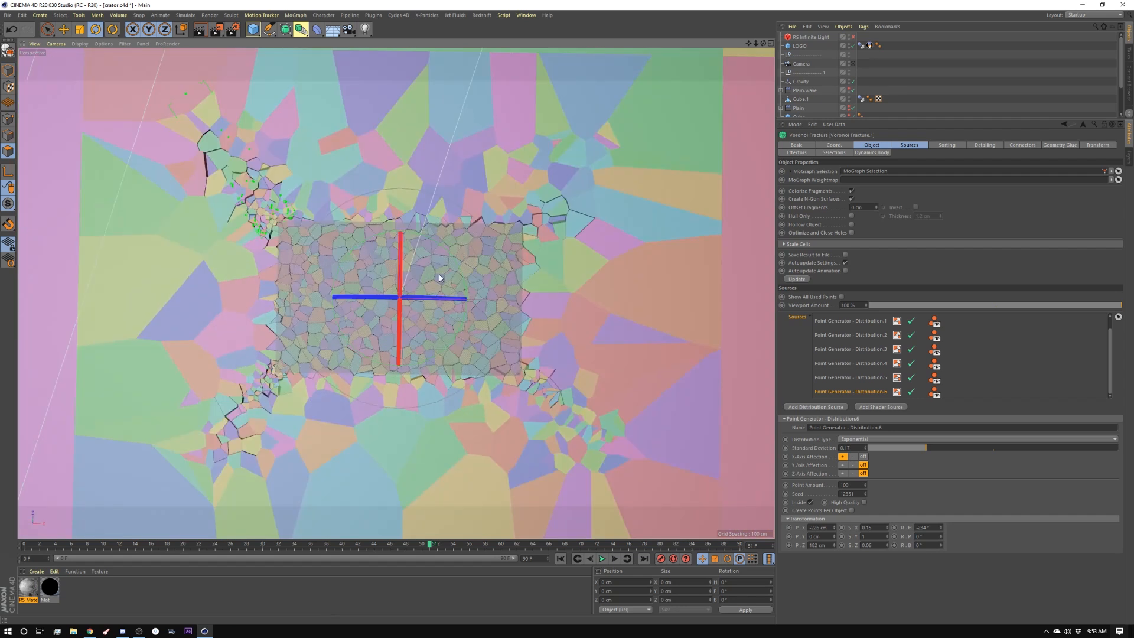
{"action": "mouse_move", "coordinate": [239, 183]}
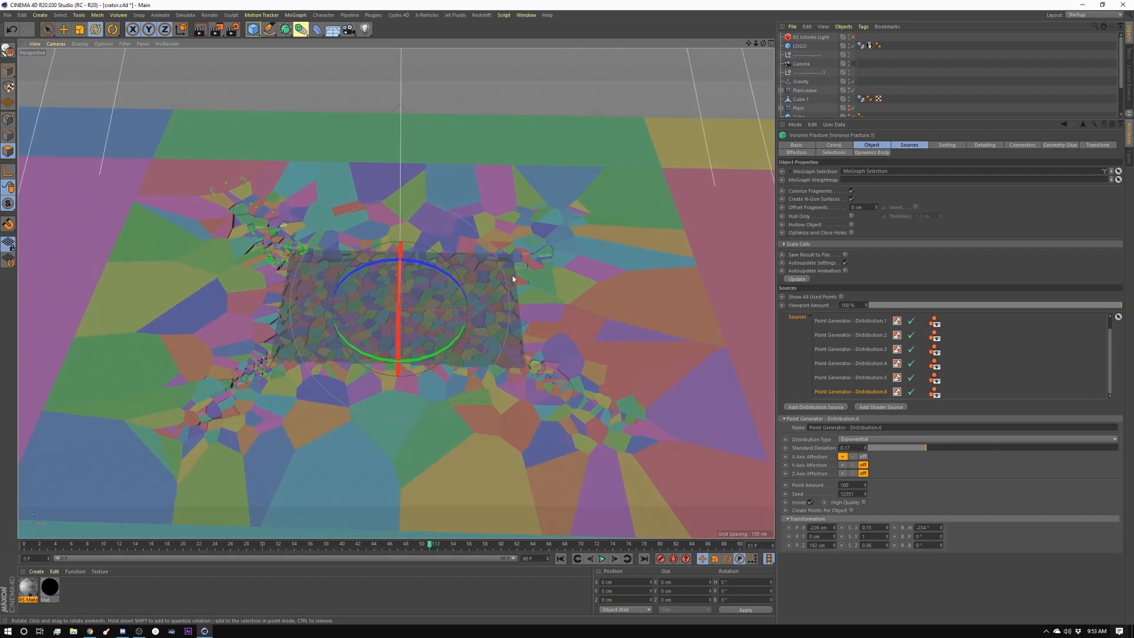
{"action": "left_click_drag", "start_coordinate": [506, 279], "coordinate": [383, 361]}
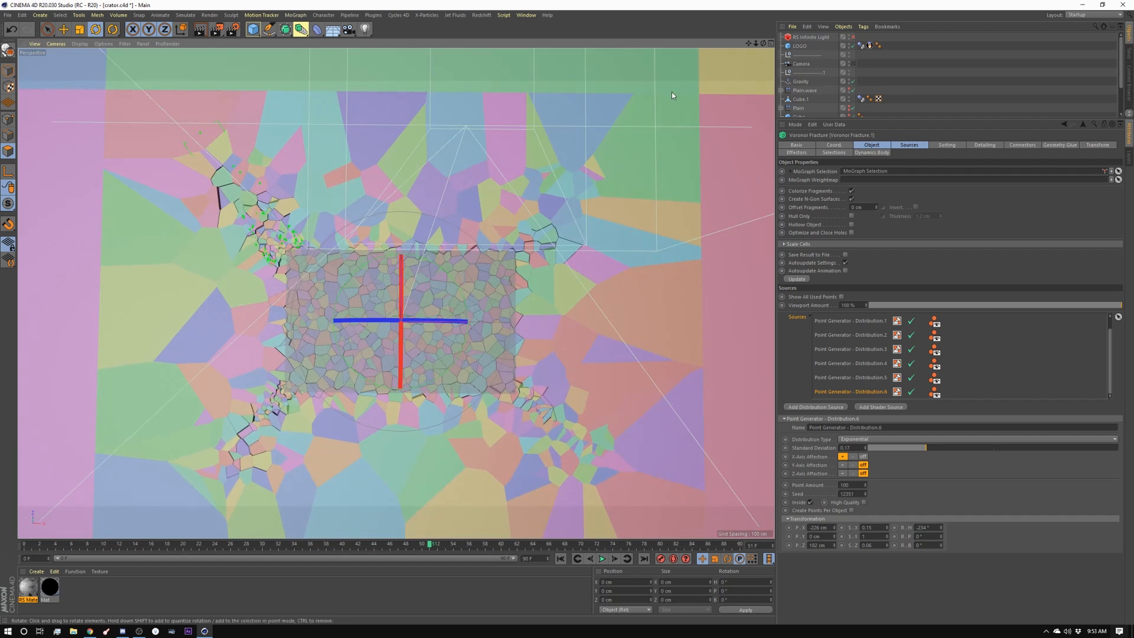
{"action": "mouse_move", "coordinate": [317, 254]}
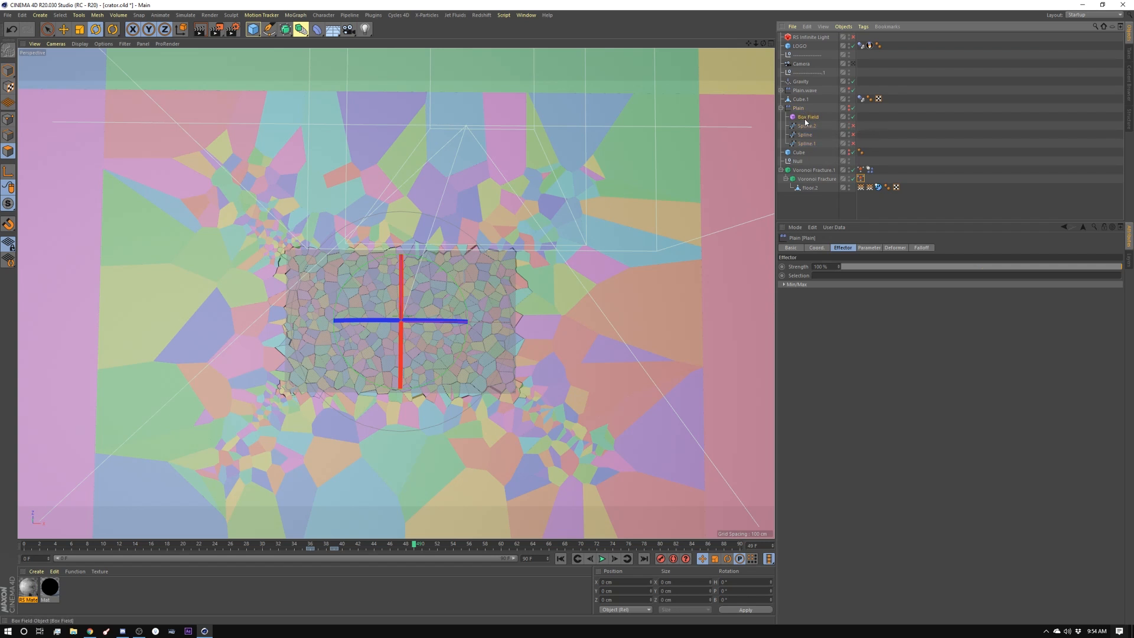
Step: Review the Box Field and Plain effector's Falloff fields, then the Spline.2 layer's 17 cm radius
{"action": "left_click", "coordinate": [808, 117]}
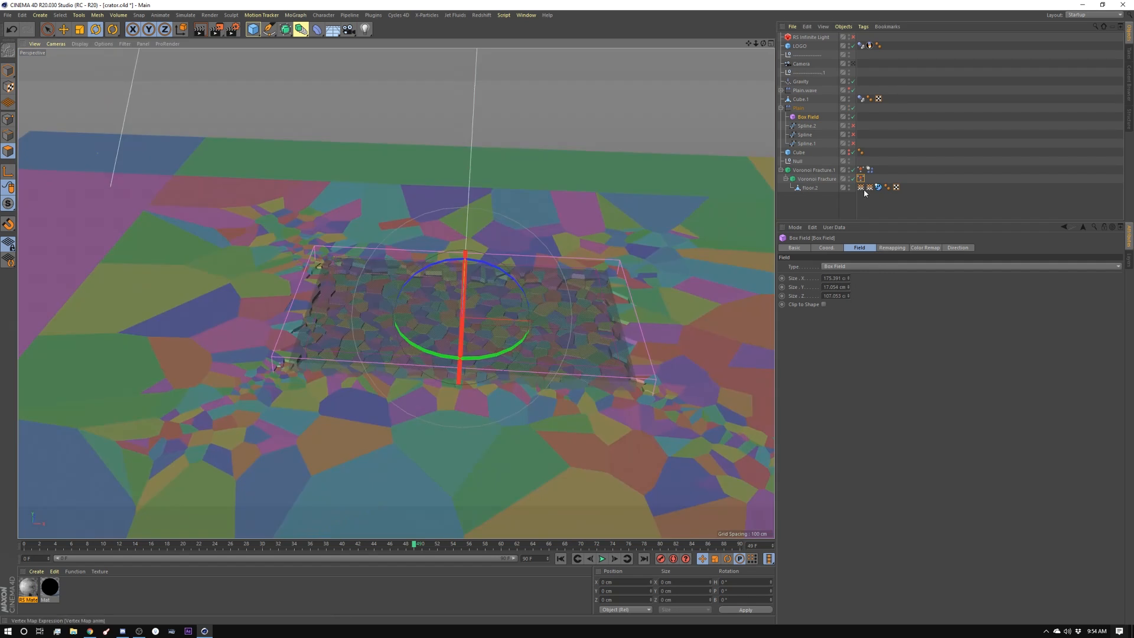
{"action": "left_click", "coordinate": [804, 134]}
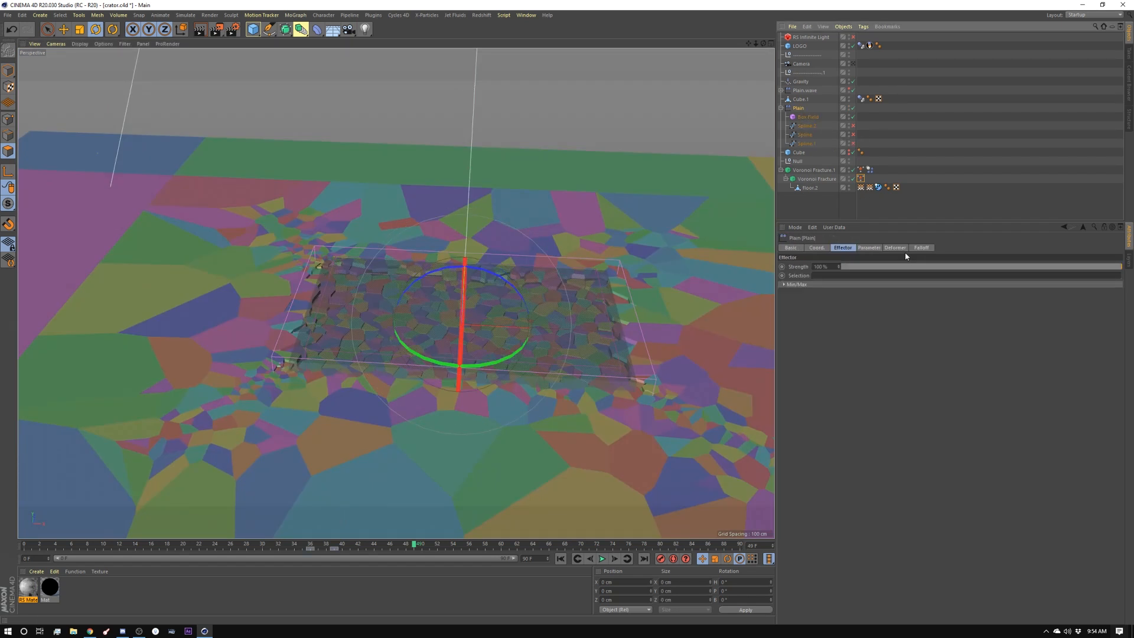
{"action": "left_click", "coordinate": [920, 247]}
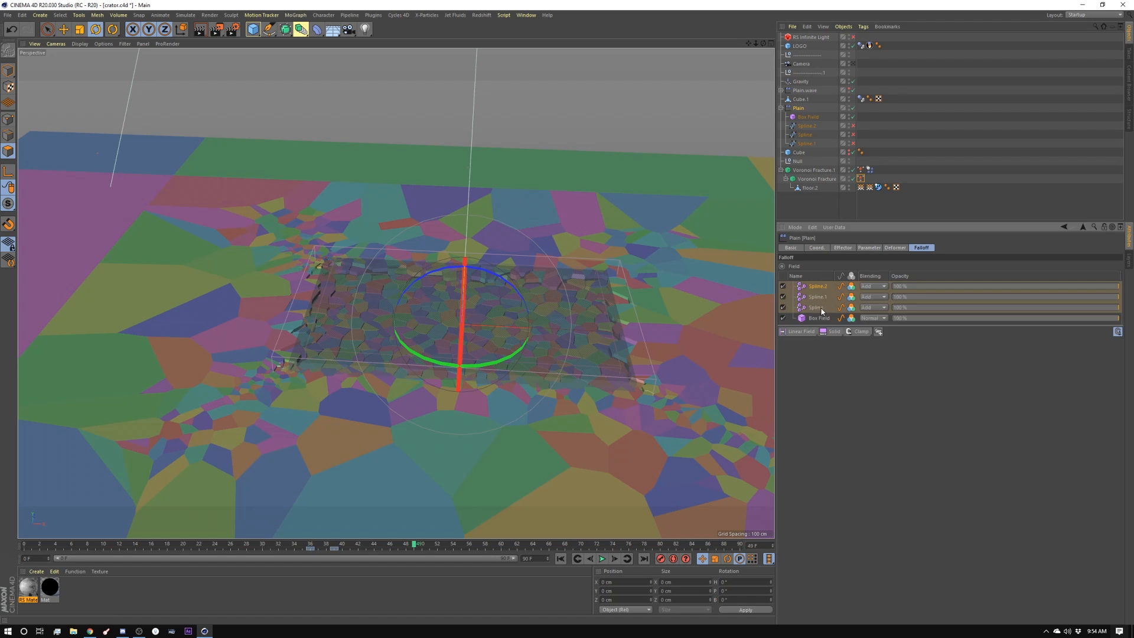
{"action": "left_click", "coordinate": [807, 126]}
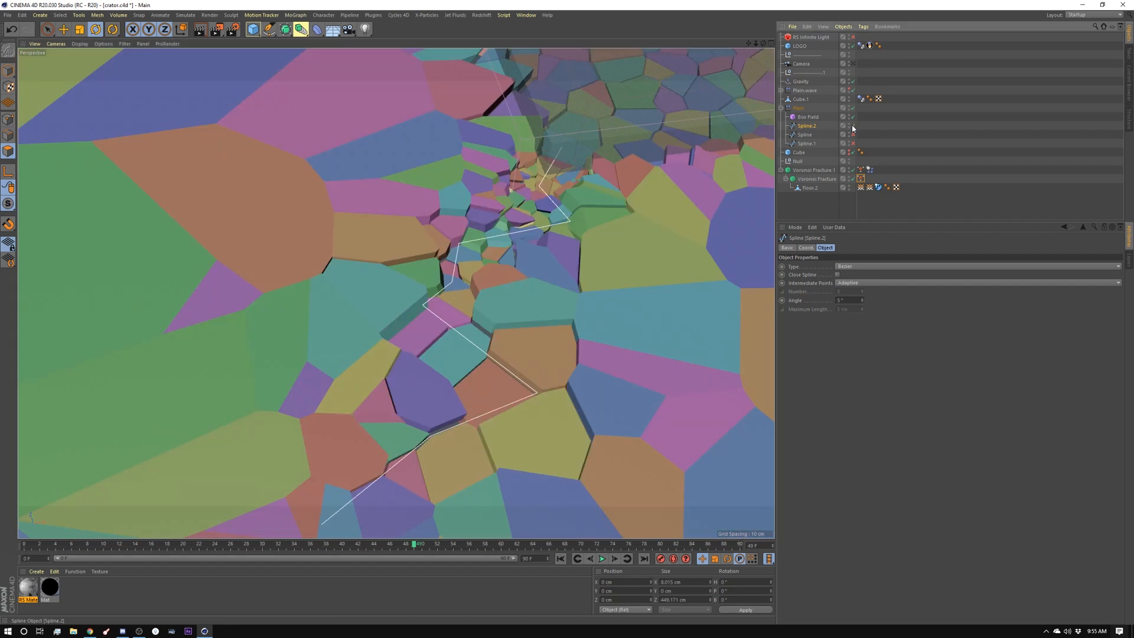
{"action": "mouse_move", "coordinate": [815, 129]}
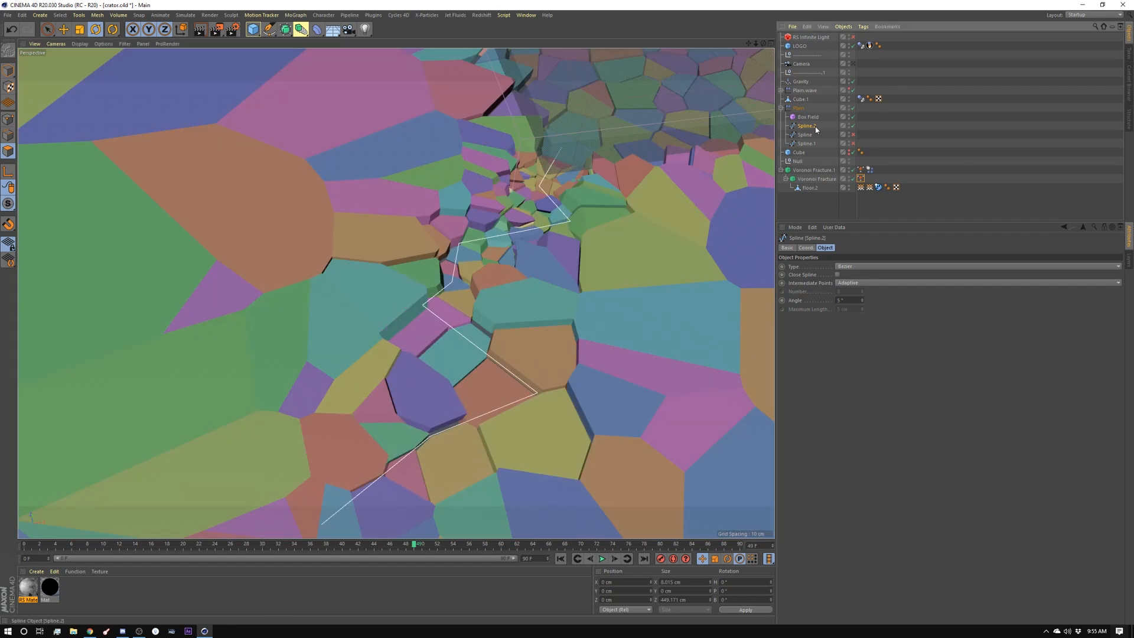
{"action": "left_click", "coordinate": [798, 108]}
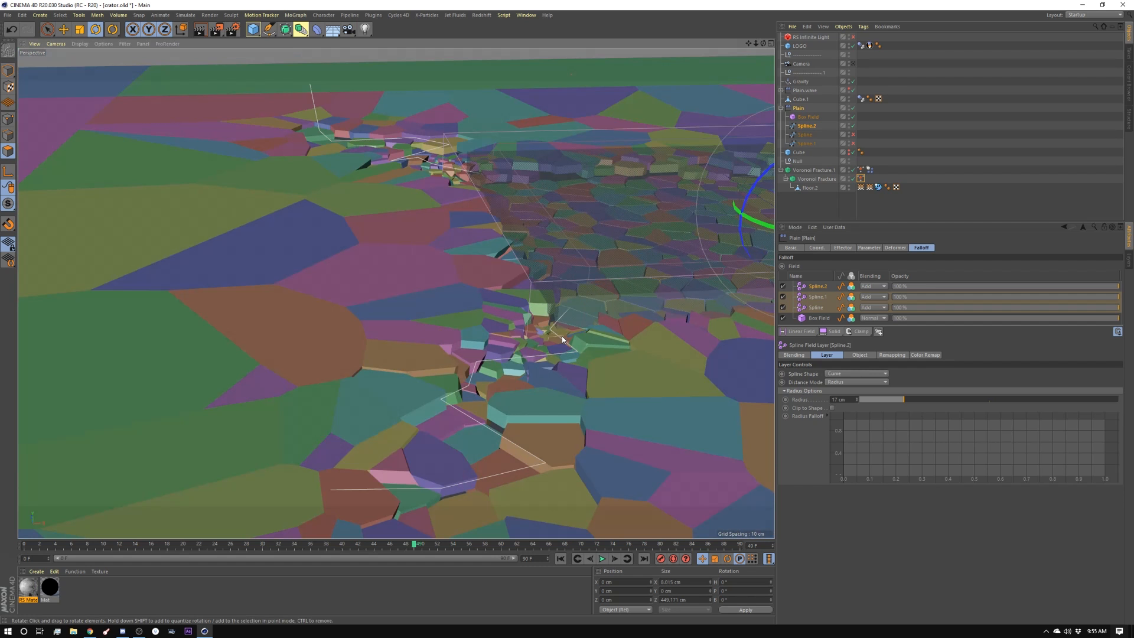
{"action": "mouse_move", "coordinate": [547, 337]}
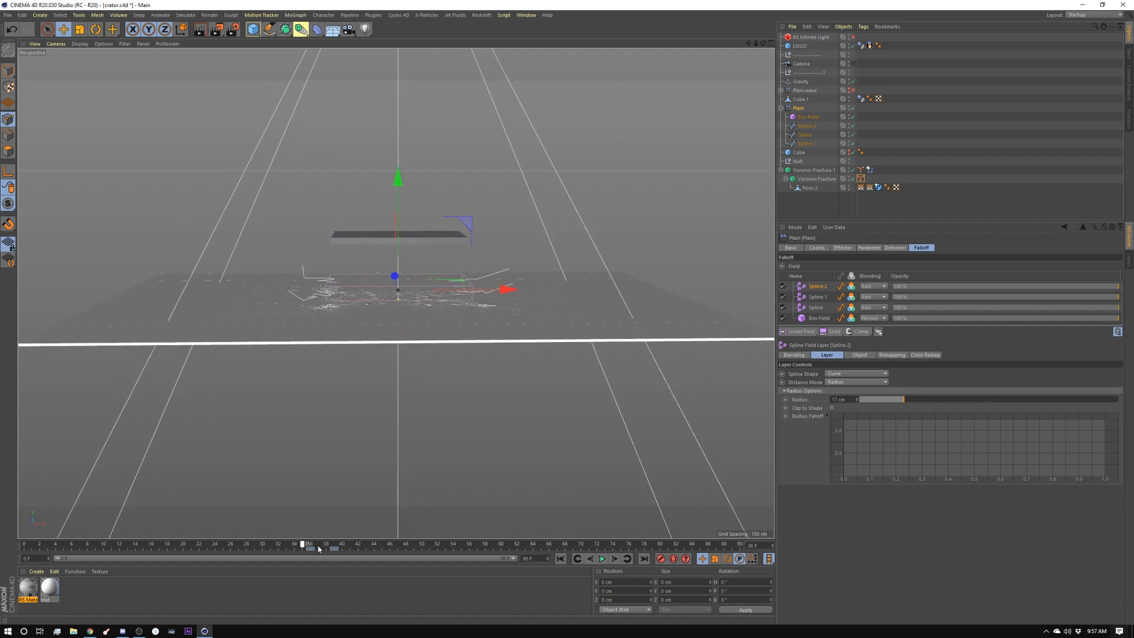
Step: Play the fracture simulation forward to see the ground break apart
{"action": "left_click", "coordinate": [601, 559]}
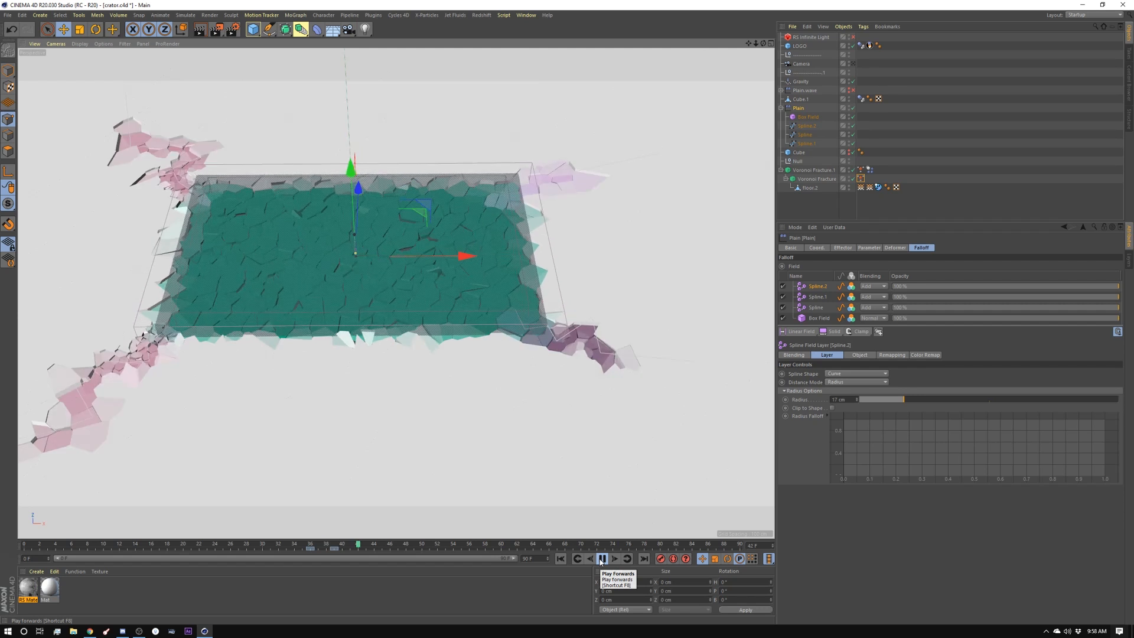
{"action": "left_click", "coordinate": [601, 557]}
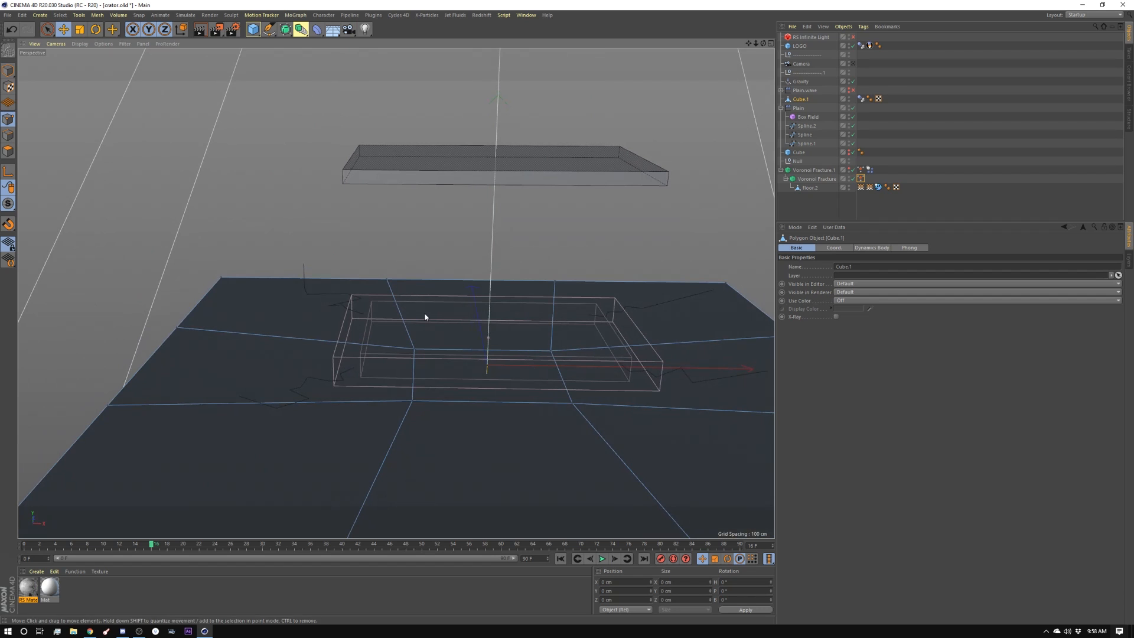
Step: Check the Dynamics Body tag on Voronoi Fracture.1, triggered at velocity peak
{"action": "left_click", "coordinate": [817, 179]}
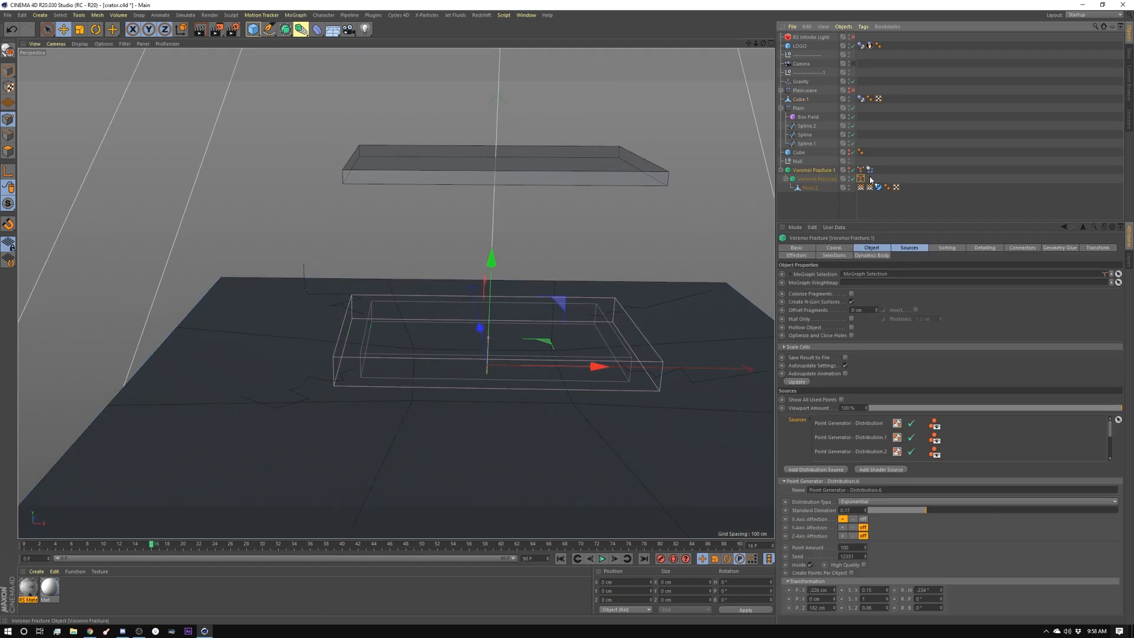
{"action": "left_click", "coordinate": [871, 169]}
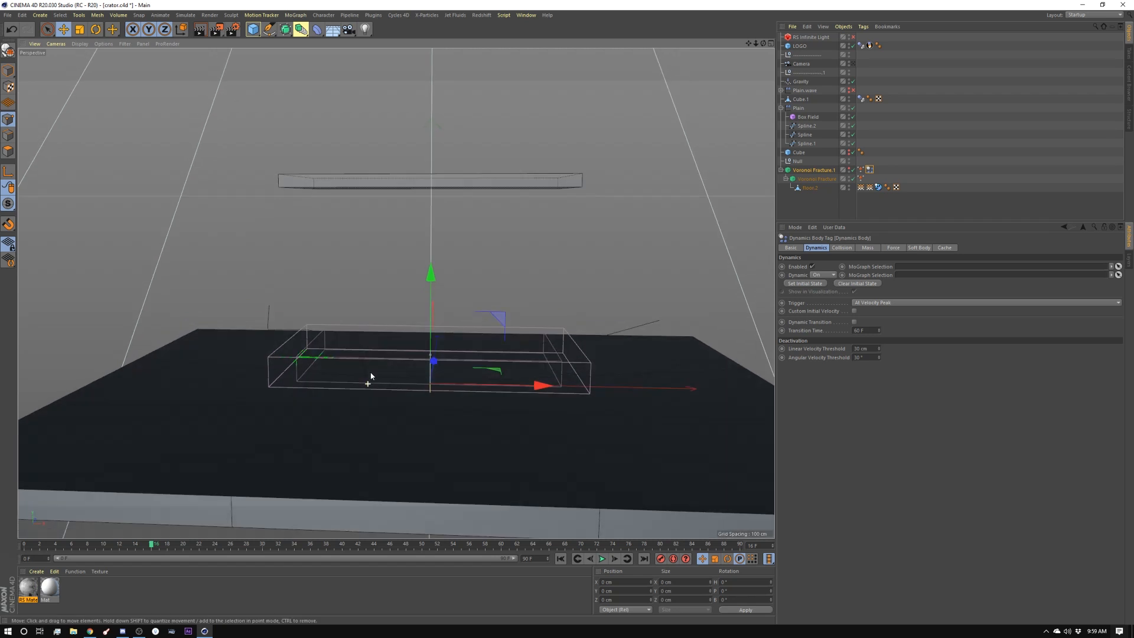
Step: Restart and play the simulation to watch the slab strike the ground
{"action": "left_click", "coordinate": [602, 558]}
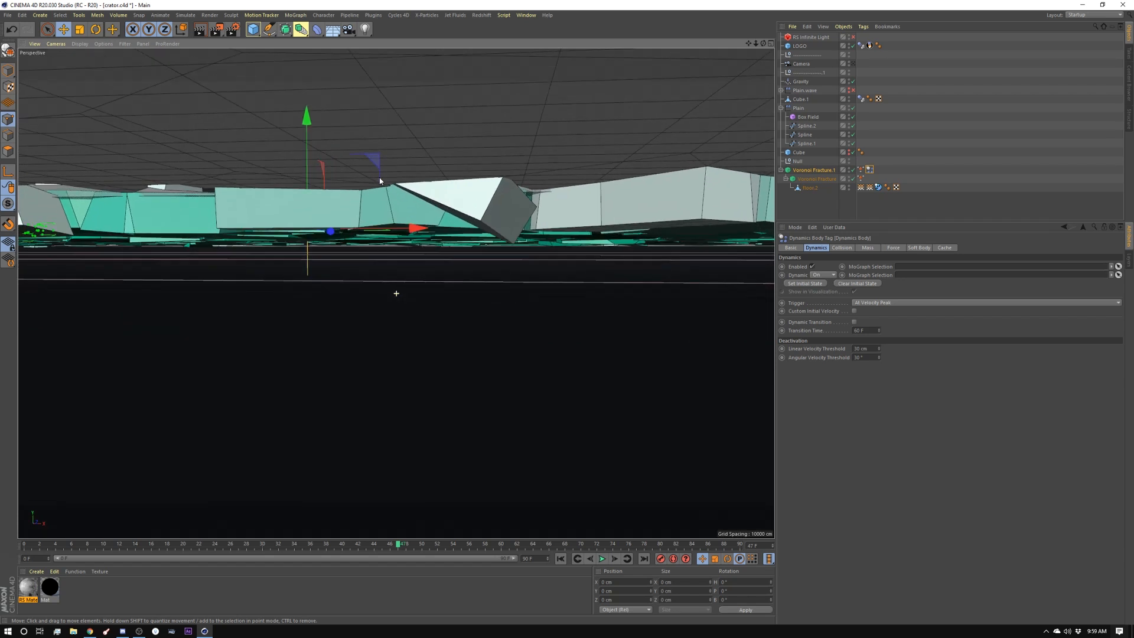
{"action": "left_click", "coordinate": [591, 559]}
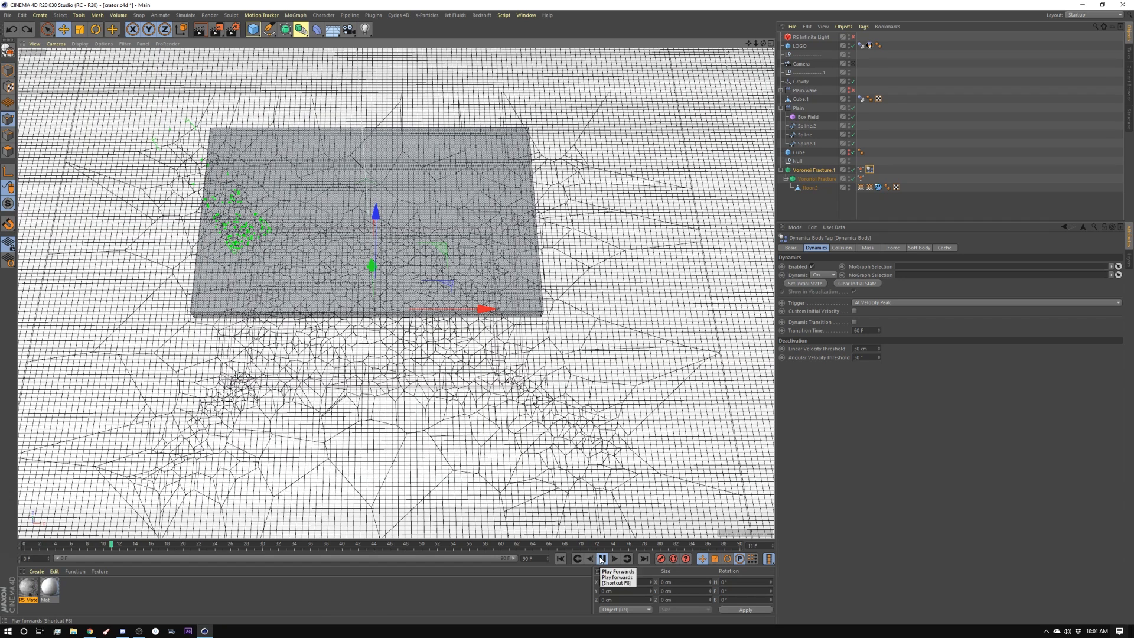
{"action": "left_click", "coordinate": [601, 558]}
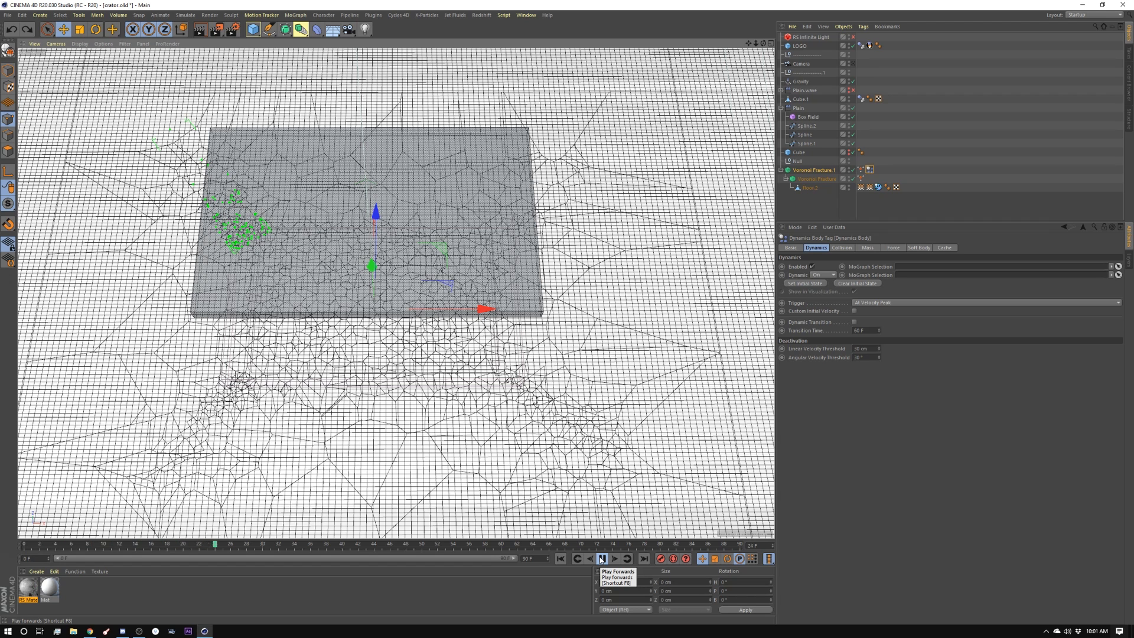
{"action": "left_click", "coordinate": [600, 559]}
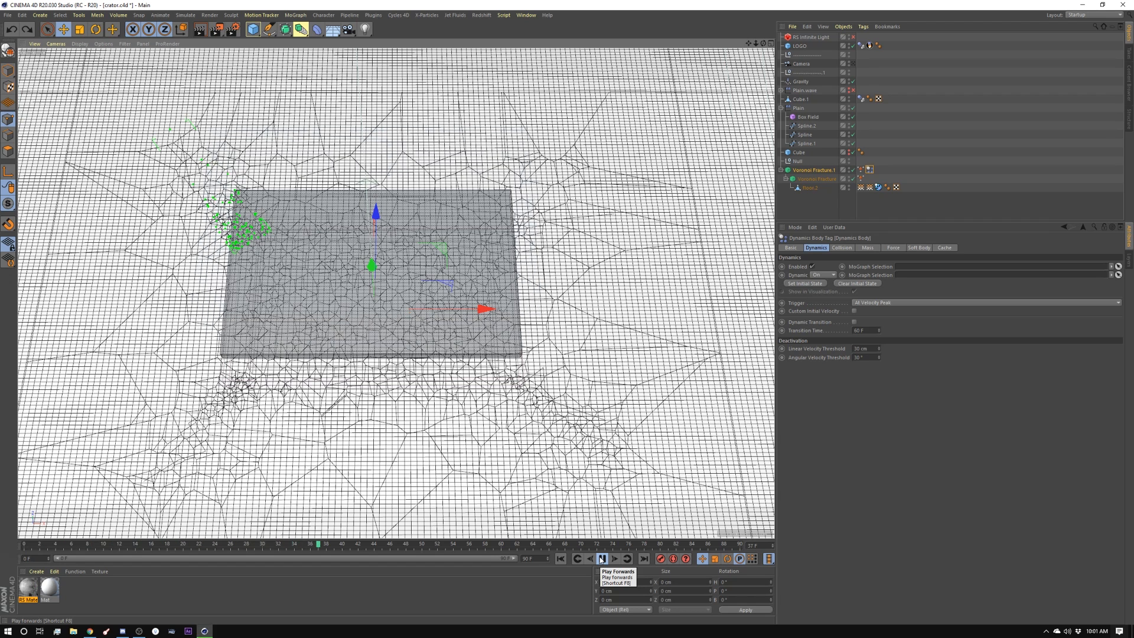
{"action": "left_click", "coordinate": [600, 557]}
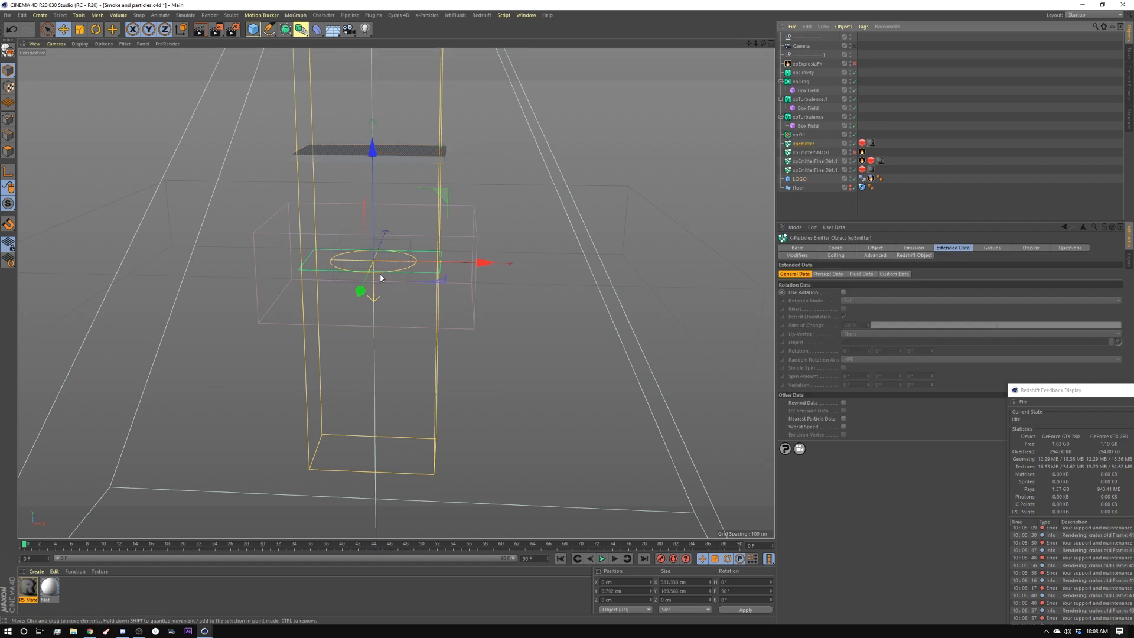
{"action": "mouse_move", "coordinate": [307, 163]}
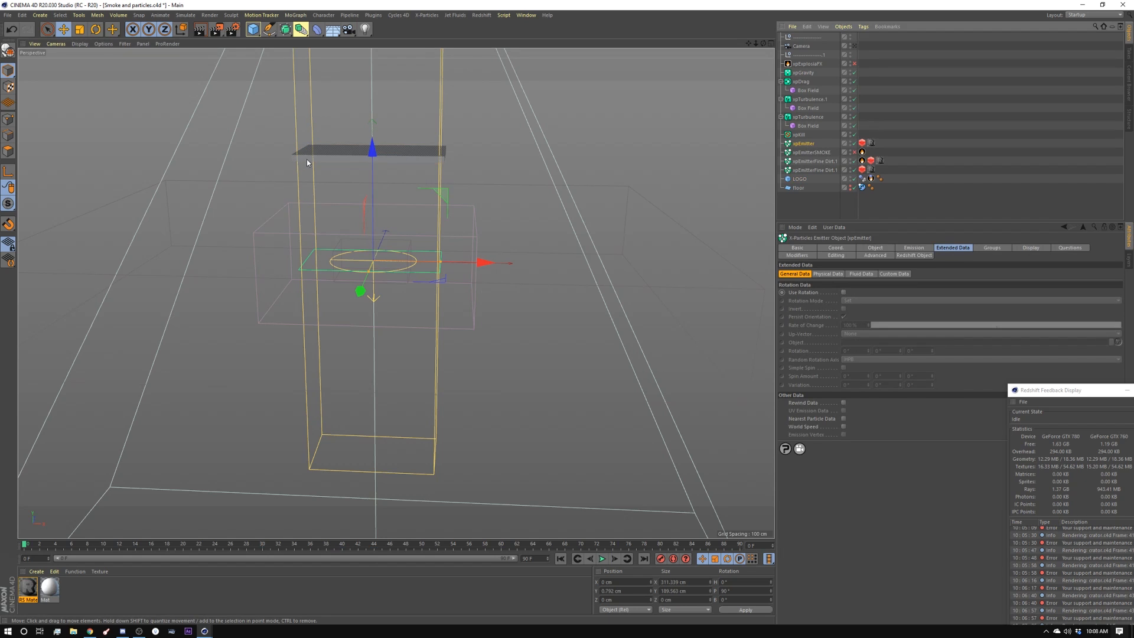
{"action": "mouse_move", "coordinate": [314, 271]}
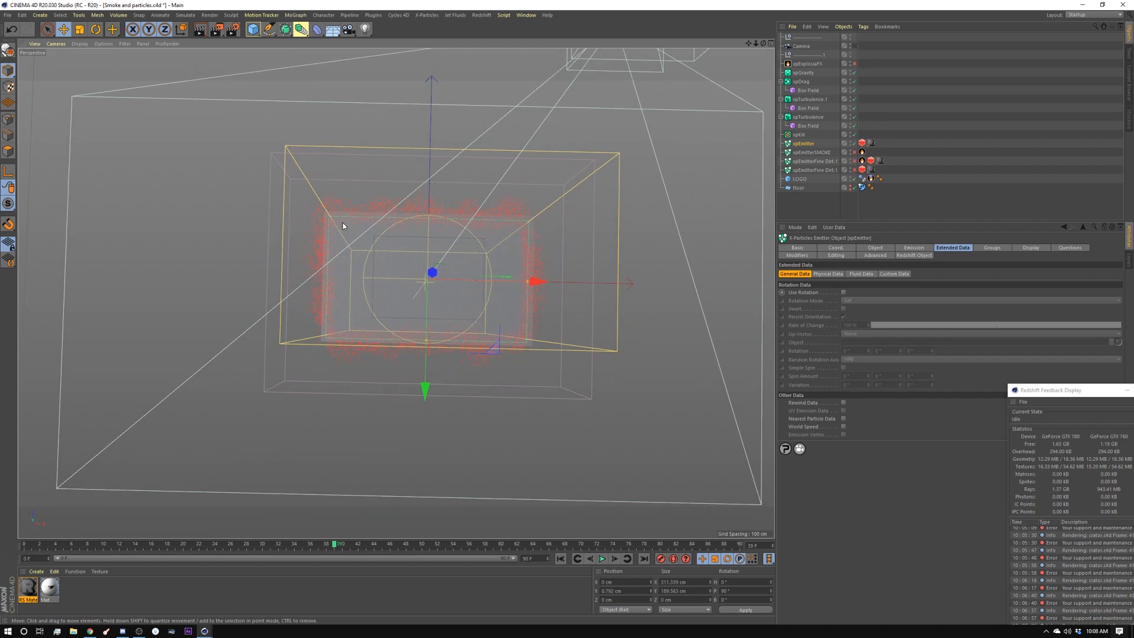
{"action": "mouse_move", "coordinate": [340, 223]}
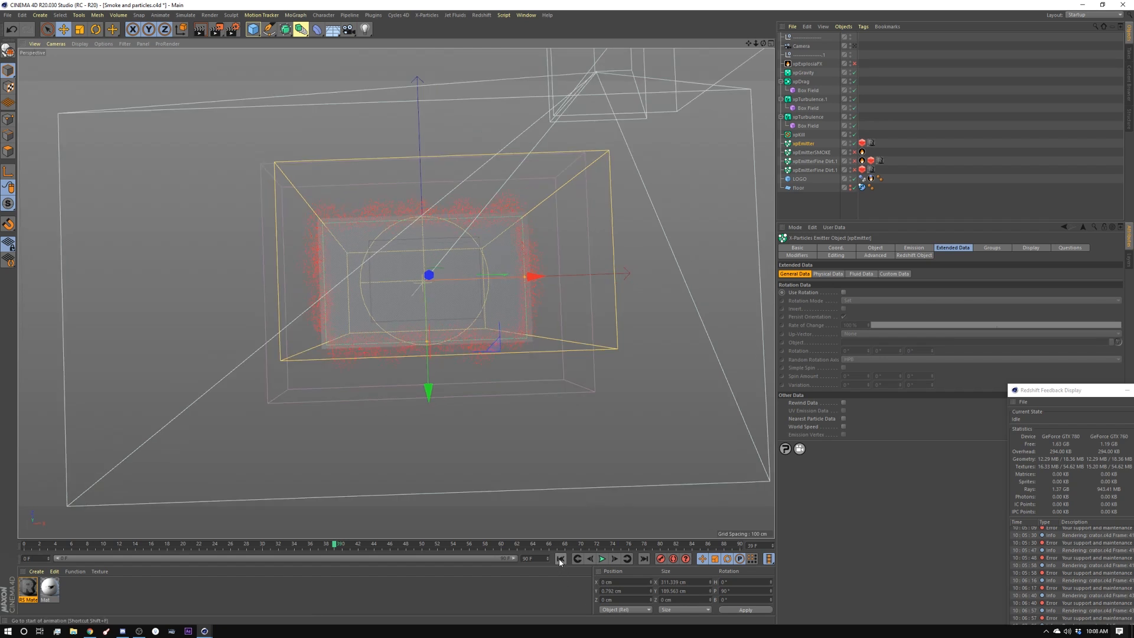
Step: Rewind the xpEmitter simulation to frame 0 and play it to watch the red particles spread
{"action": "left_click", "coordinate": [601, 559]}
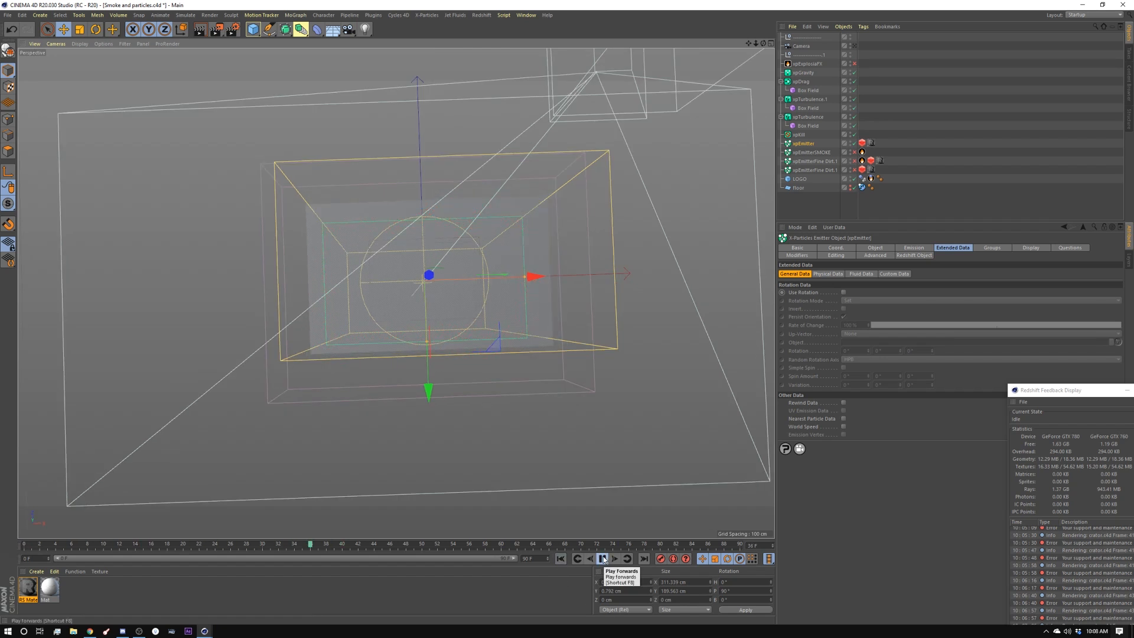
{"action": "left_click", "coordinate": [602, 558]}
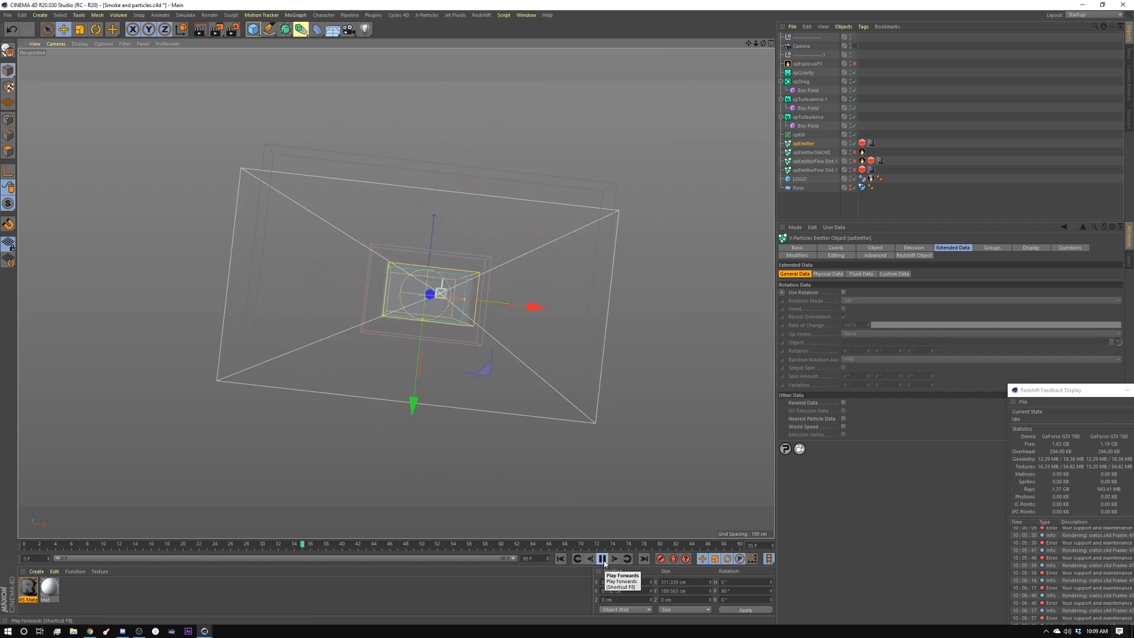
{"action": "left_click", "coordinate": [601, 559]}
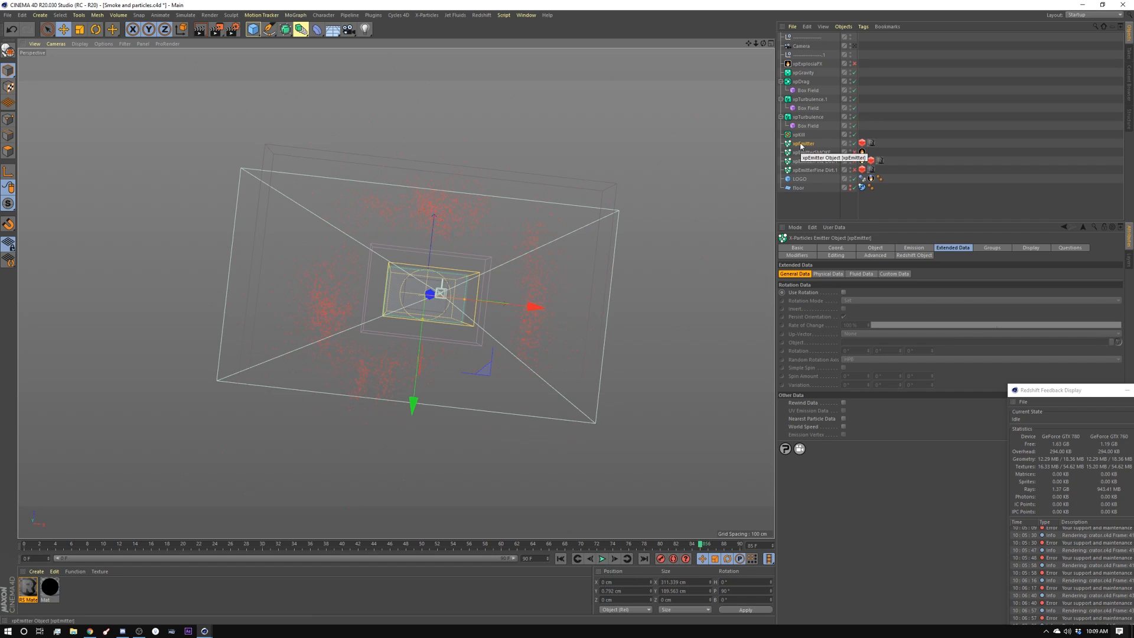
Step: Inspect the xpCollider tag and xpGravity settings, replay, then show xpEmitterFine Dirt 1's Emission settings
{"action": "left_click", "coordinate": [913, 247]}
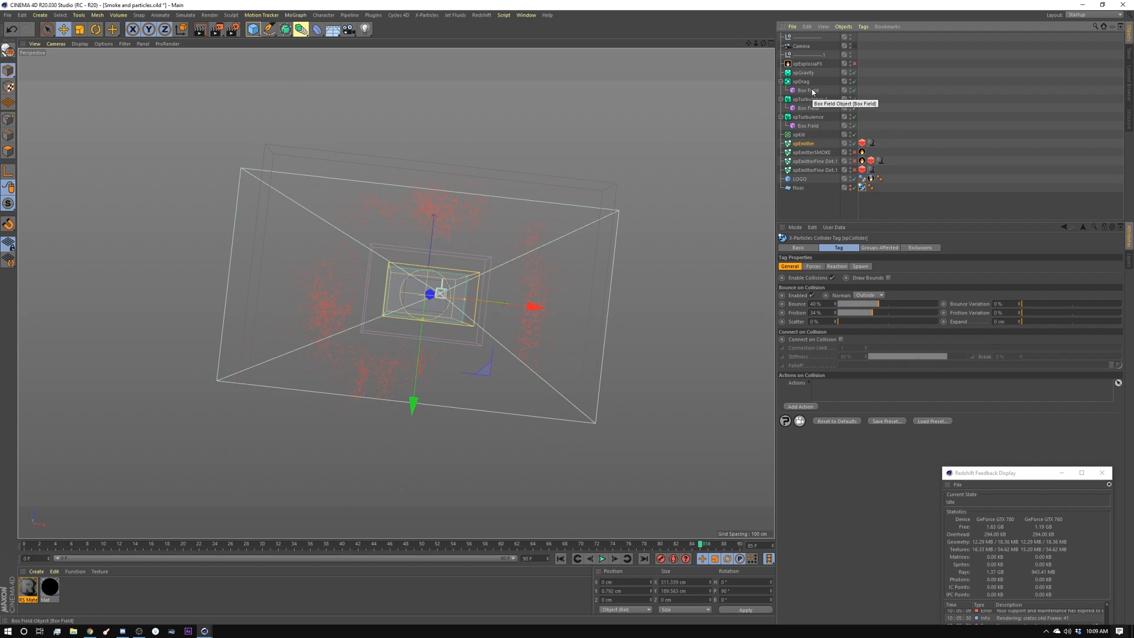
{"action": "mouse_move", "coordinate": [498, 321]}
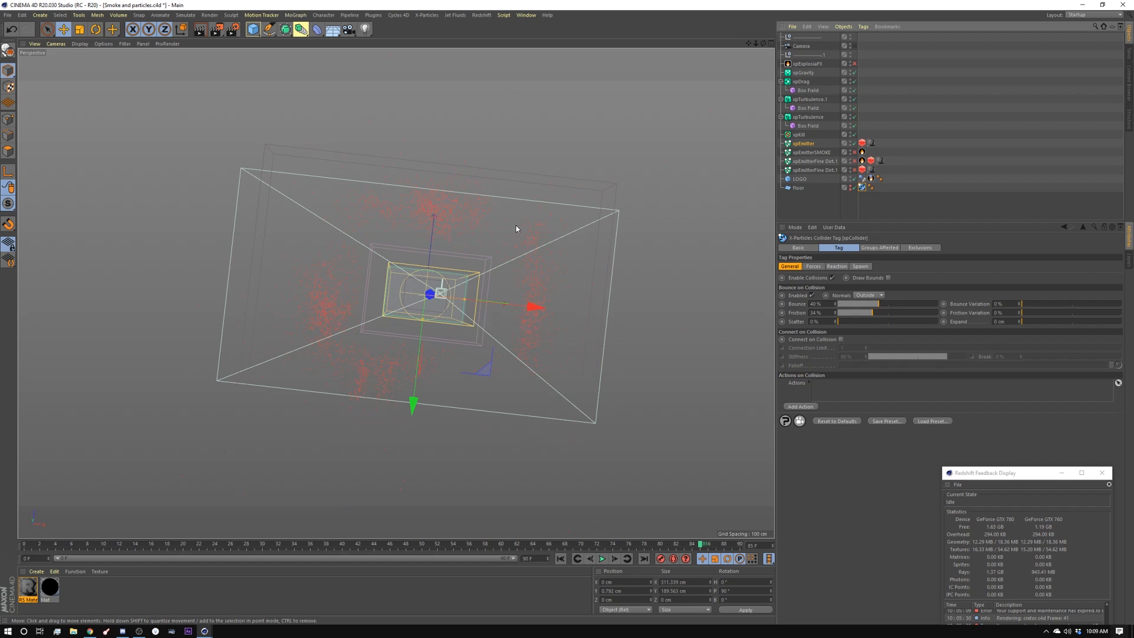
{"action": "mouse_move", "coordinate": [324, 317]}
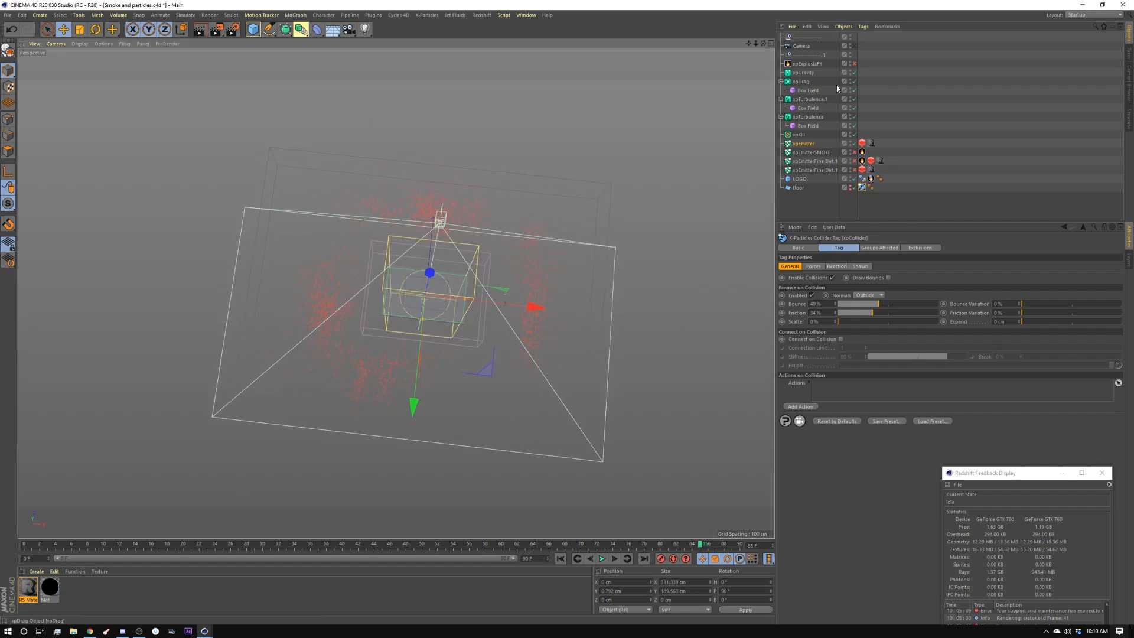
{"action": "left_click", "coordinate": [804, 72]}
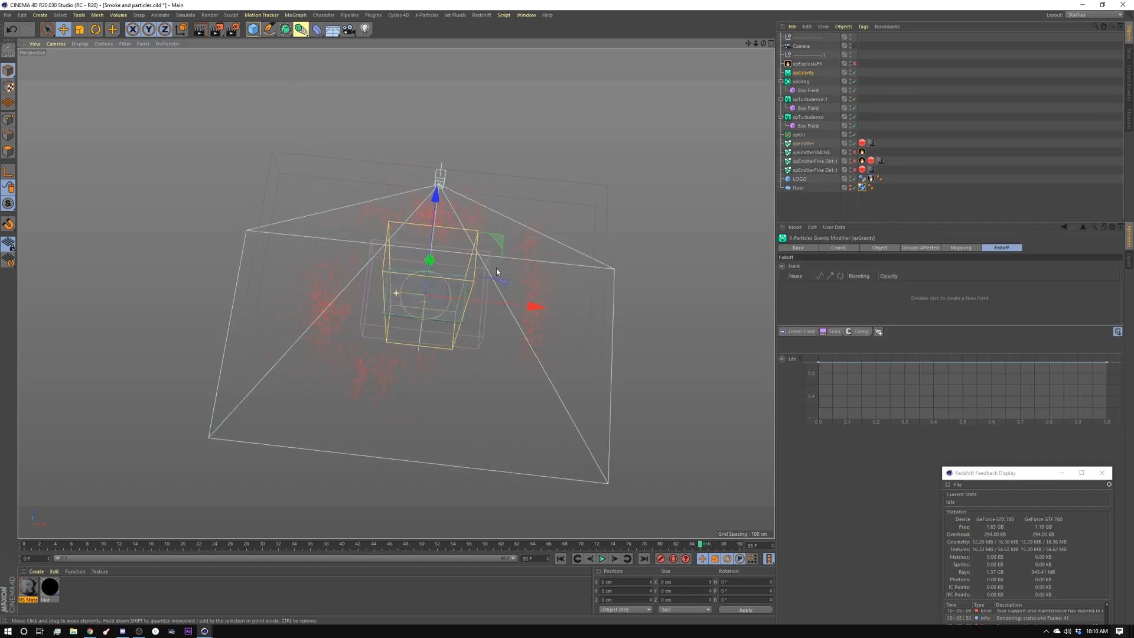
{"action": "left_click", "coordinate": [602, 557]}
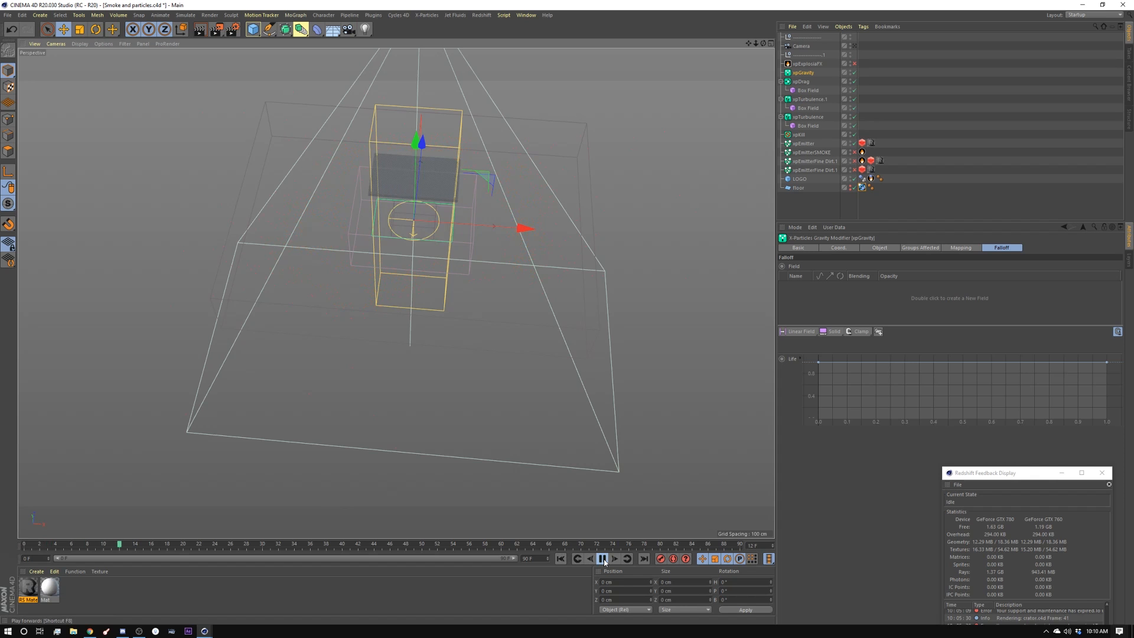
{"action": "left_click", "coordinate": [601, 557]}
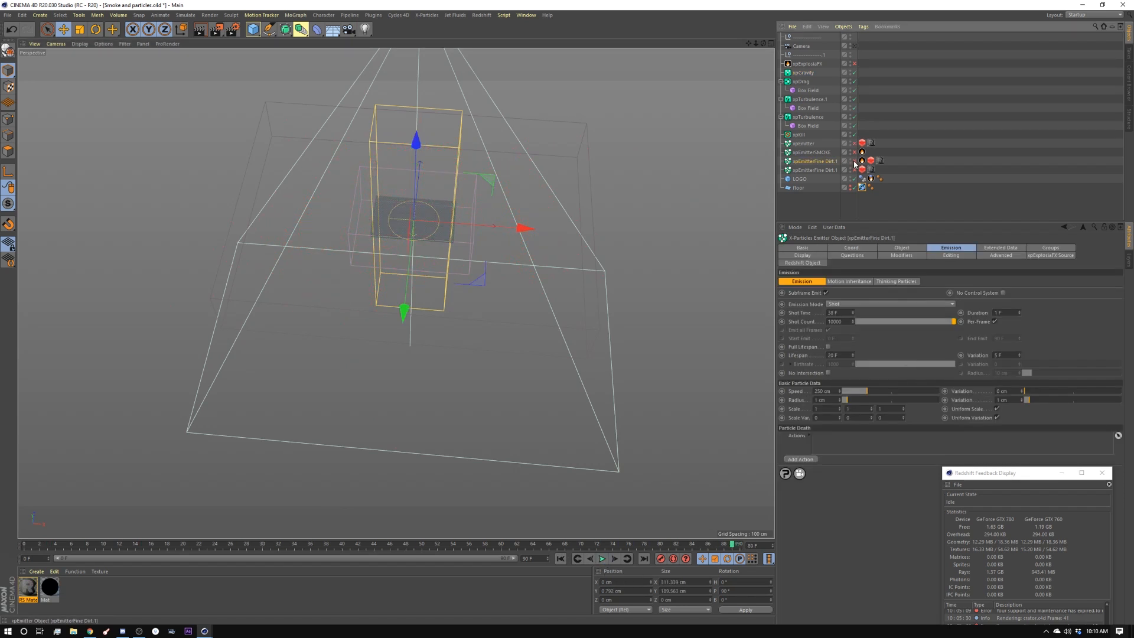
Step: Play the fine dirt particles and set the emitter's modifiers to Include xpDrag, xpGravity and xpTurbulence, replaying to check
{"action": "left_click", "coordinate": [602, 558]}
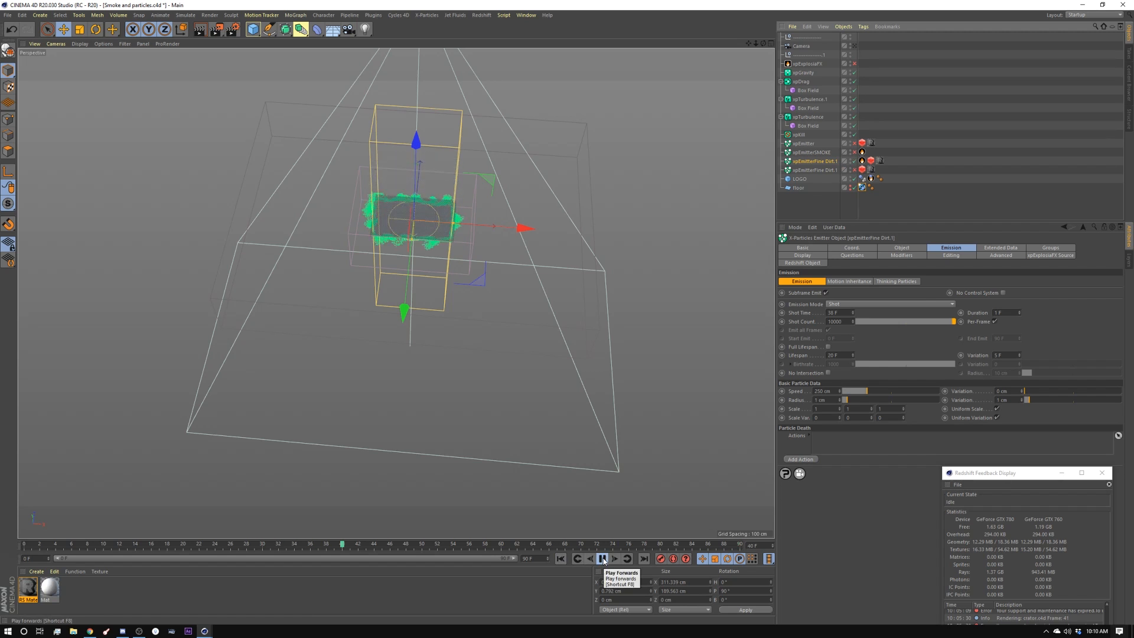
{"action": "left_click", "coordinate": [602, 559]}
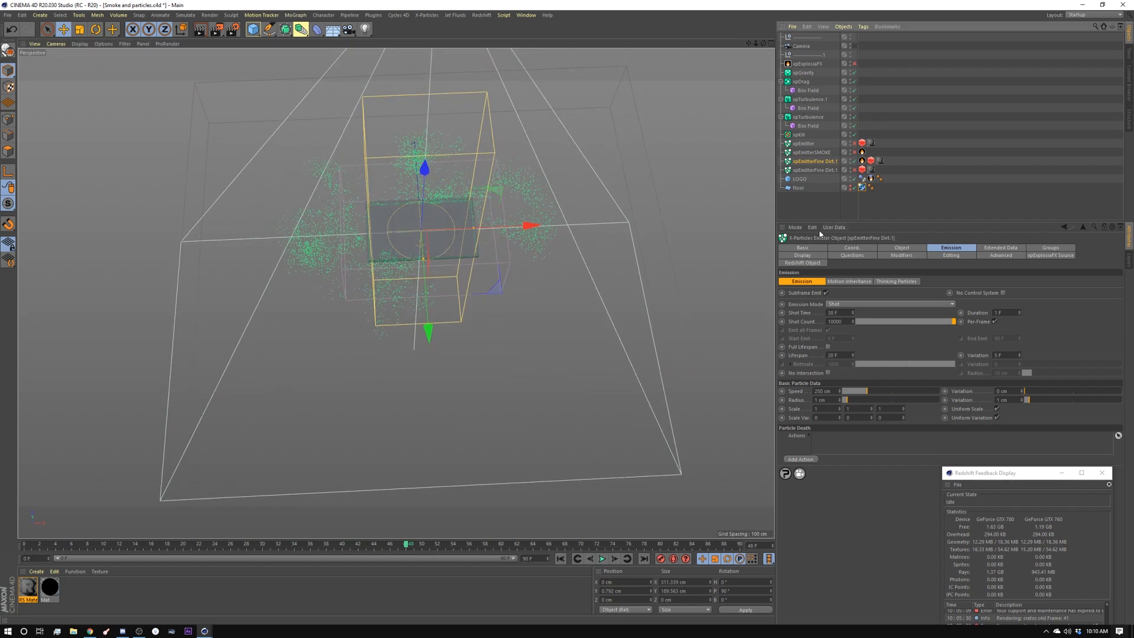
{"action": "left_click", "coordinate": [902, 247]}
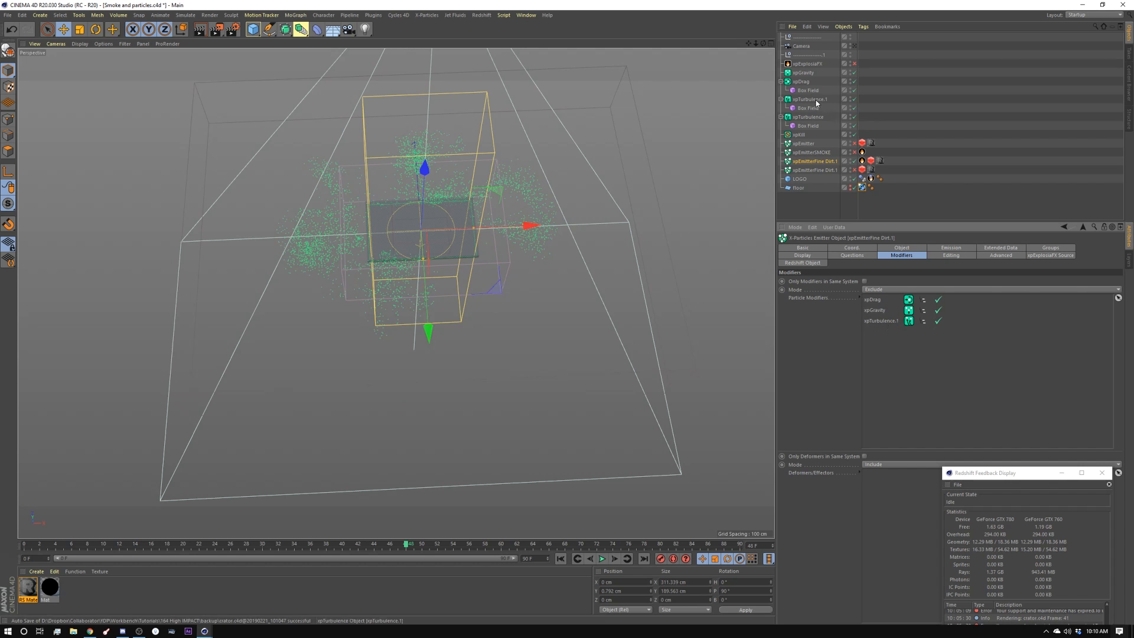
{"action": "mouse_move", "coordinate": [806, 117]}
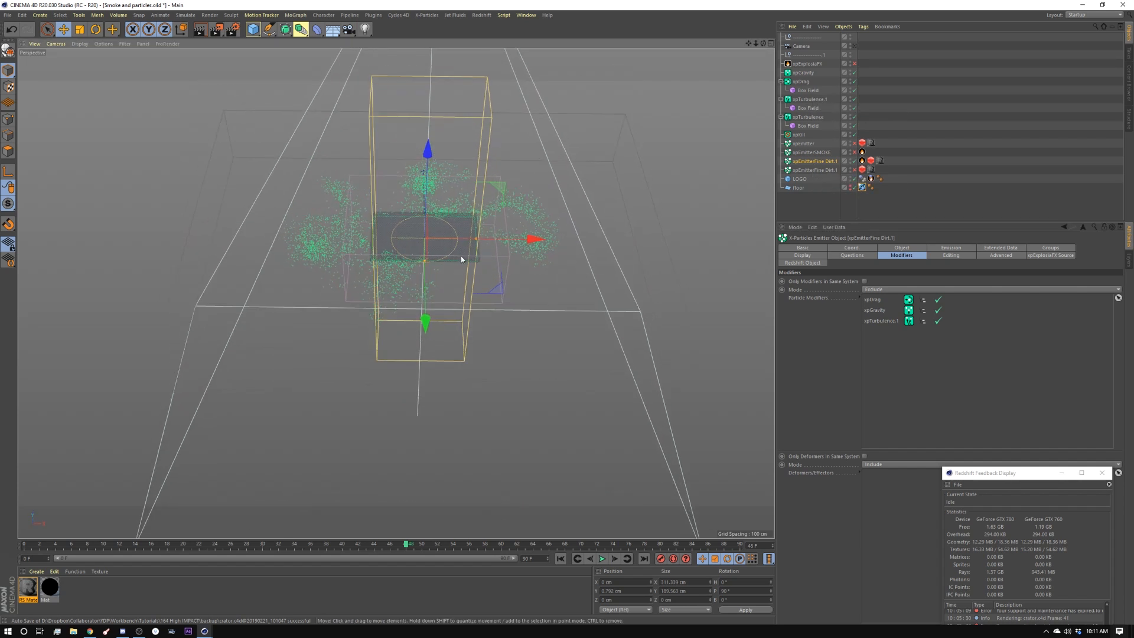
{"action": "left_click", "coordinate": [601, 559]}
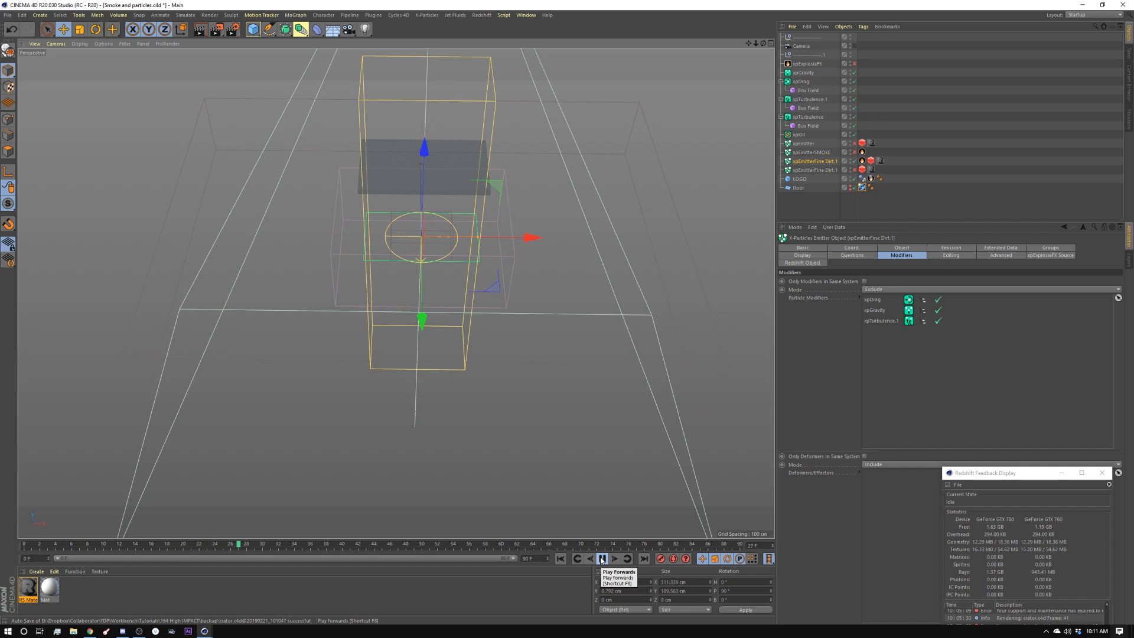
{"action": "left_click", "coordinate": [601, 558]}
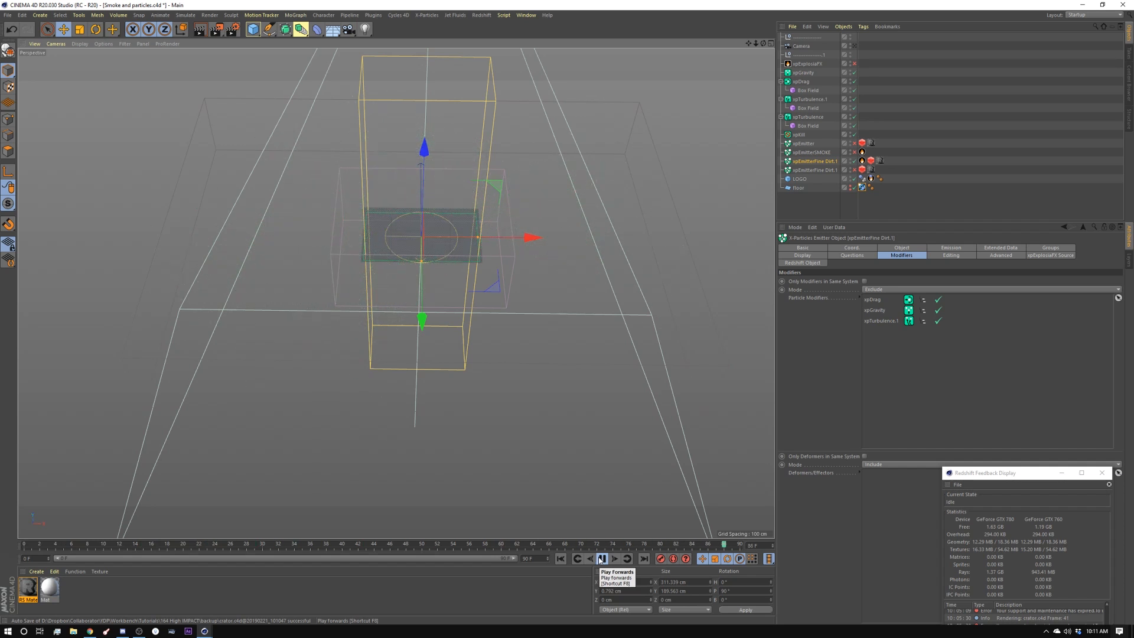
{"action": "left_click", "coordinate": [602, 558]}
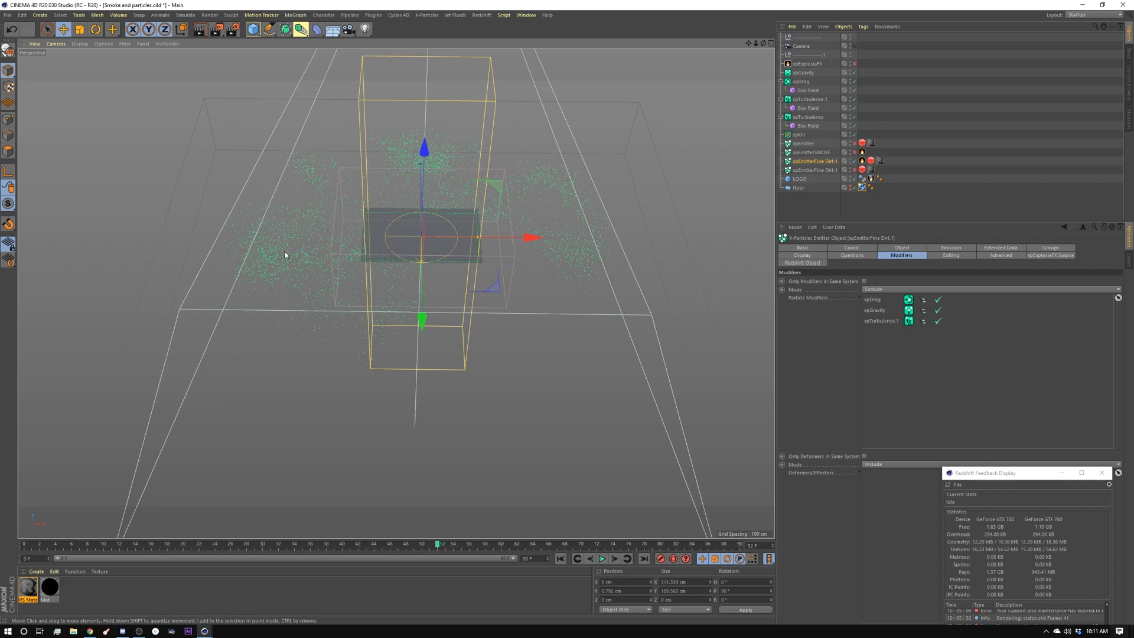
{"action": "left_click", "coordinate": [602, 558]}
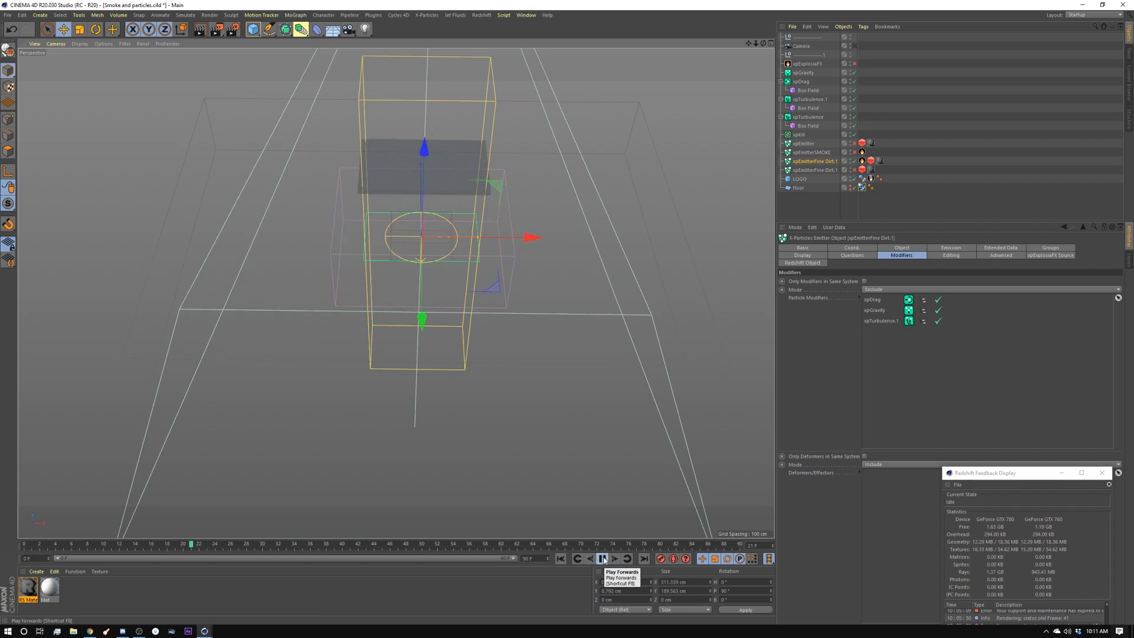
{"action": "left_click", "coordinate": [601, 559]}
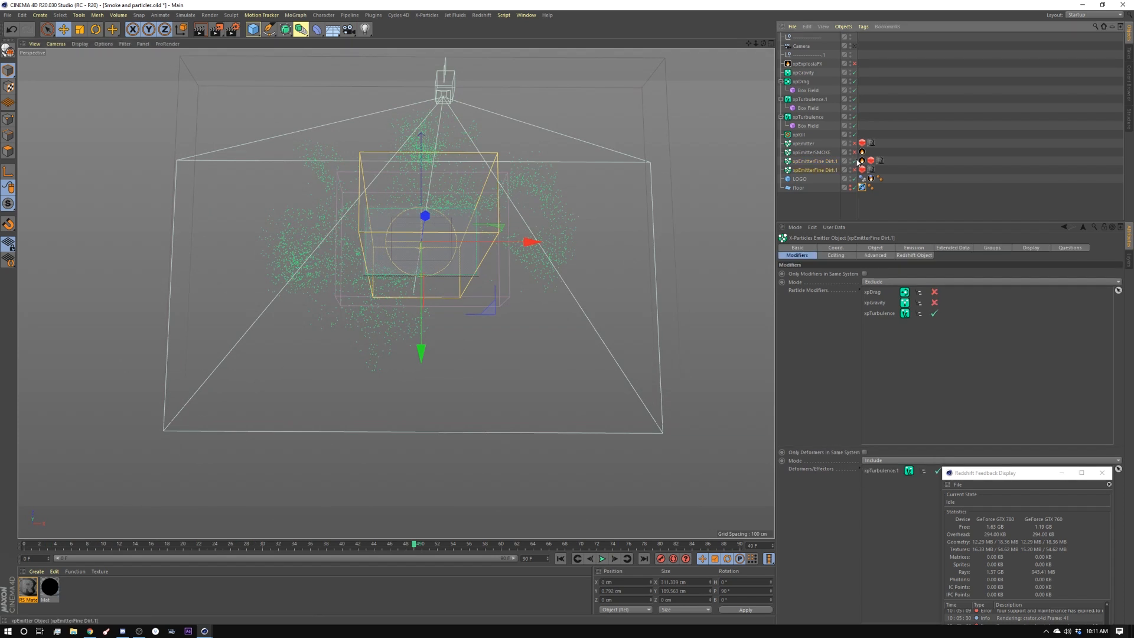
Step: Review the second fine dirt emitter's modifiers, replay its particles, then select the ExplosiaFX solver
{"action": "left_click", "coordinate": [560, 559]}
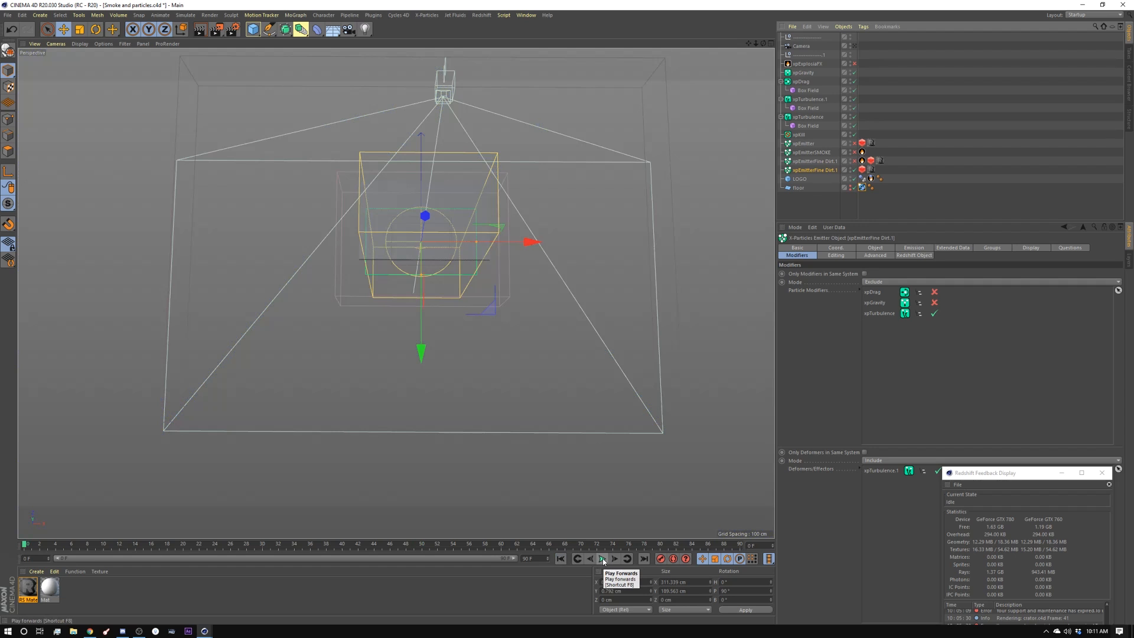
{"action": "left_click", "coordinate": [601, 559]}
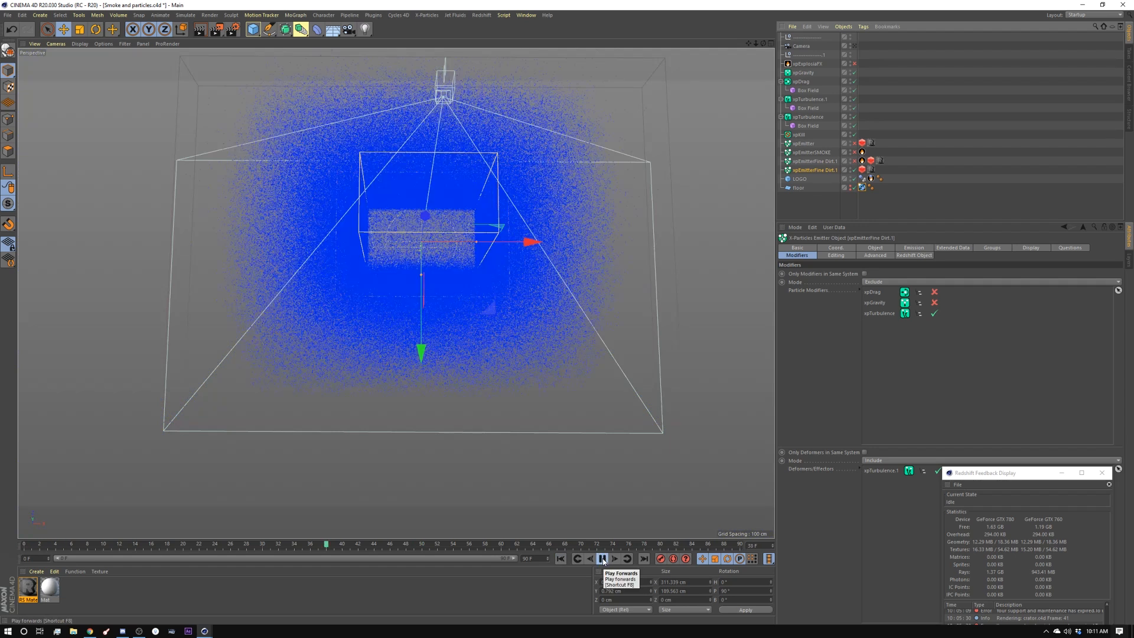
{"action": "left_click", "coordinate": [601, 559]}
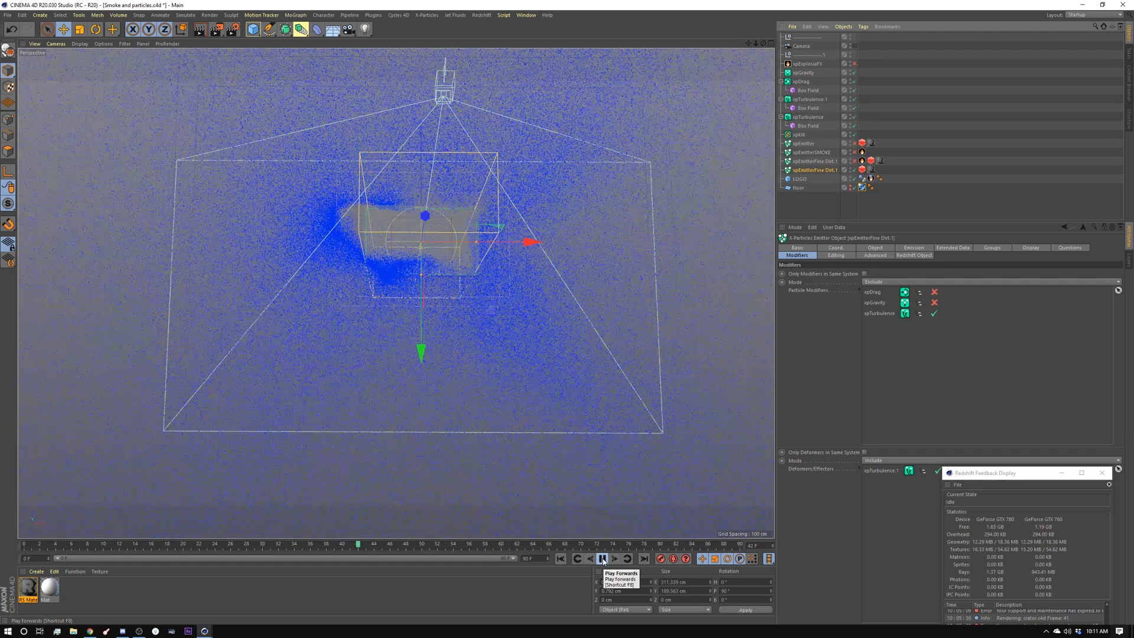
{"action": "left_click", "coordinate": [601, 559]}
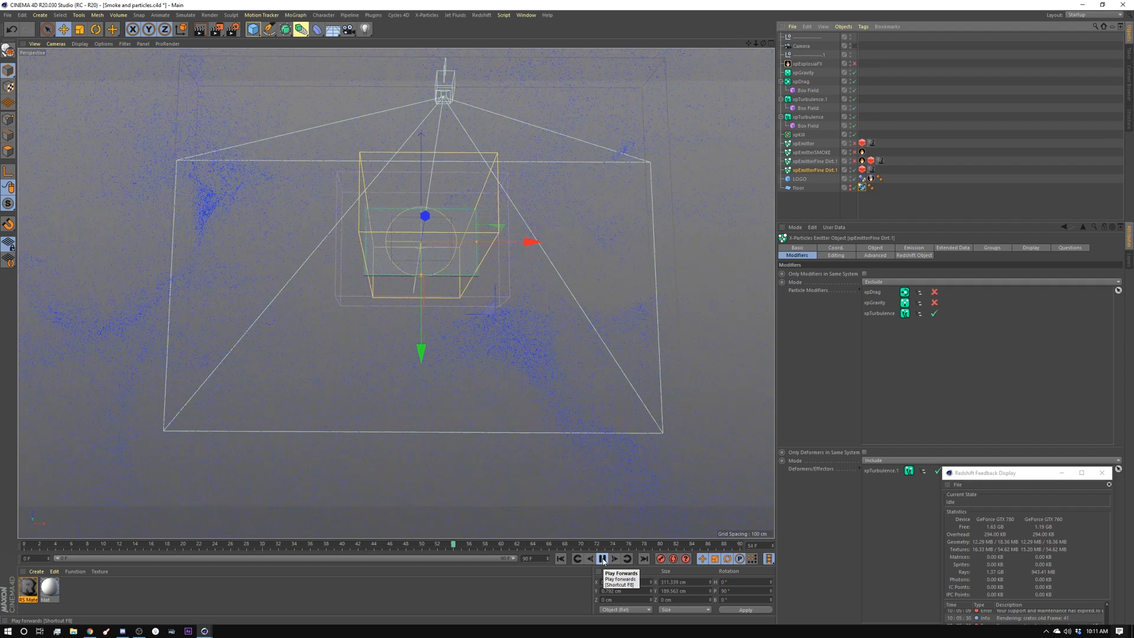
{"action": "left_click", "coordinate": [601, 557]}
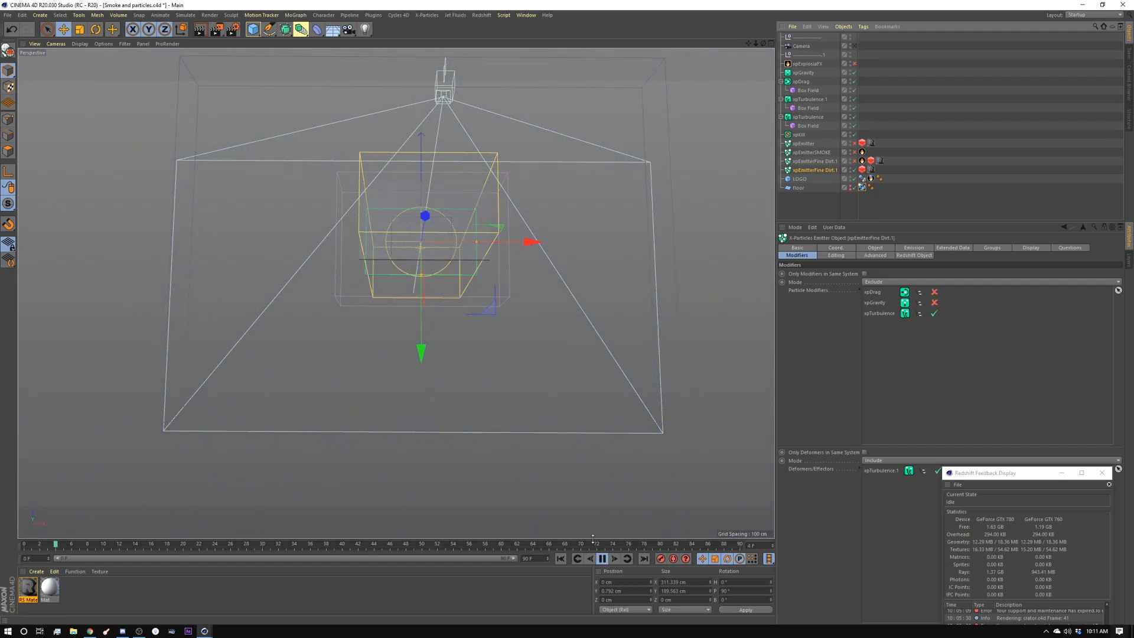
{"action": "left_click", "coordinate": [601, 557]}
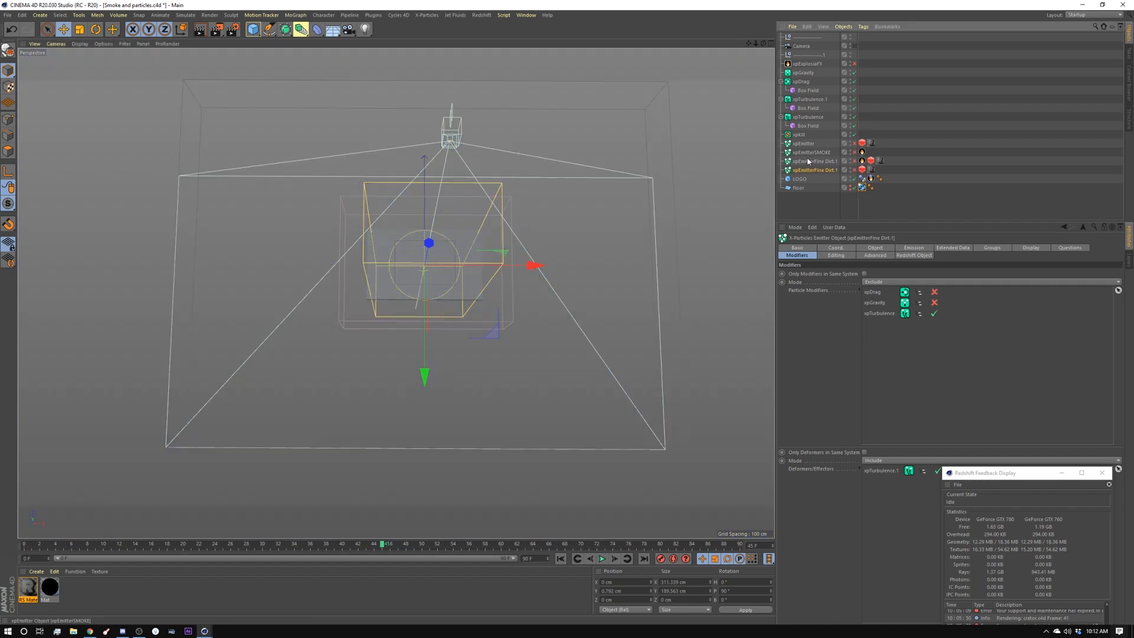
{"action": "left_click", "coordinate": [803, 63]}
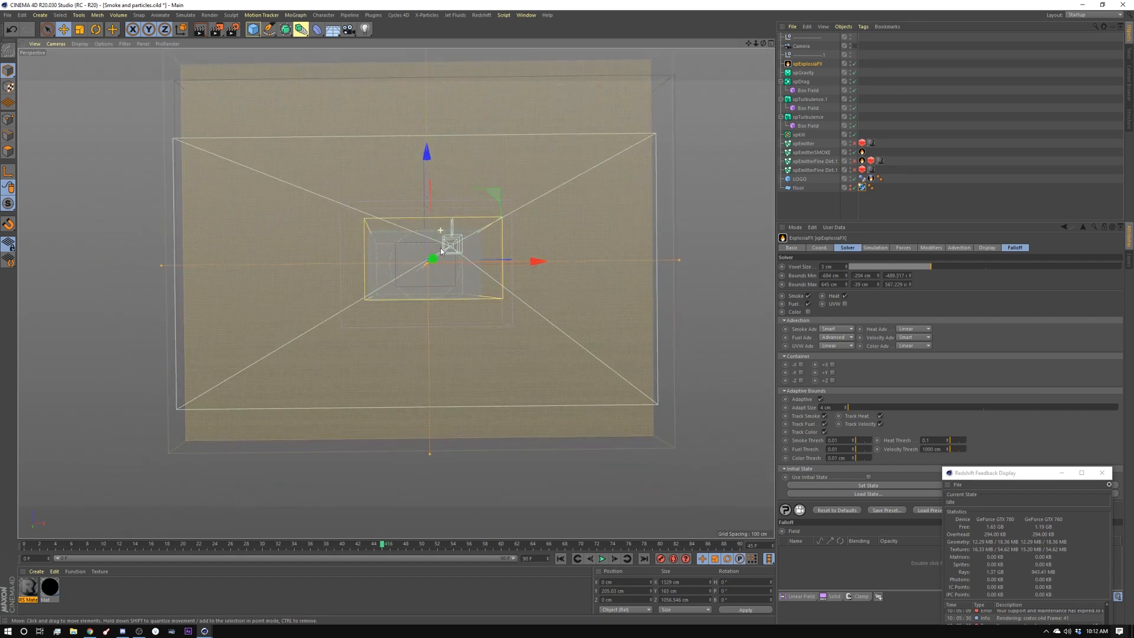
Step: Play the ExplosiaFX smoke simulation and orbit to watch fiery plumes and green particles burst around the box
{"action": "left_click", "coordinate": [601, 559]}
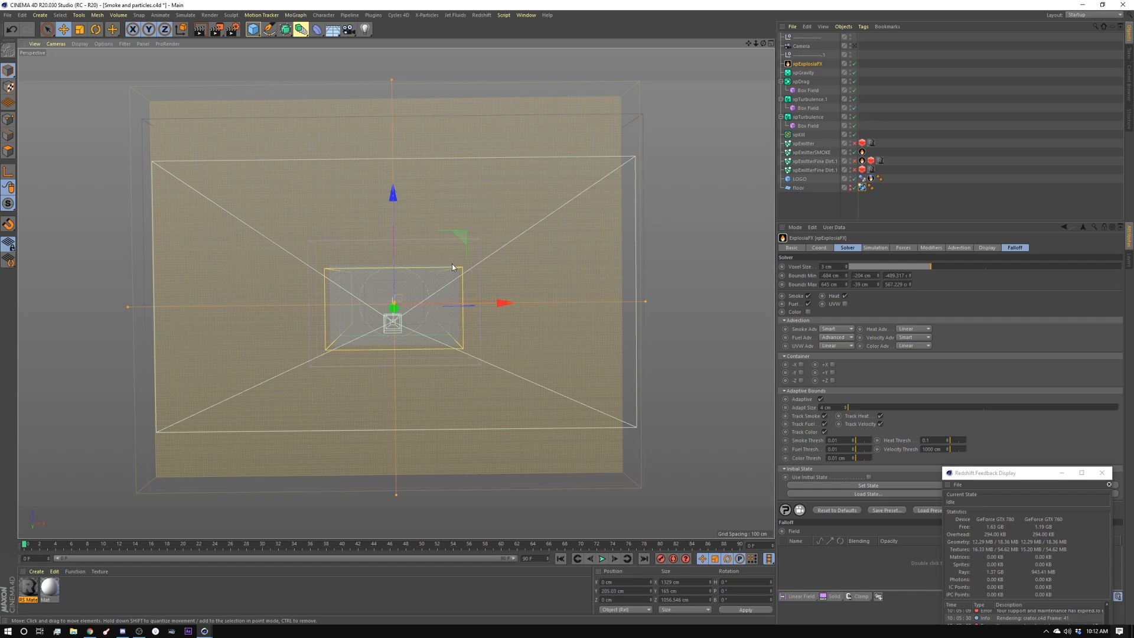
{"action": "mouse_move", "coordinate": [501, 281]}
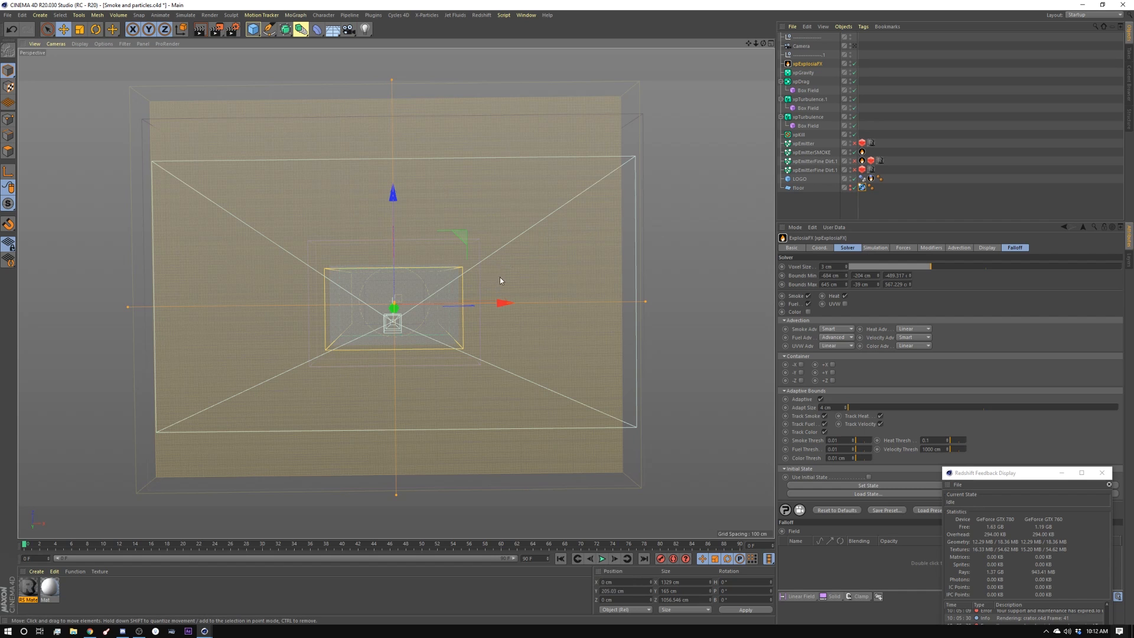
{"action": "mouse_move", "coordinate": [861, 153]}
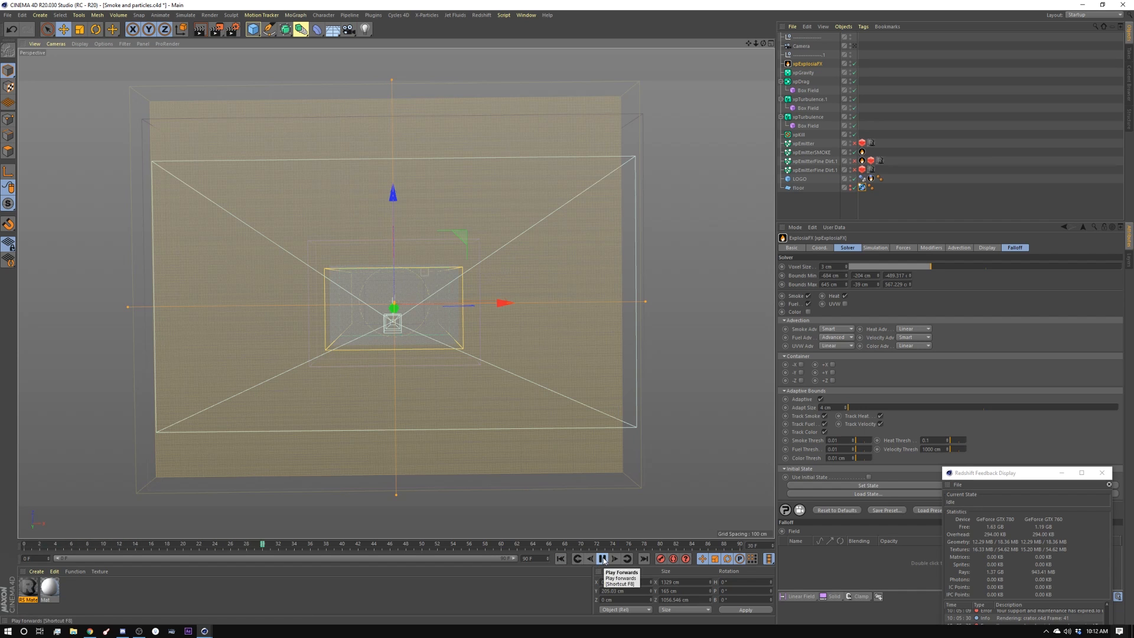
{"action": "left_click", "coordinate": [601, 559]}
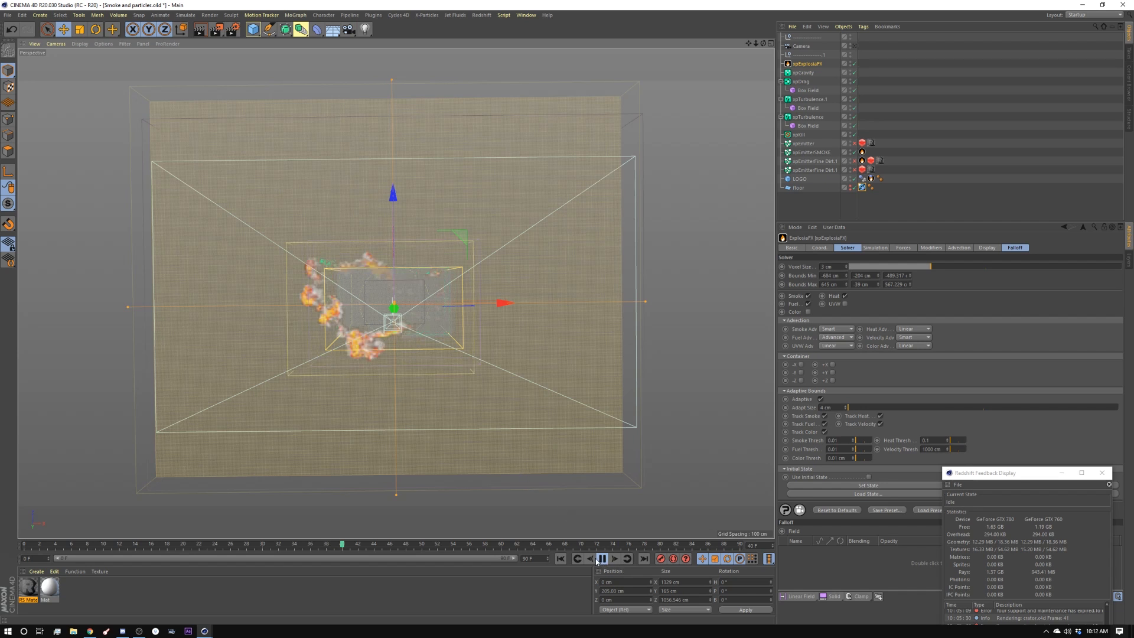
{"action": "left_click", "coordinate": [613, 558]}
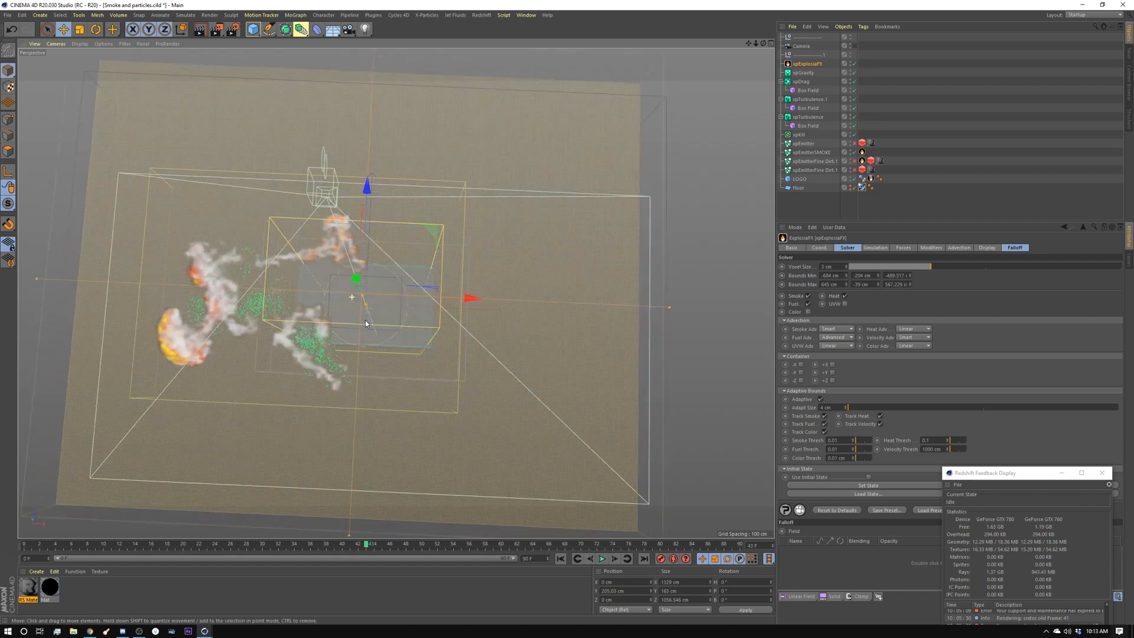
{"action": "left_click_drag", "start_coordinate": [365, 323], "coordinate": [343, 295]}
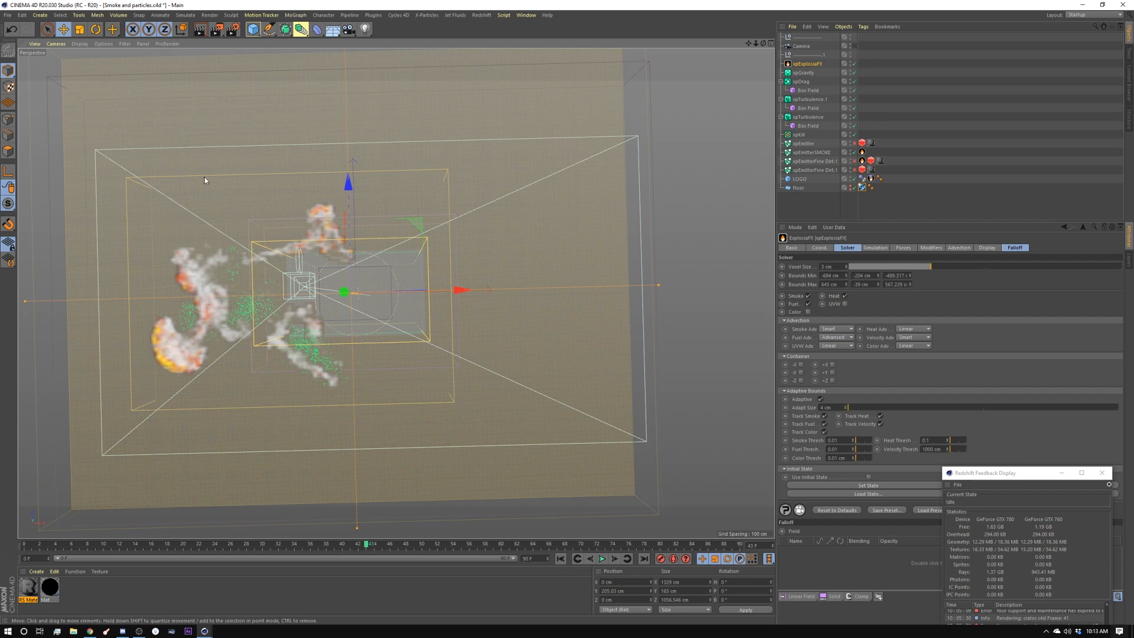
{"action": "mouse_move", "coordinate": [171, 163]}
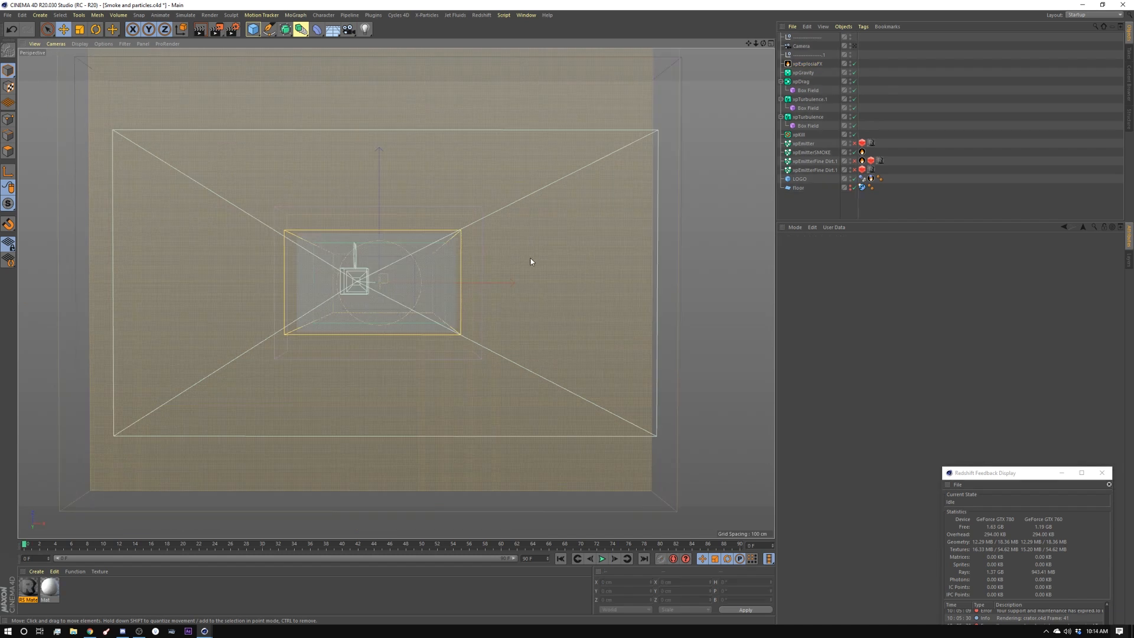
{"action": "mouse_move", "coordinate": [281, 311]}
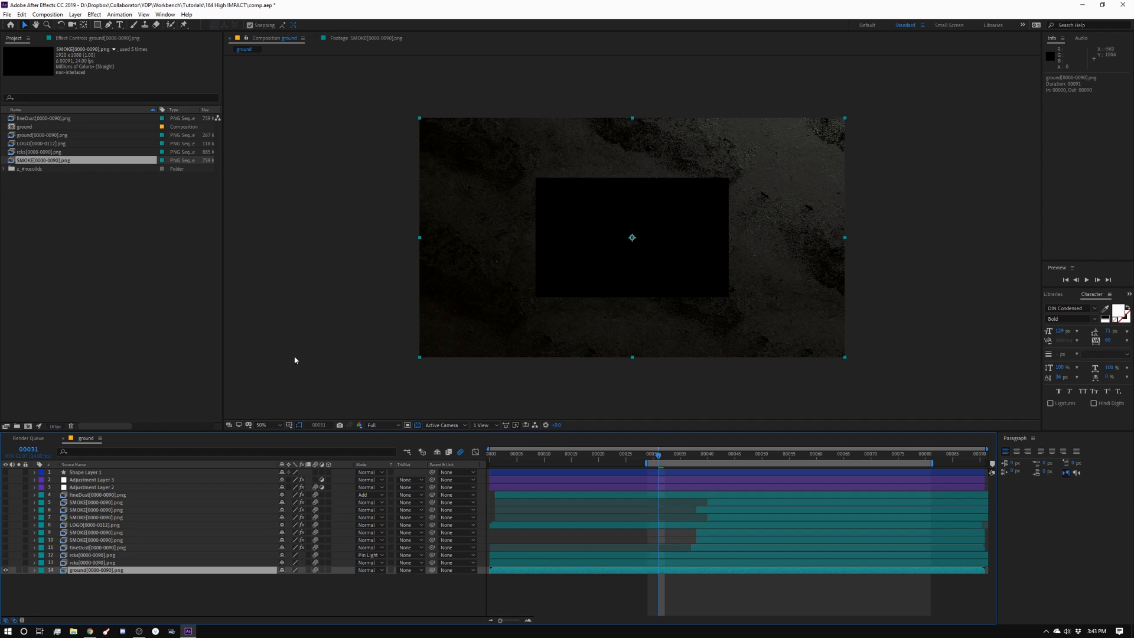
{"action": "mouse_move", "coordinate": [69, 123]}
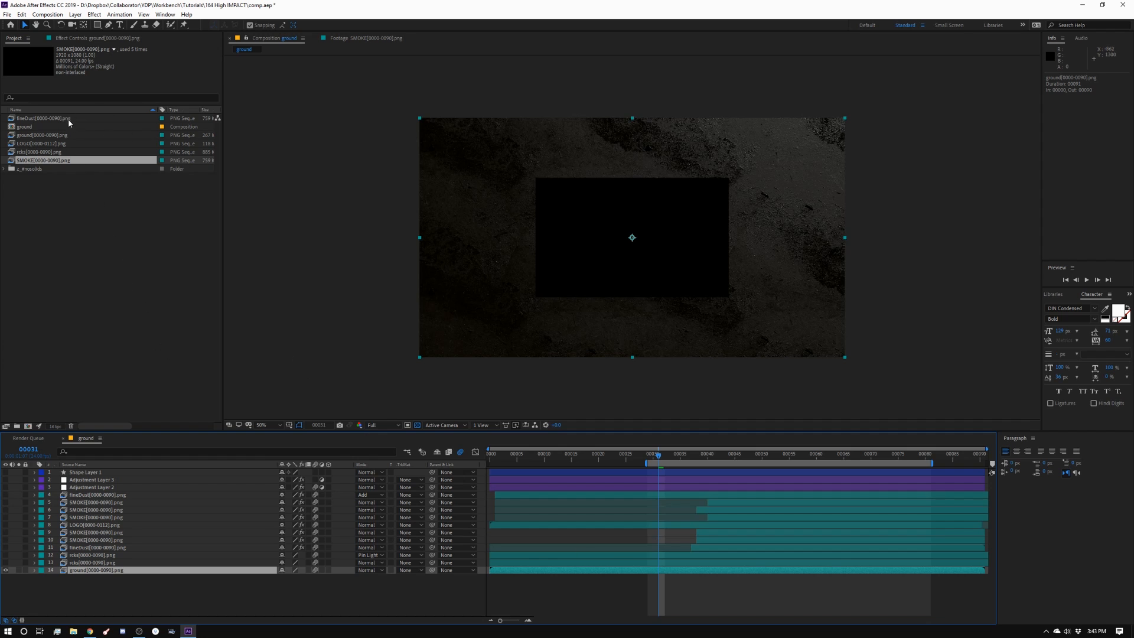
Step: Show the ground layer's Effect Controls and select the rcks layer to view the cracks and rocks
{"action": "left_click", "coordinate": [44, 135]}
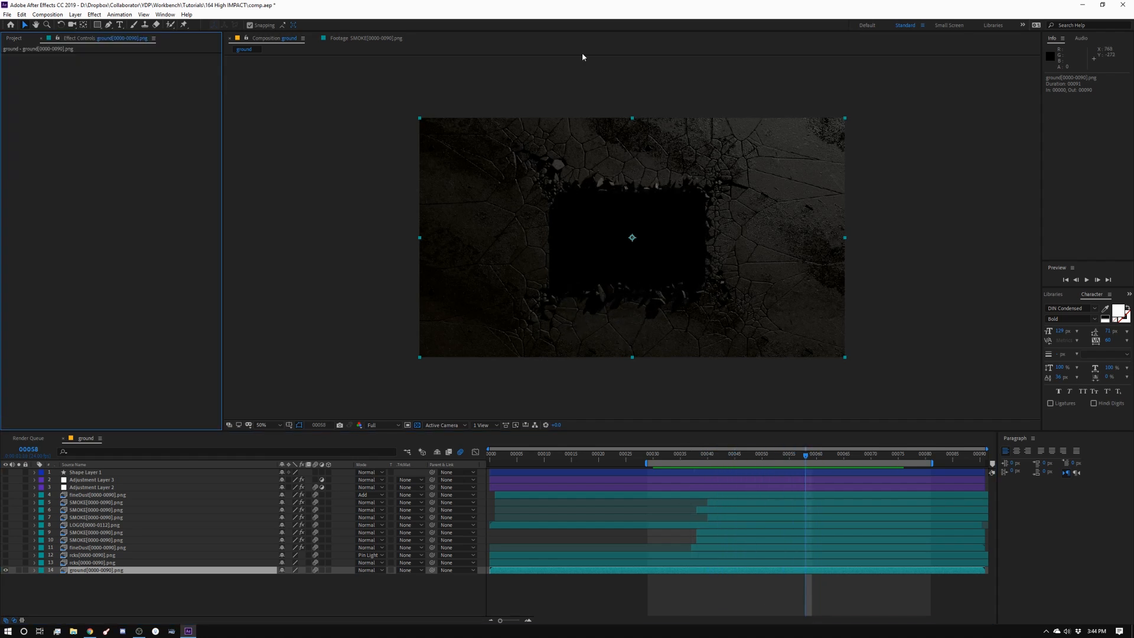
{"action": "left_click", "coordinate": [691, 453]}
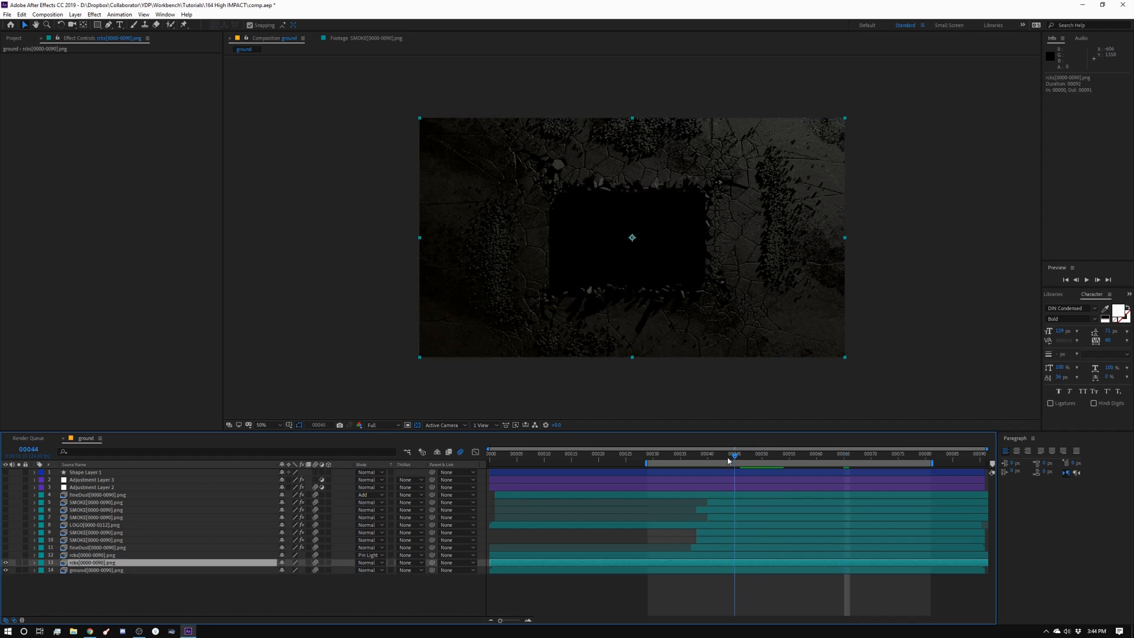
Step: Reveal the rcks layer's Time Remap keyframes, preview the impact, then select the fine dust layer
{"action": "left_click", "coordinate": [736, 453]}
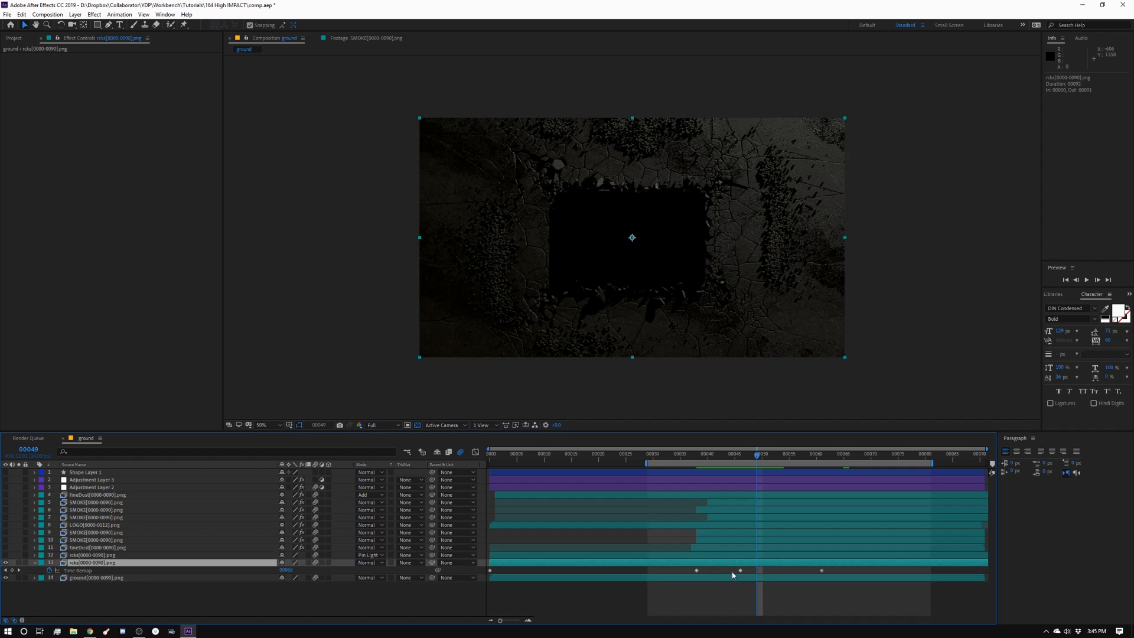
{"action": "mouse_move", "coordinate": [698, 343]}
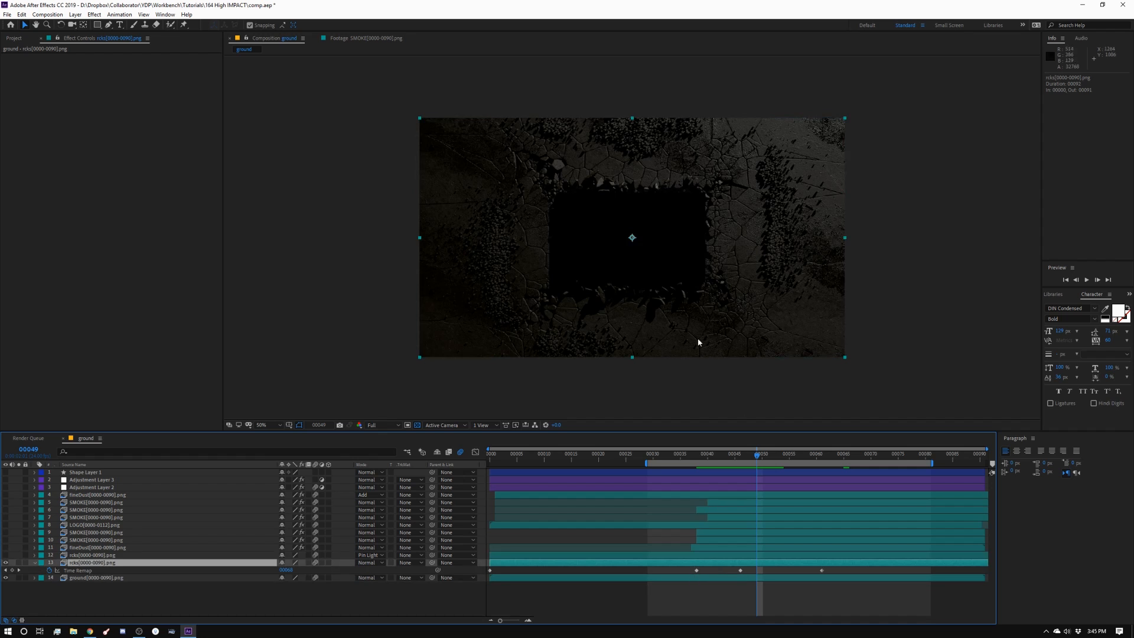
{"action": "mouse_move", "coordinate": [721, 534]}
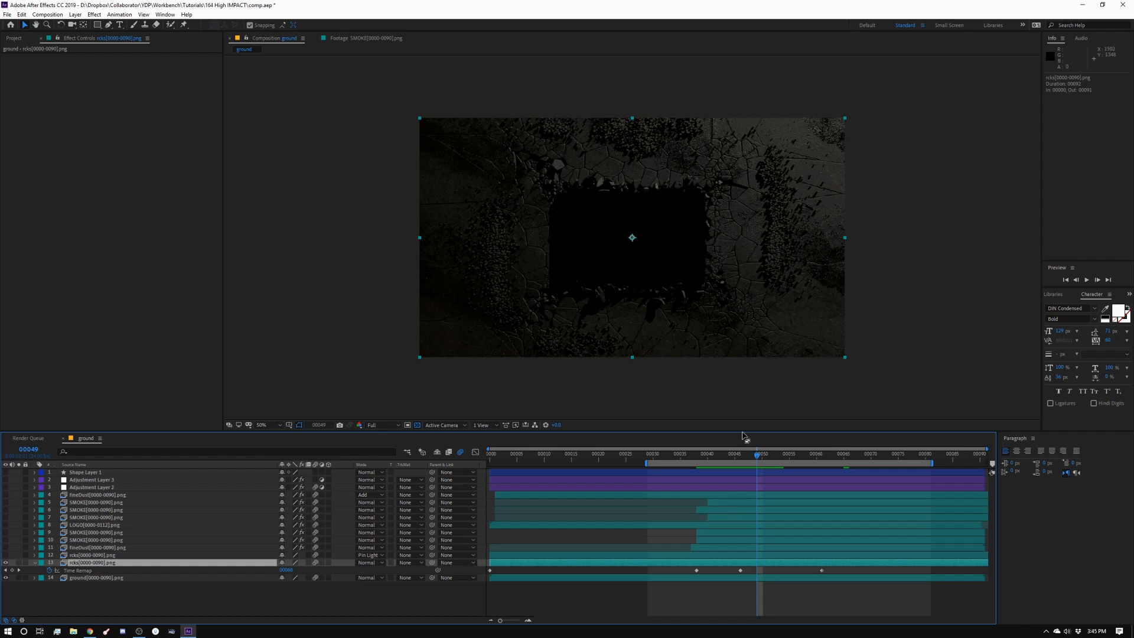
{"action": "key", "text": "space"}
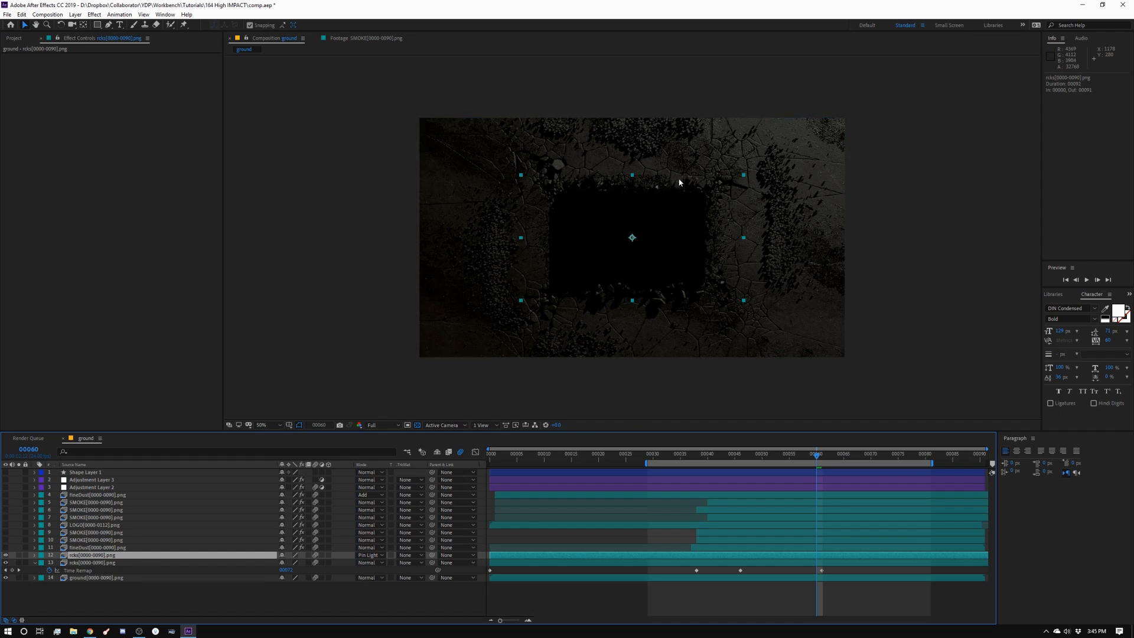
{"action": "mouse_move", "coordinate": [629, 182]}
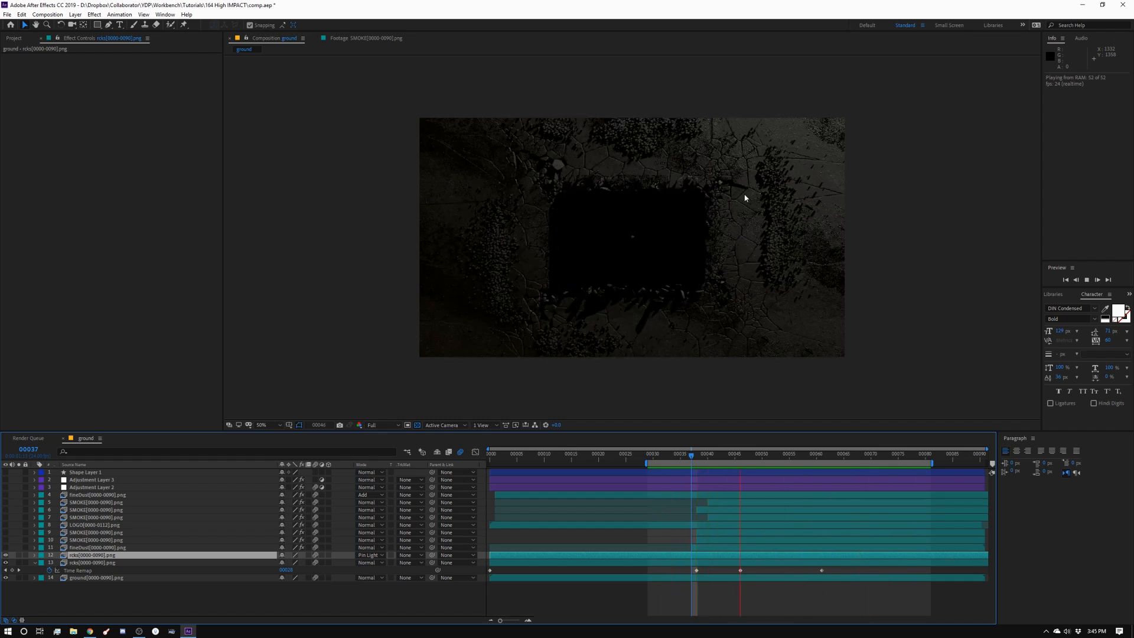
{"action": "left_click", "coordinate": [95, 547]}
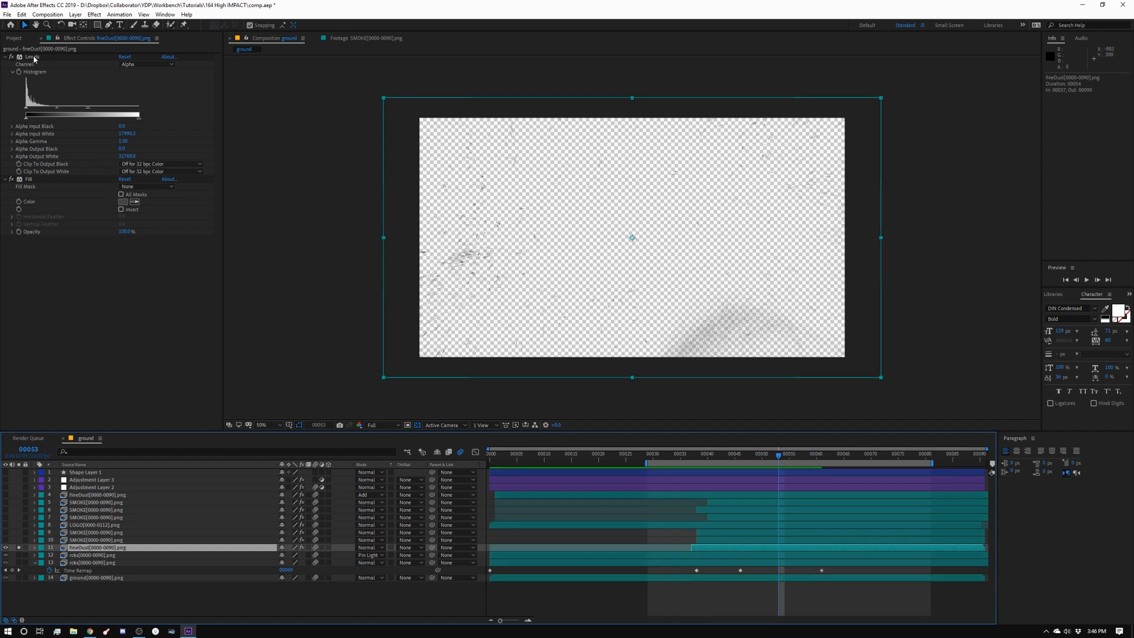
{"action": "mouse_move", "coordinate": [539, 258]}
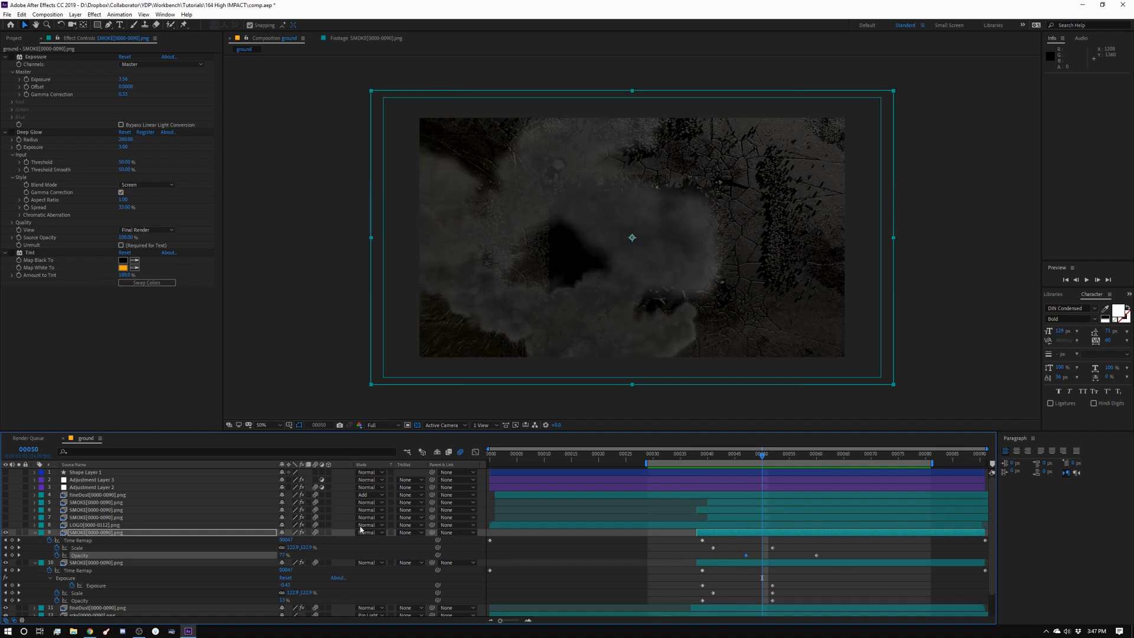
Step: Select the LOGO layer to view RSMB and Deep Glow, then scrub through time to watch the out-of-focus smoke
{"action": "left_click", "coordinate": [96, 525]}
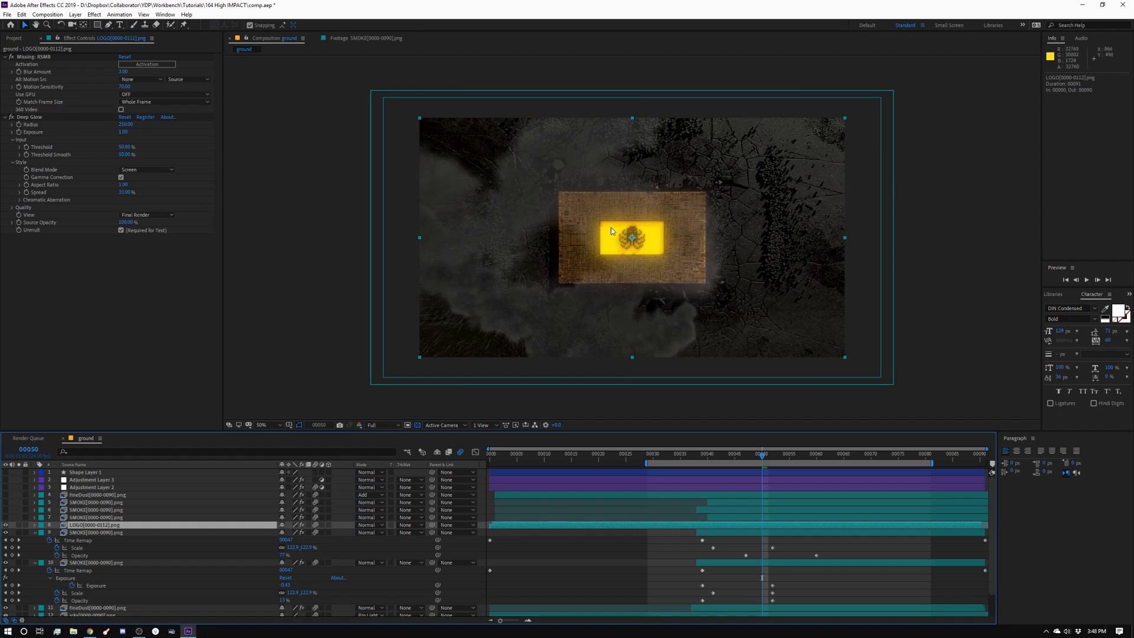
{"action": "mouse_move", "coordinate": [45, 63]}
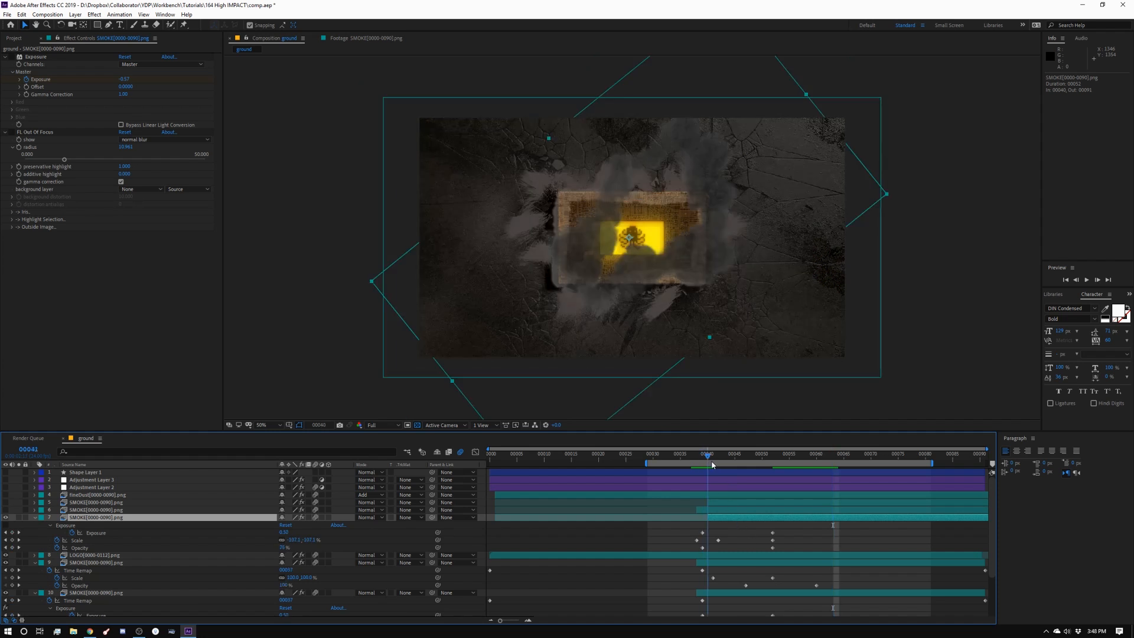
{"action": "left_click_drag", "start_coordinate": [707, 463], "coordinate": [746, 463]}
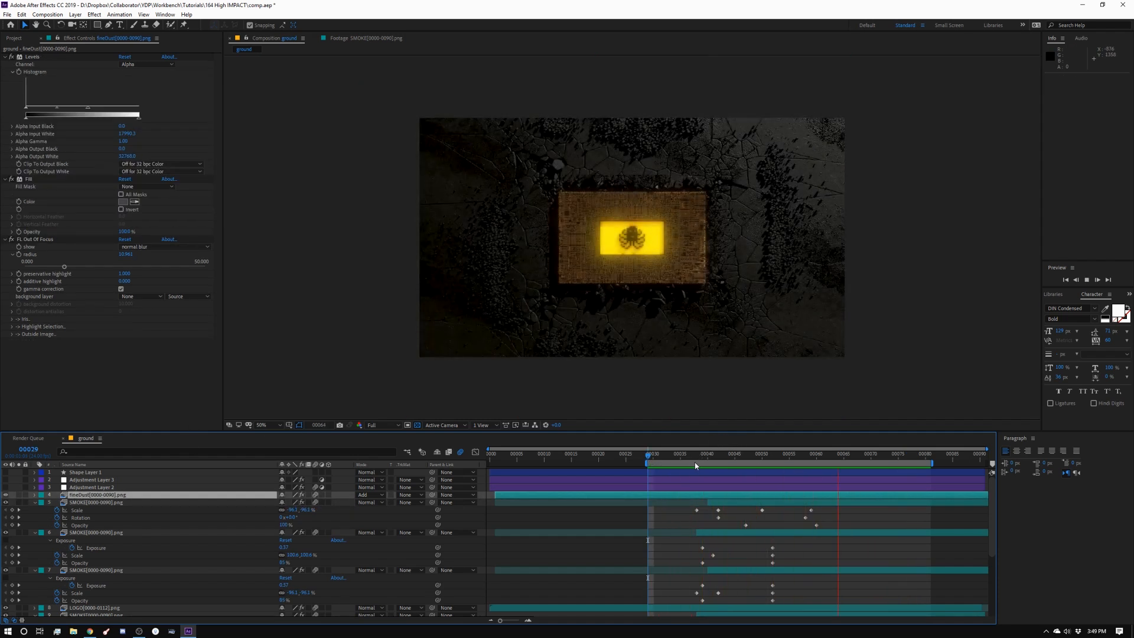
Step: Inspect Adjustment Layer 2's Transform and Adjustment Layer 3's Depth of Field, then play to the blurred impact frame
{"action": "left_click", "coordinate": [691, 454]}
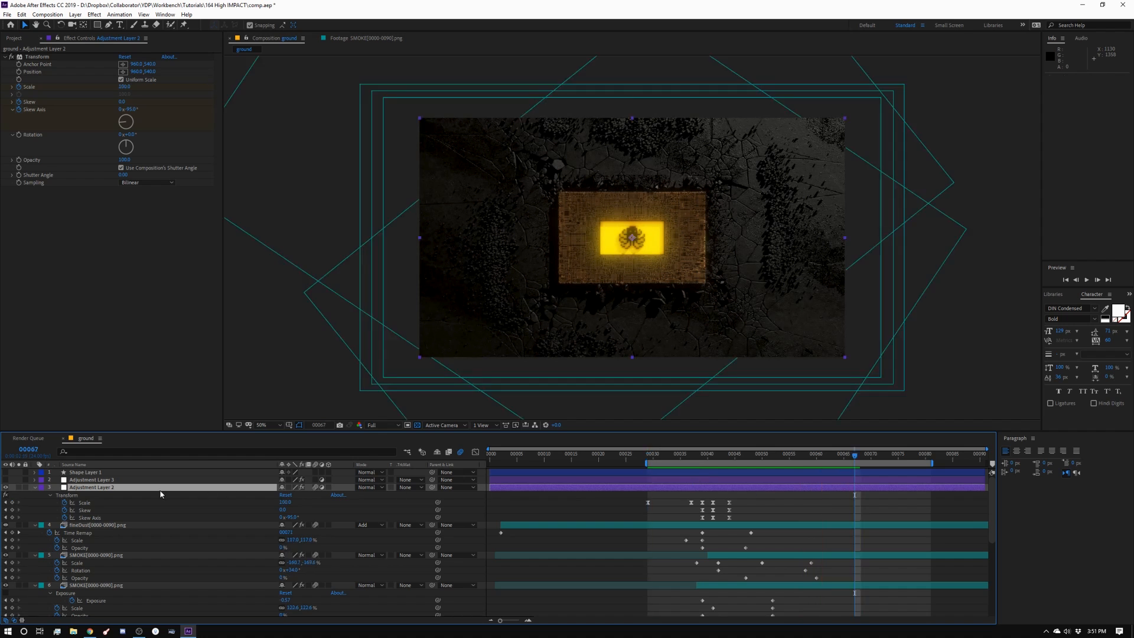
{"action": "left_click", "coordinate": [91, 479]}
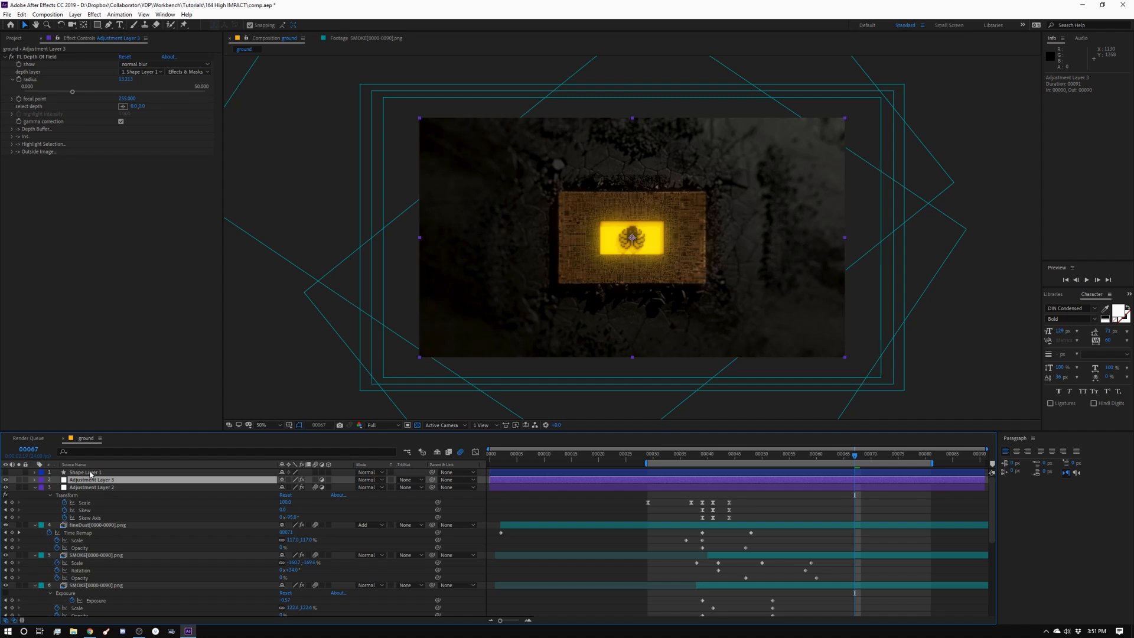
{"action": "left_click", "coordinate": [654, 454]}
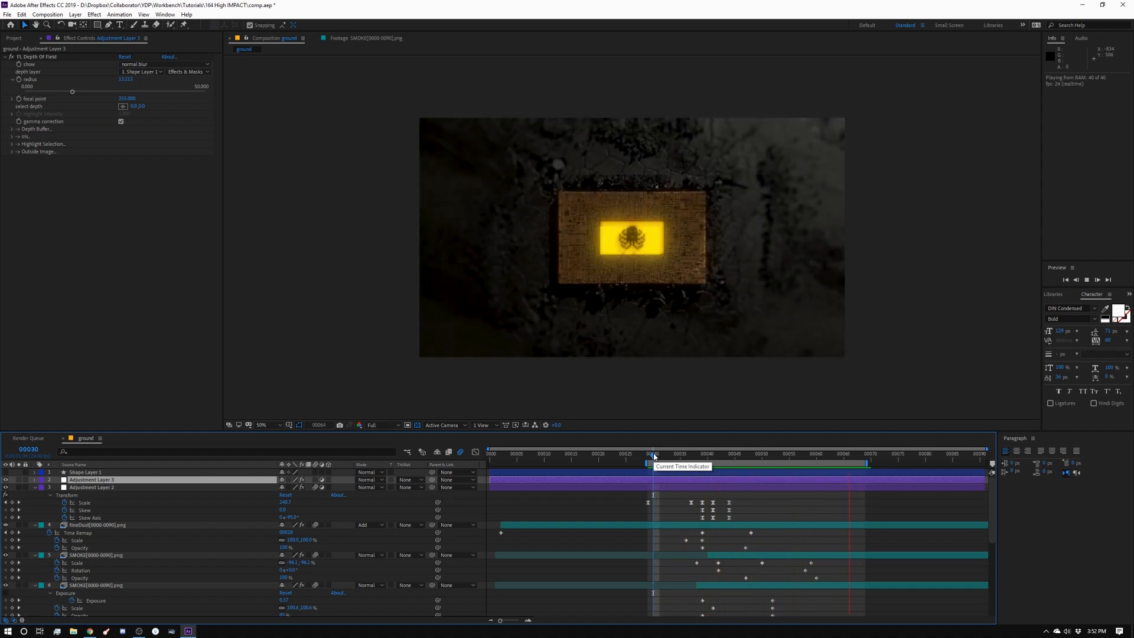
{"action": "left_click", "coordinate": [655, 463]}
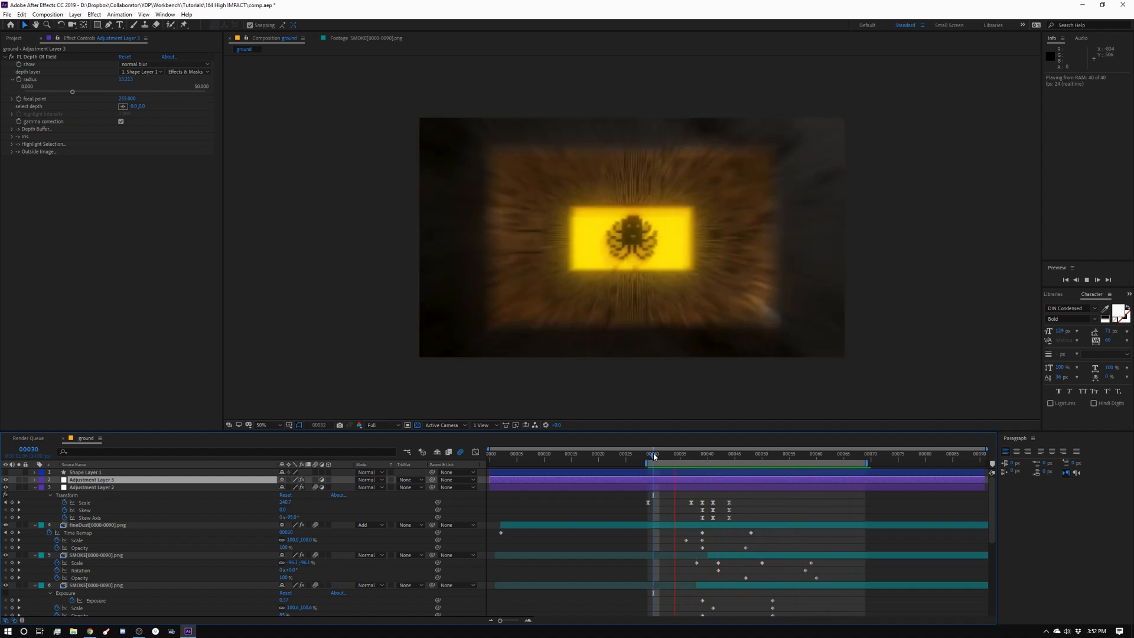